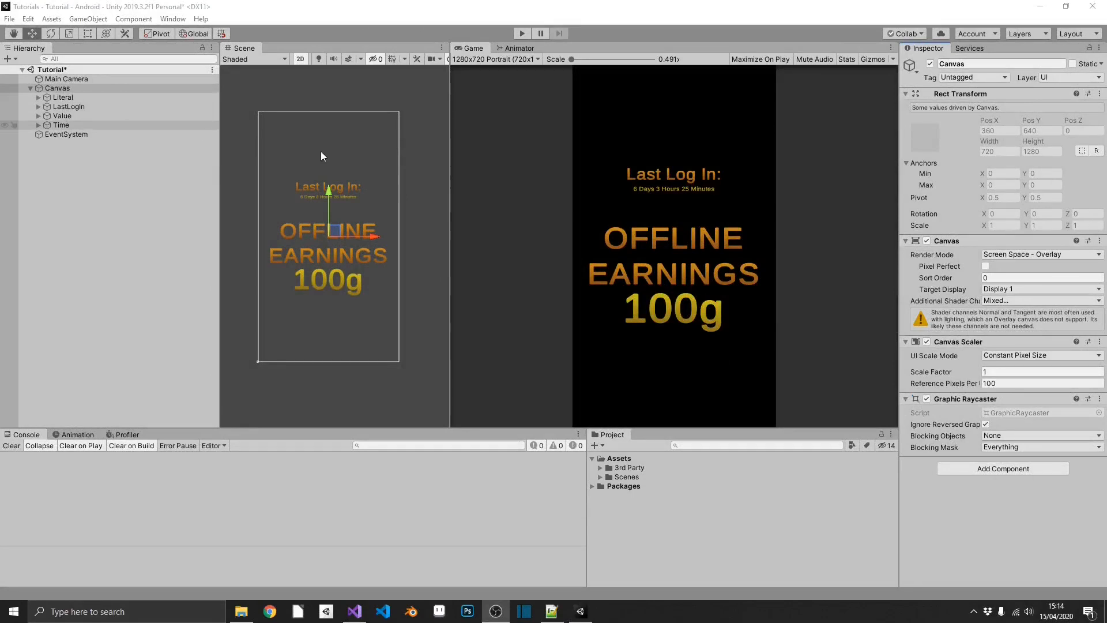
{"action": "mouse_move", "coordinate": [663, 258]}
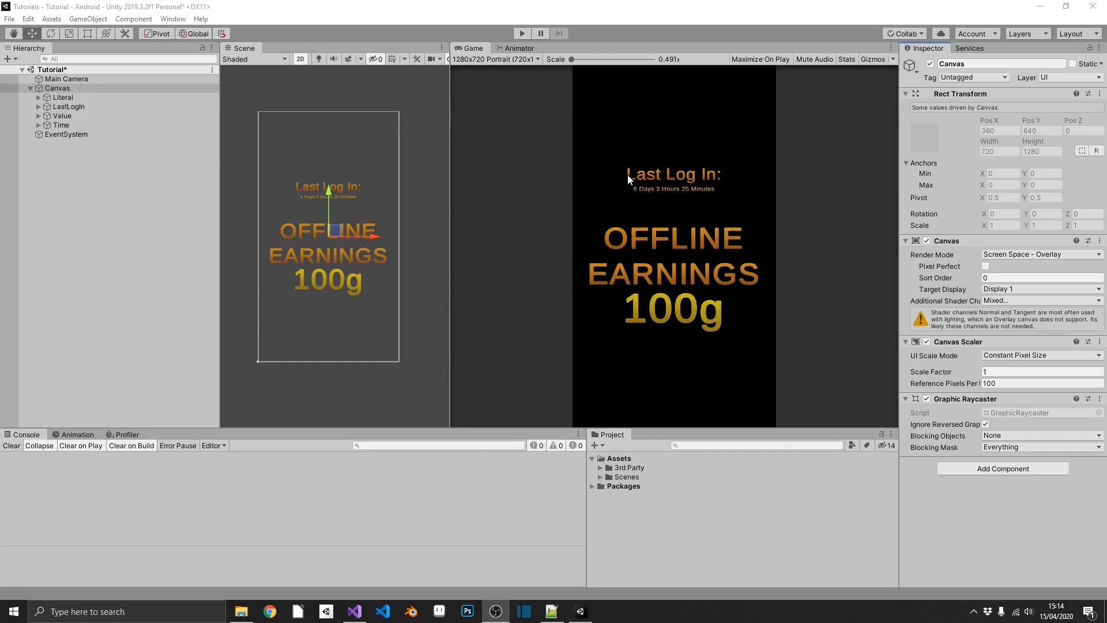
{"action": "mouse_move", "coordinate": [614, 243]}
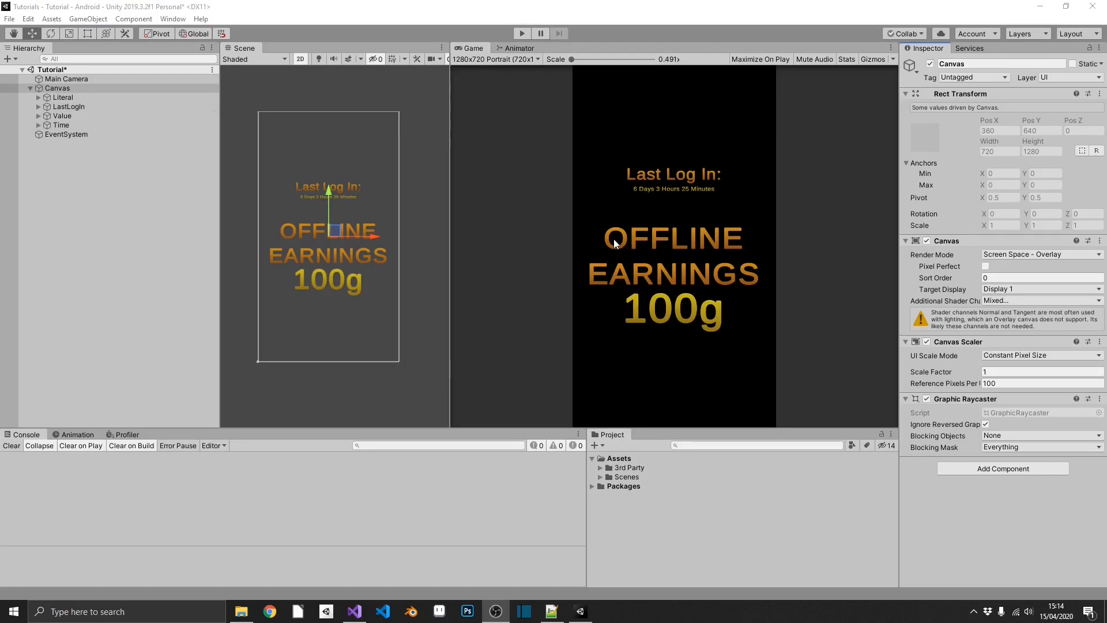
{"action": "mouse_move", "coordinate": [733, 276]}
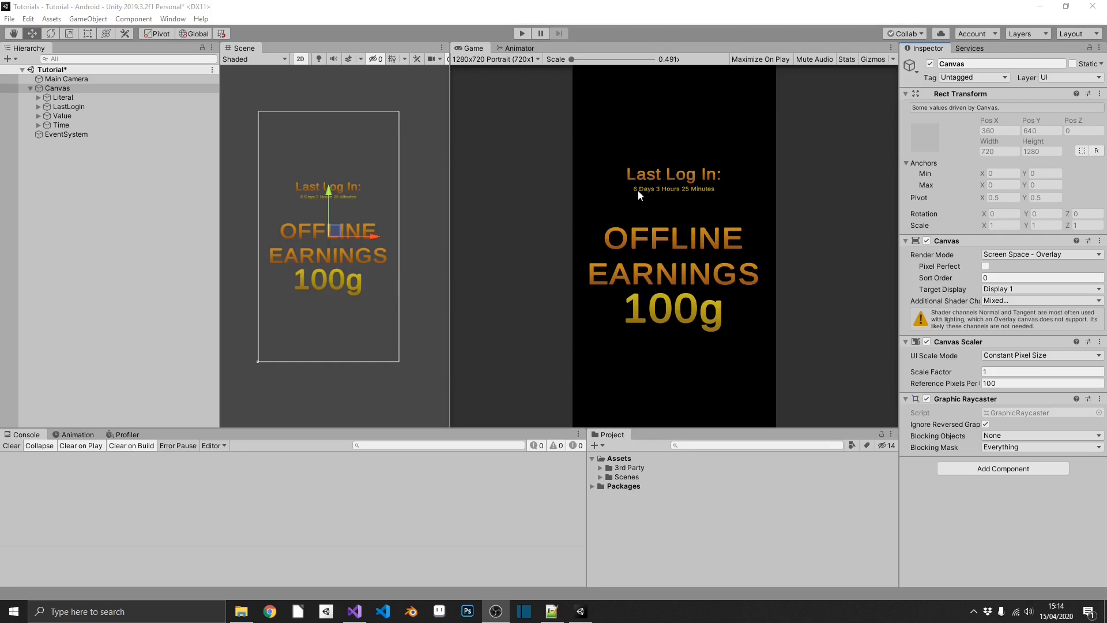
{"action": "mouse_move", "coordinate": [706, 196]}
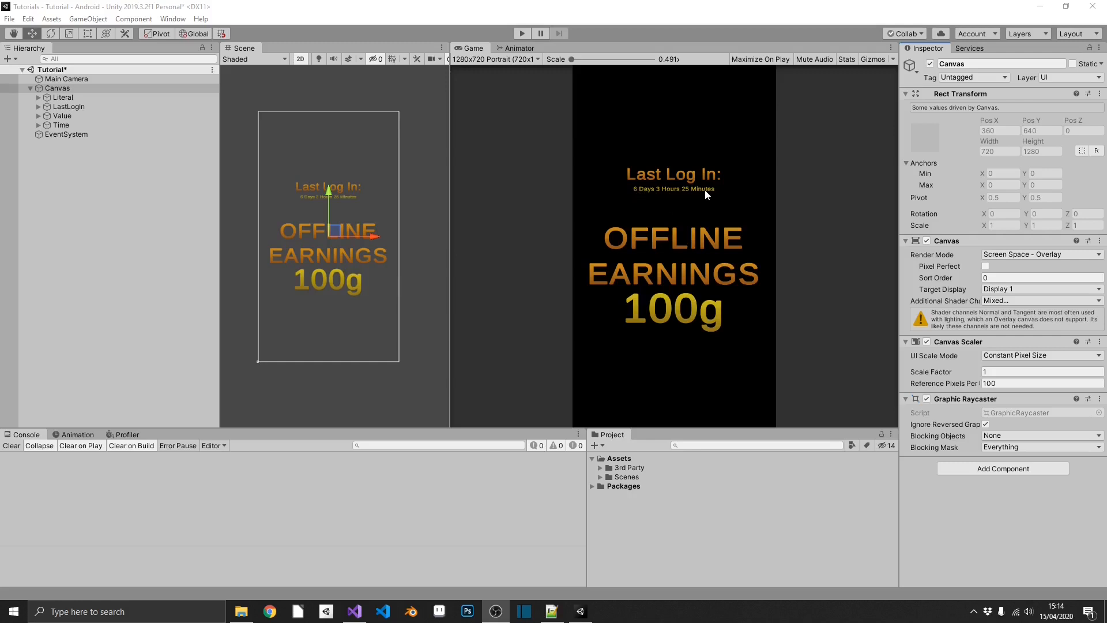
{"action": "mouse_move", "coordinate": [637, 219]}
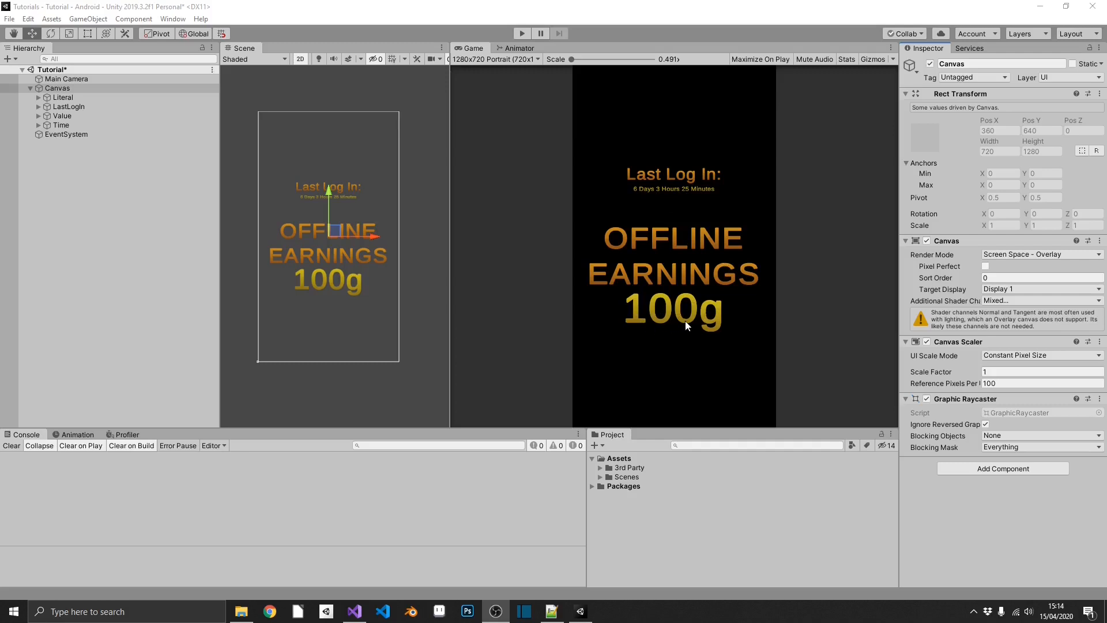
Step: Create a C# script in the Project window's Assets and name it 'OfflineProgress'
{"action": "right_click", "coordinate": [618, 457]}
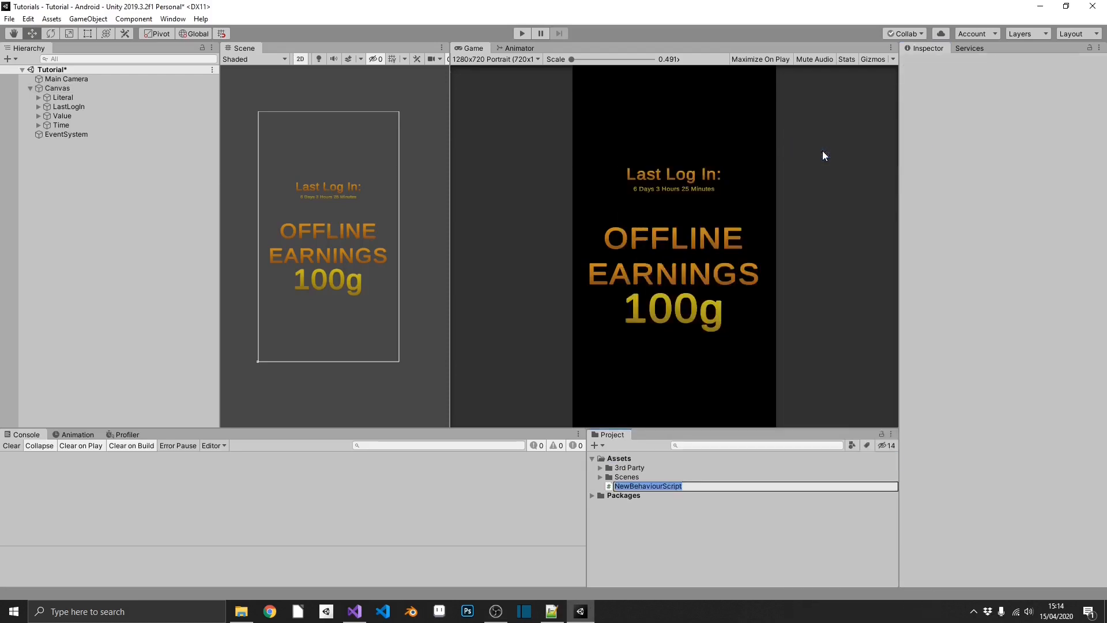
{"action": "type", "text": "Offlin"}
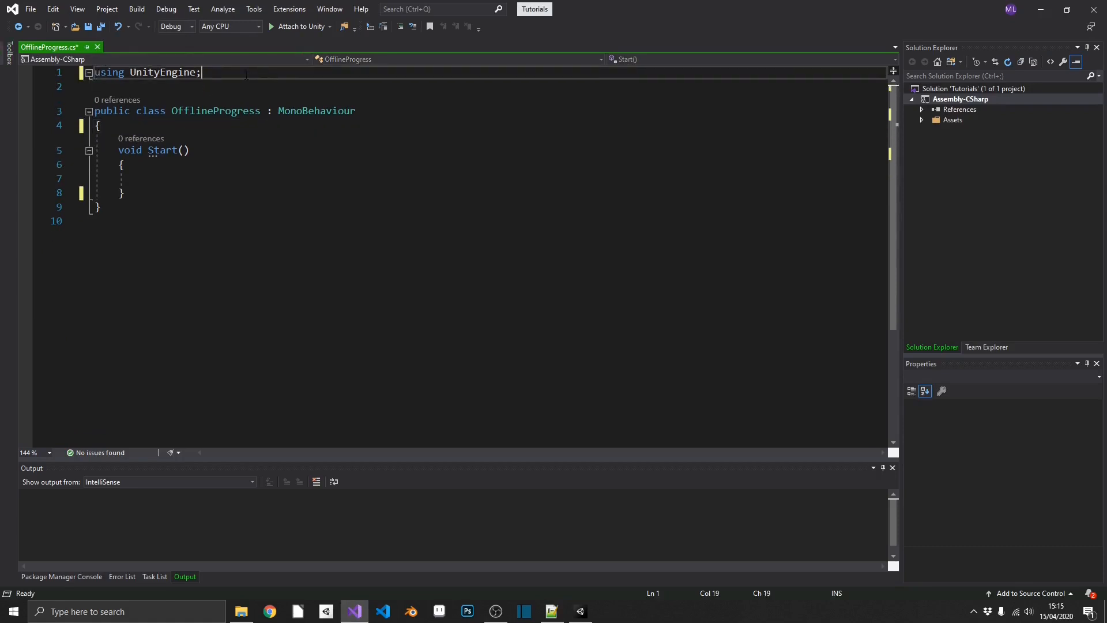
Step: Add 'using TMPro;' and 'using System;' at the top of the script
{"action": "type", "text": "us"}
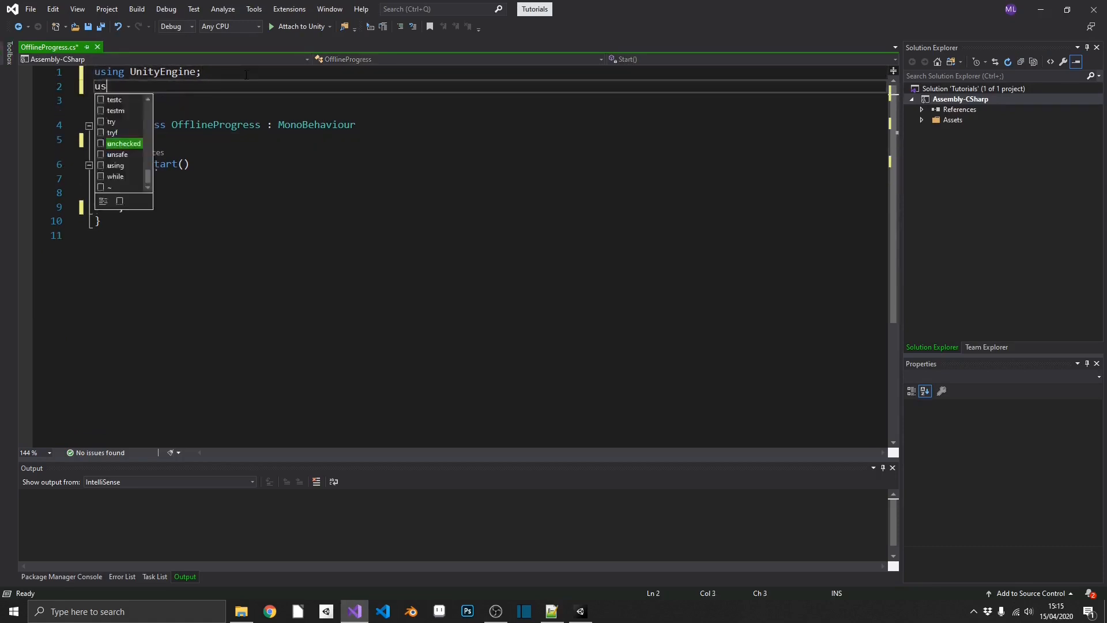
{"action": "type", "text": "ing TMPro;"}
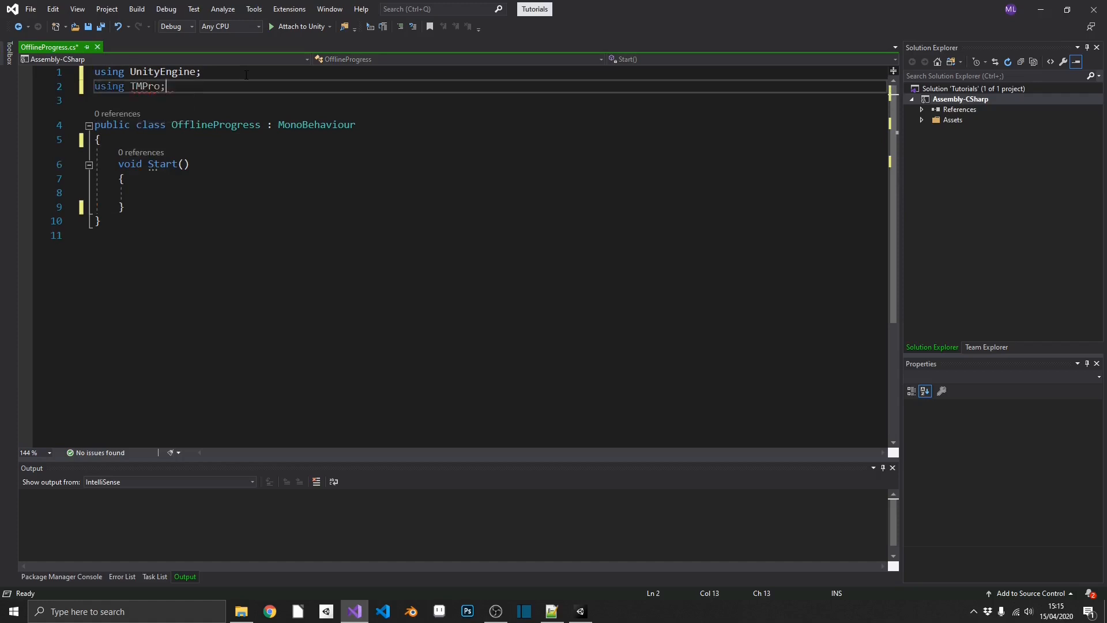
{"action": "type", "text": "using System;"}
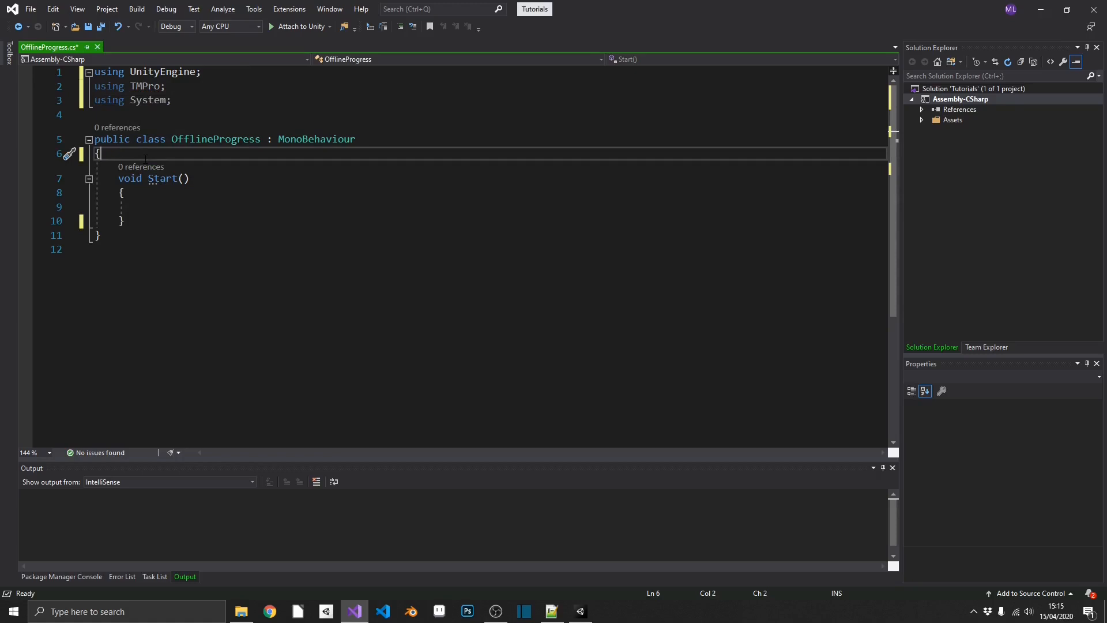
Step: Declare public TextMeshProUGUI fields goldText and timeText inside the class
{"action": "key", "text": "enter"}
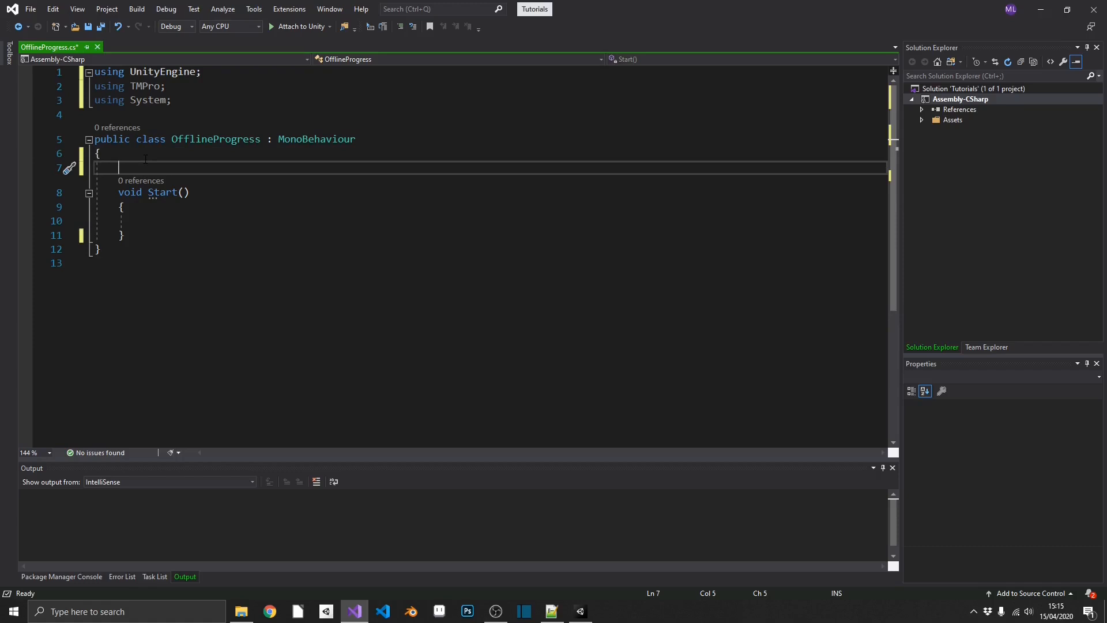
{"action": "type", "text": "public Tex"}
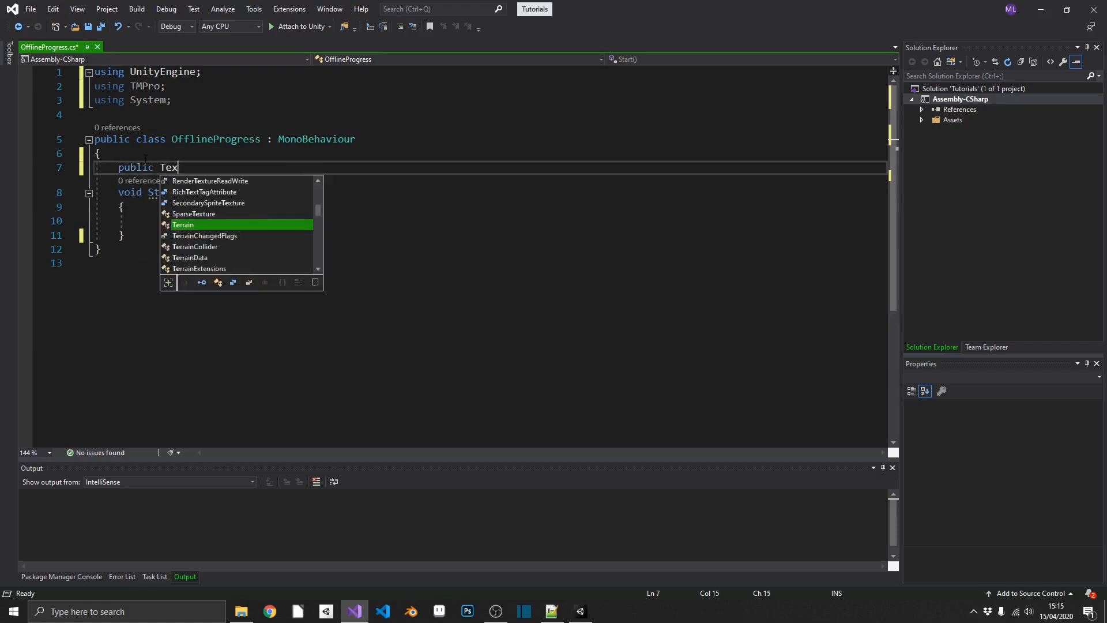
{"action": "type", "text": "MeshProUGUI"}
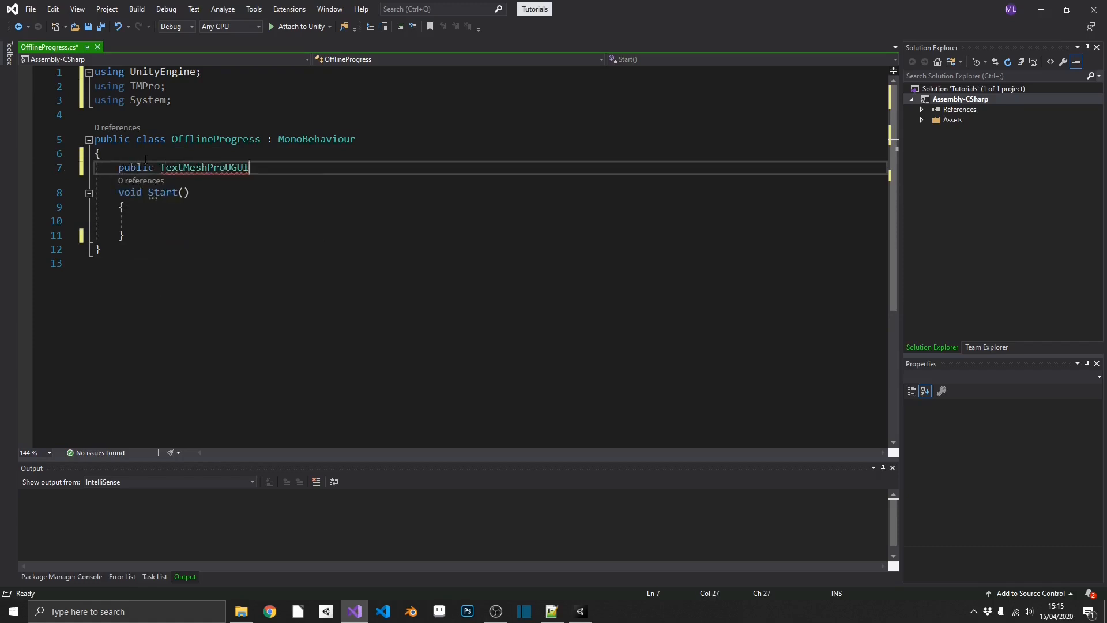
{"action": "type", "text": "goldText;"}
{"action": "type", "text": "public TextM"}
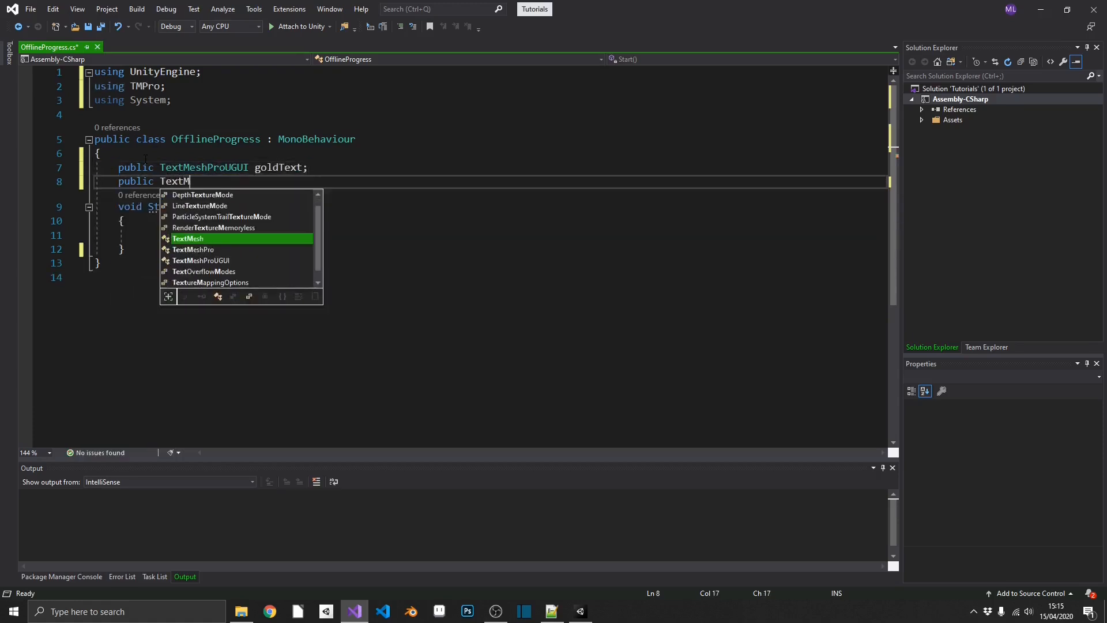
{"action": "type", "text": "eshProUGUI timeText;"}
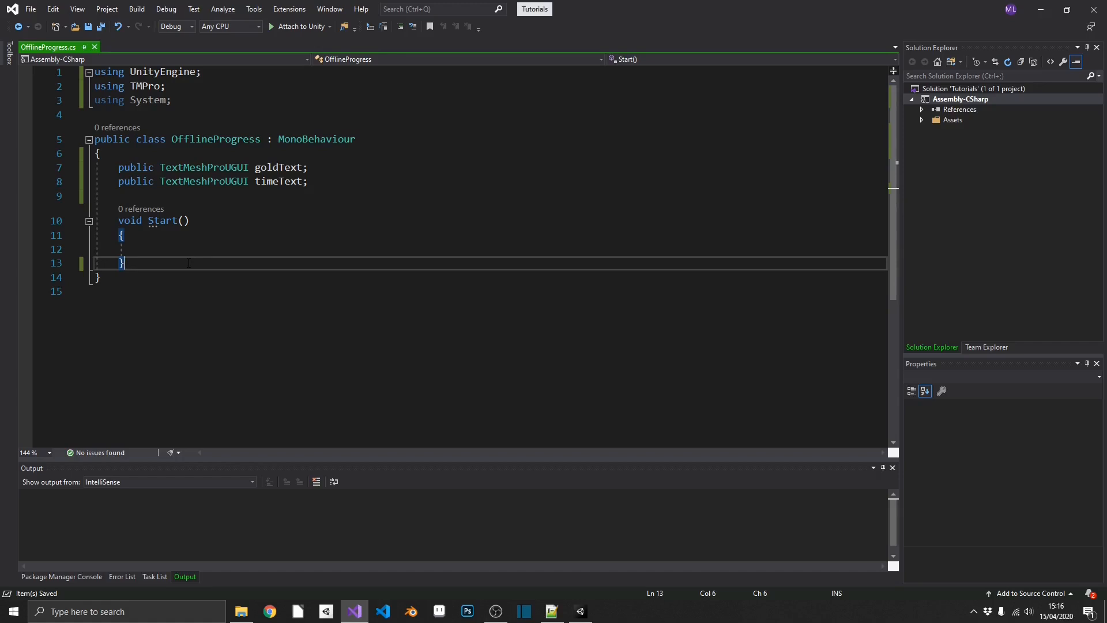
Step: Add an empty OnApplicationQuit method below Start using IntelliSense completion
{"action": "key", "text": "Enter"}
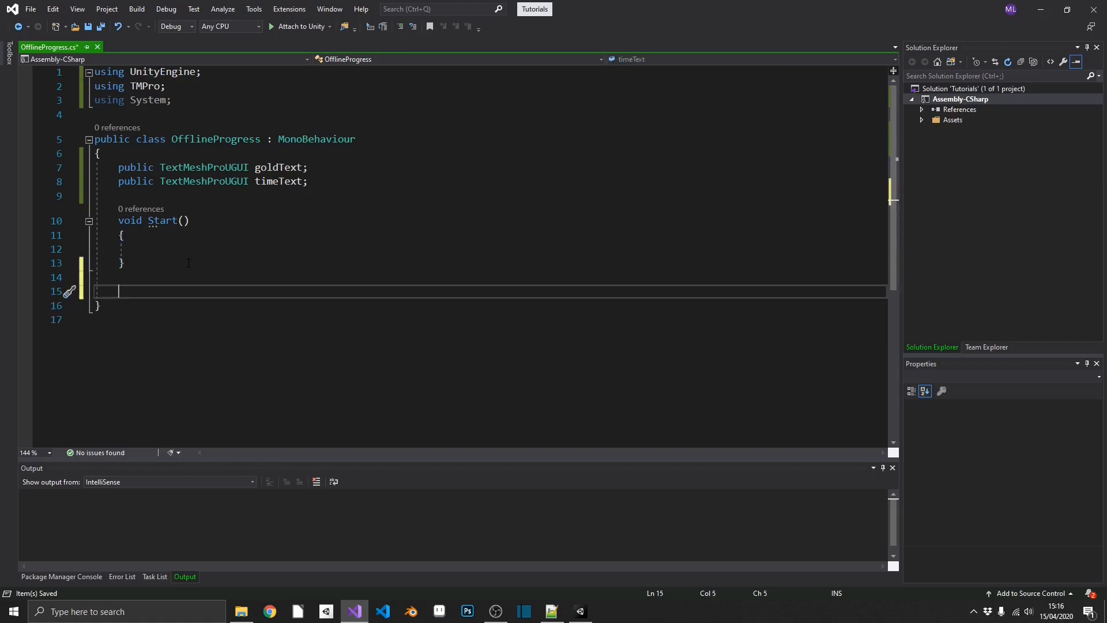
{"action": "type", "text": "onappl"}
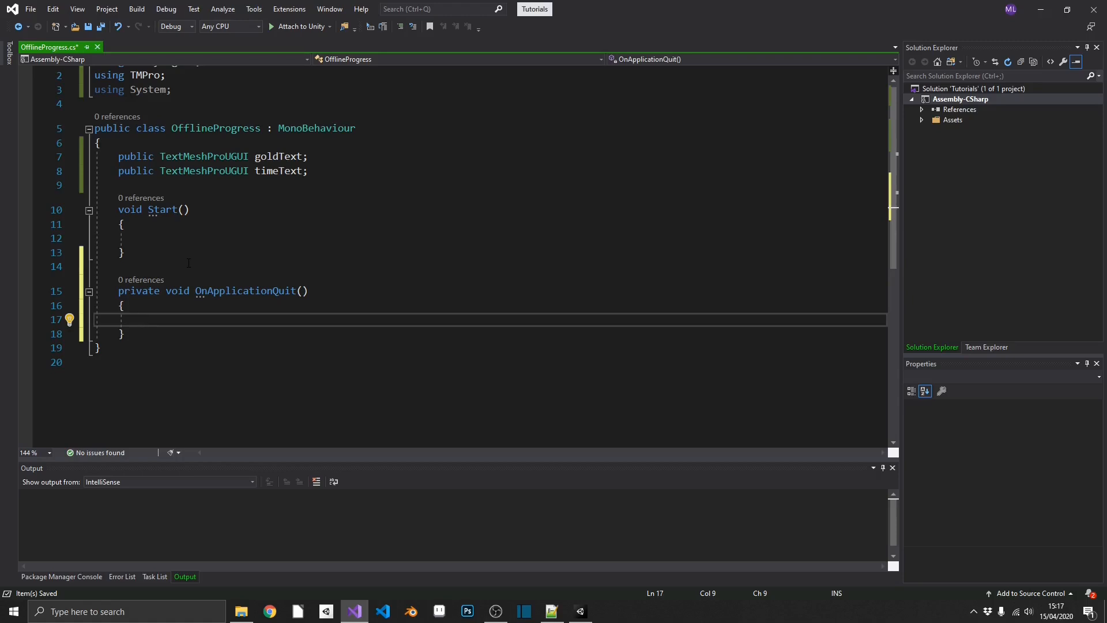
{"action": "left_click", "coordinate": [141, 320]}
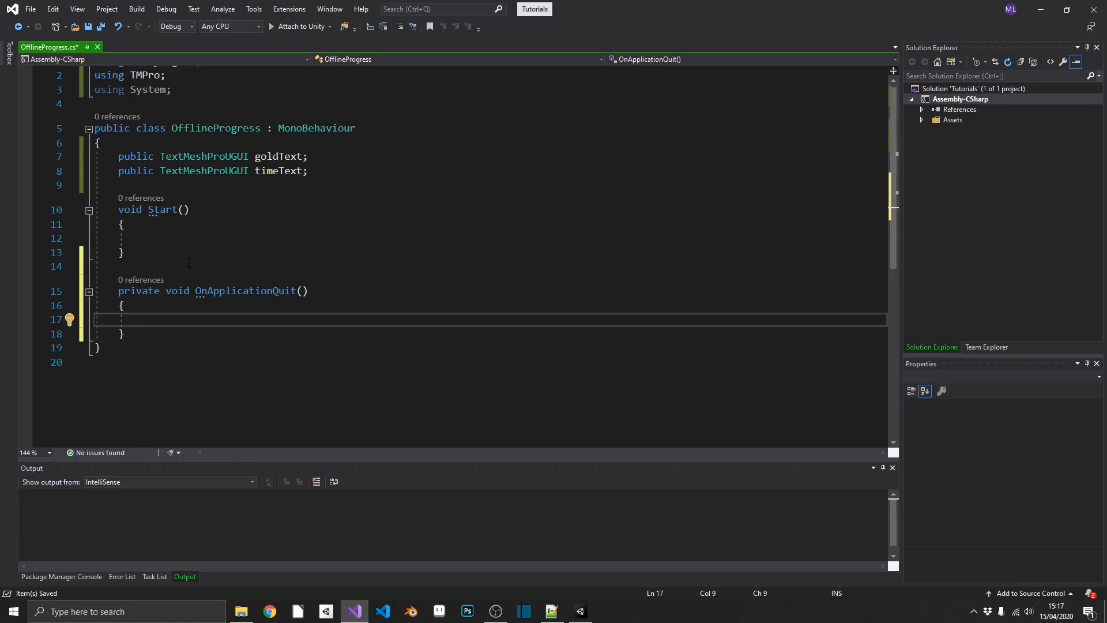
{"action": "left_click", "coordinate": [141, 319]}
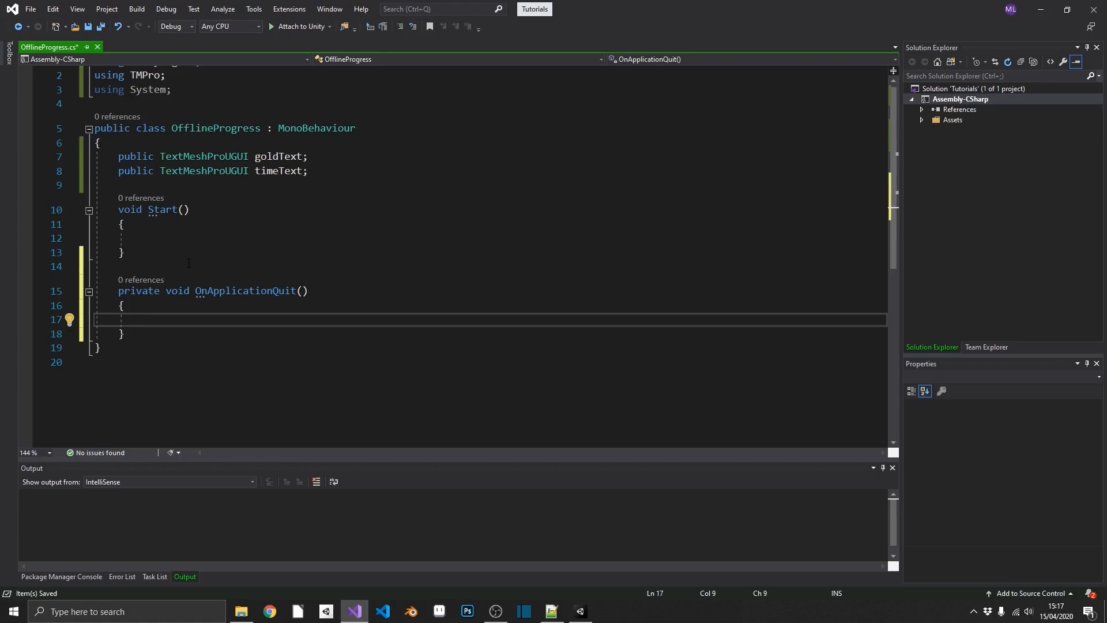
Step: In OnApplicationQuit, store DateTime.Now.ToString() in PlayerPrefs under "LAST_LOGIN"
{"action": "type", "text": "PlayerPr"}
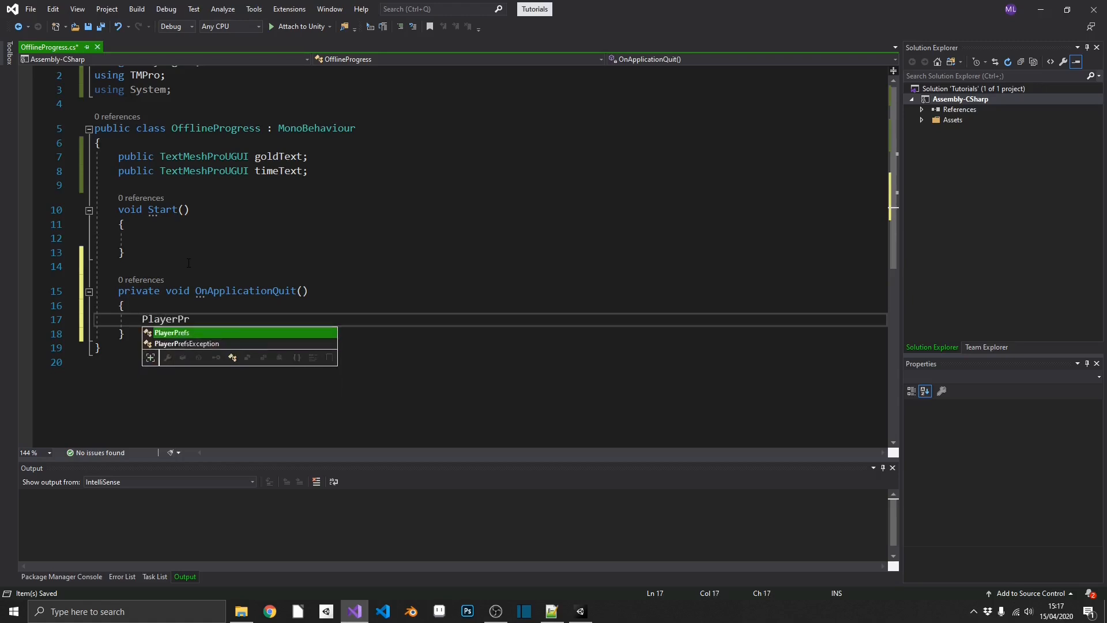
{"action": "type", "text": ".SetString("}
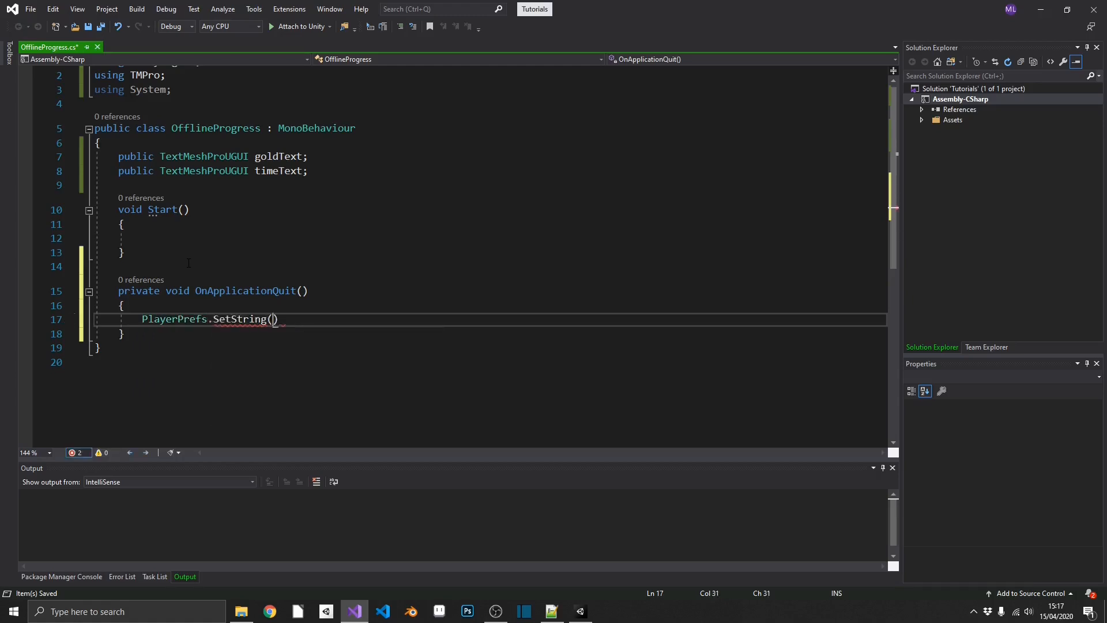
{"action": "type", "text": "\""}
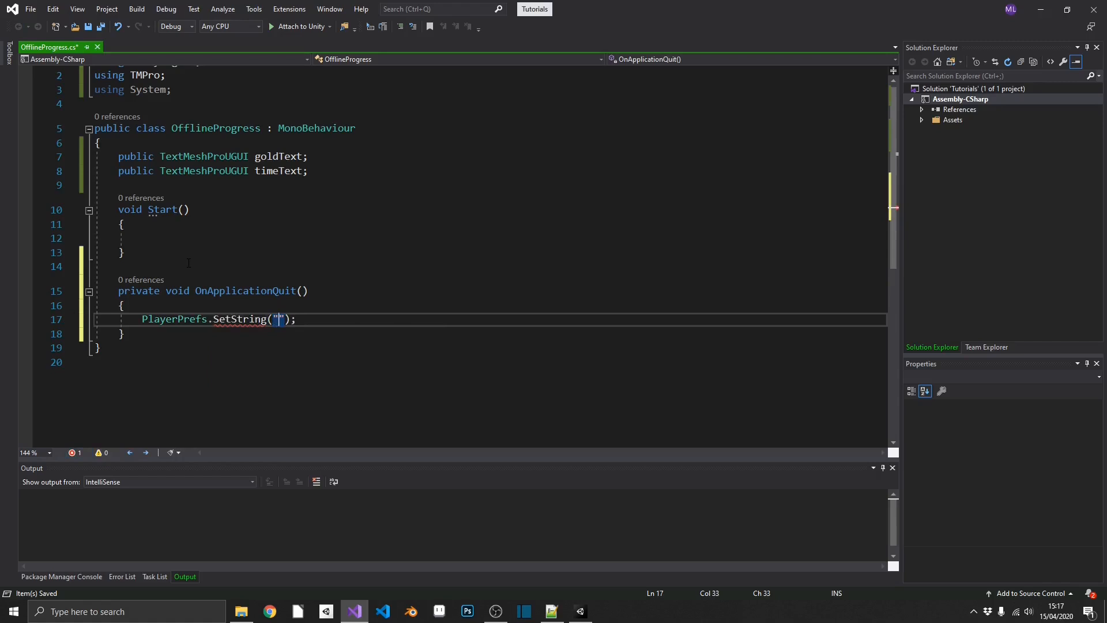
{"action": "type", "text": "LAST_LOGIN"}
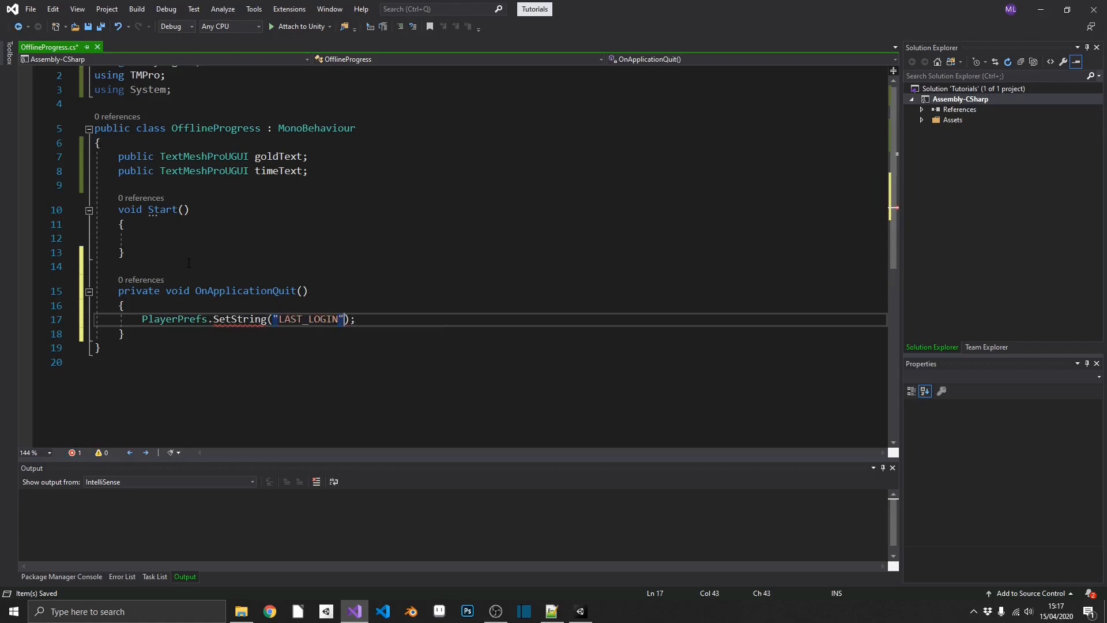
{"action": "type", "text": ",DateTime"}
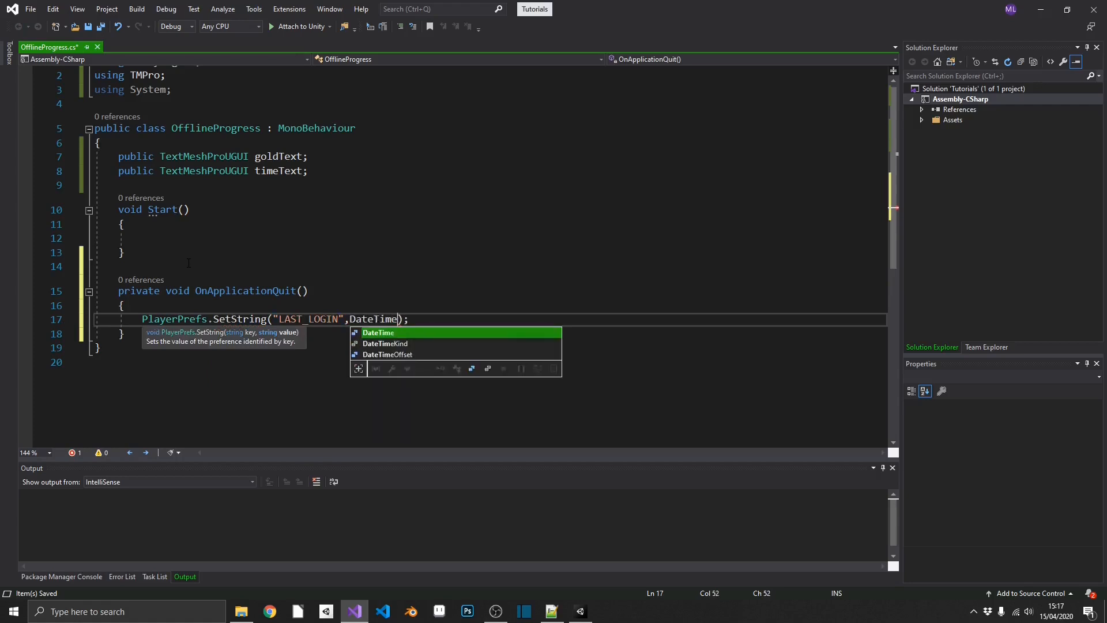
{"action": "type", "text": ".Now"}
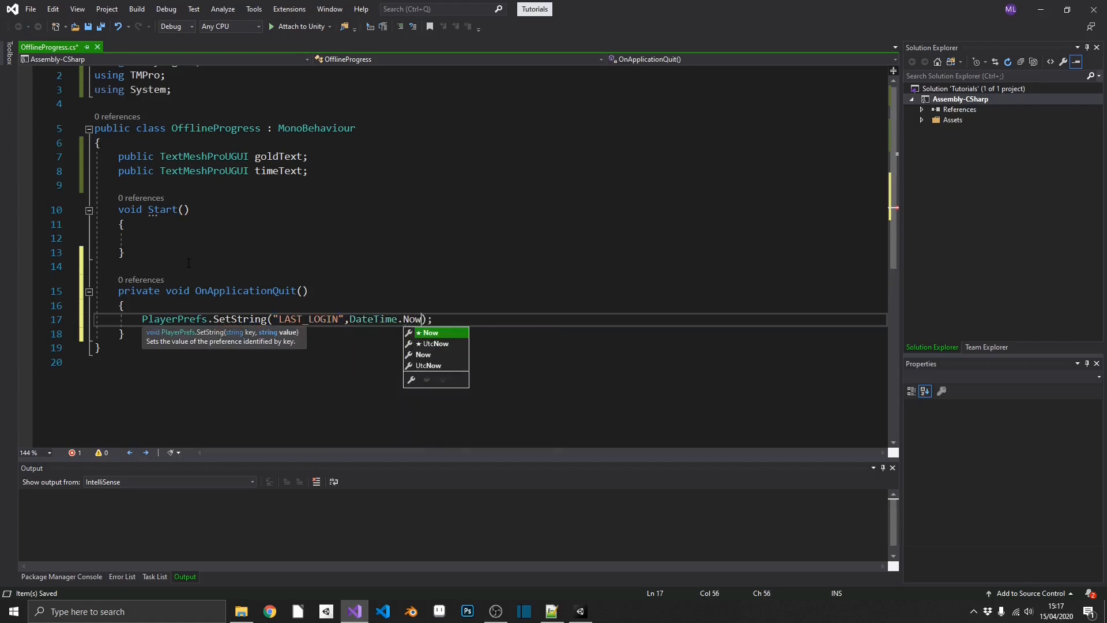
{"action": "type", "text": ".ToString()"}
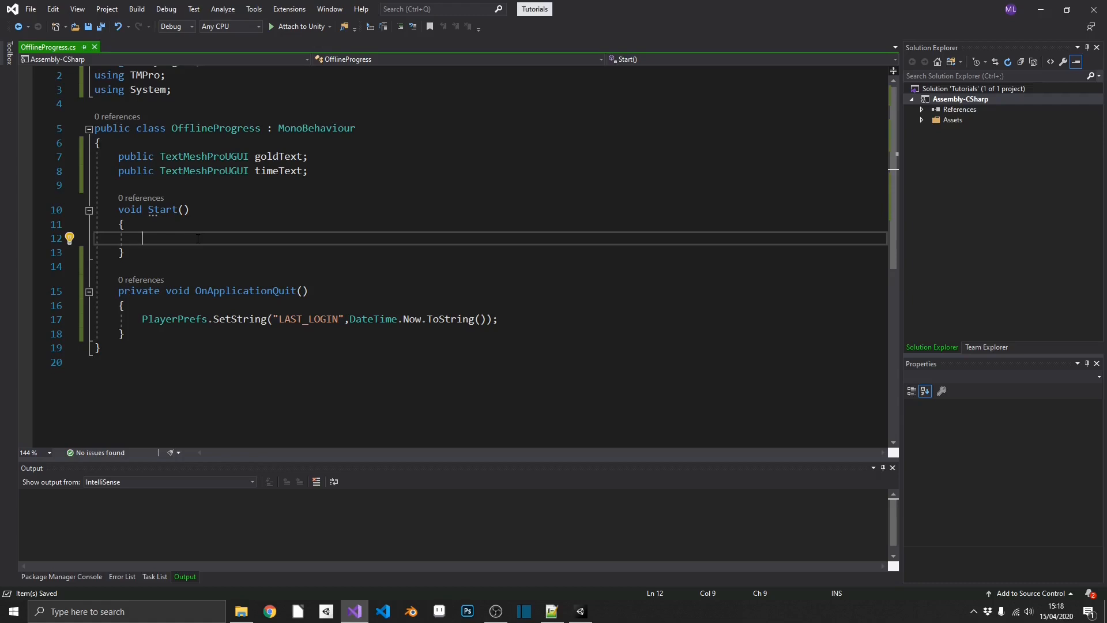
Step: Add an if on PlayerPrefs.HasKey("LAST_LOGIN"), with else setting timeText "WELCOME" and goldText "0g"
{"action": "type", "text": "if(PlayerPrefs.HasKey(\"LAST_LOGIN\""}
{"action": "type", "text": "else"}
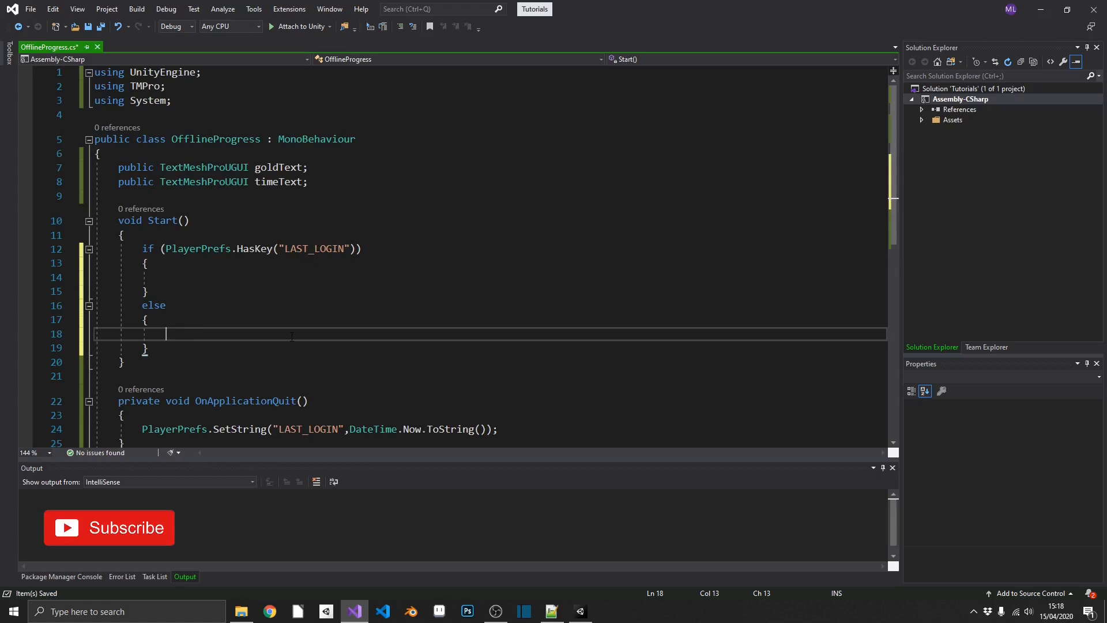
{"action": "type", "text": "timeText.text"}
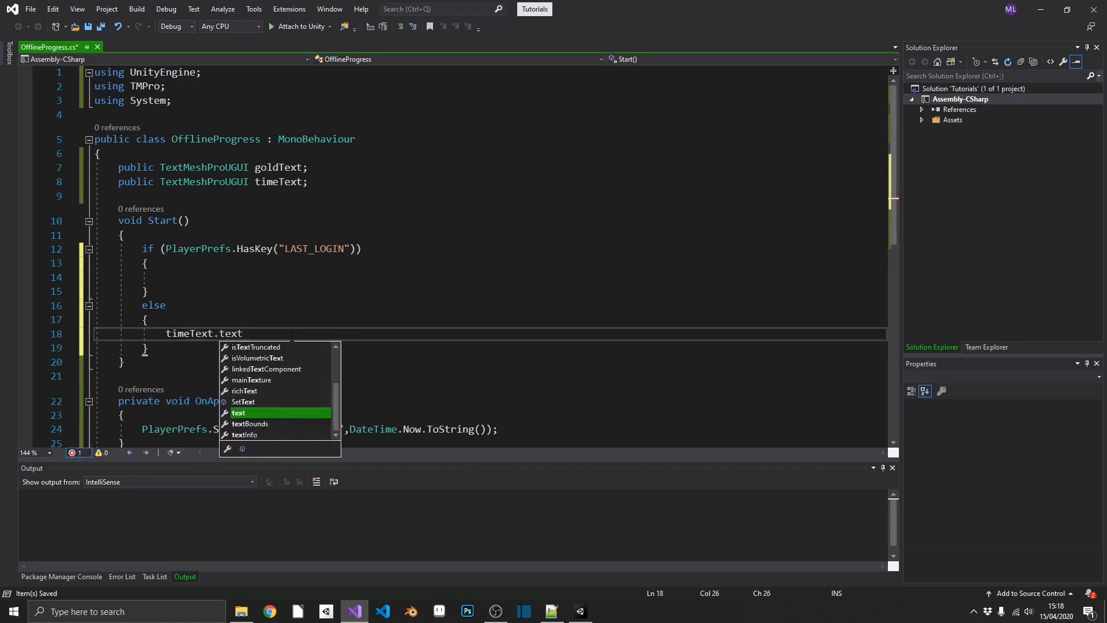
{"action": "type", "text": "= \"WELCOME\";"}
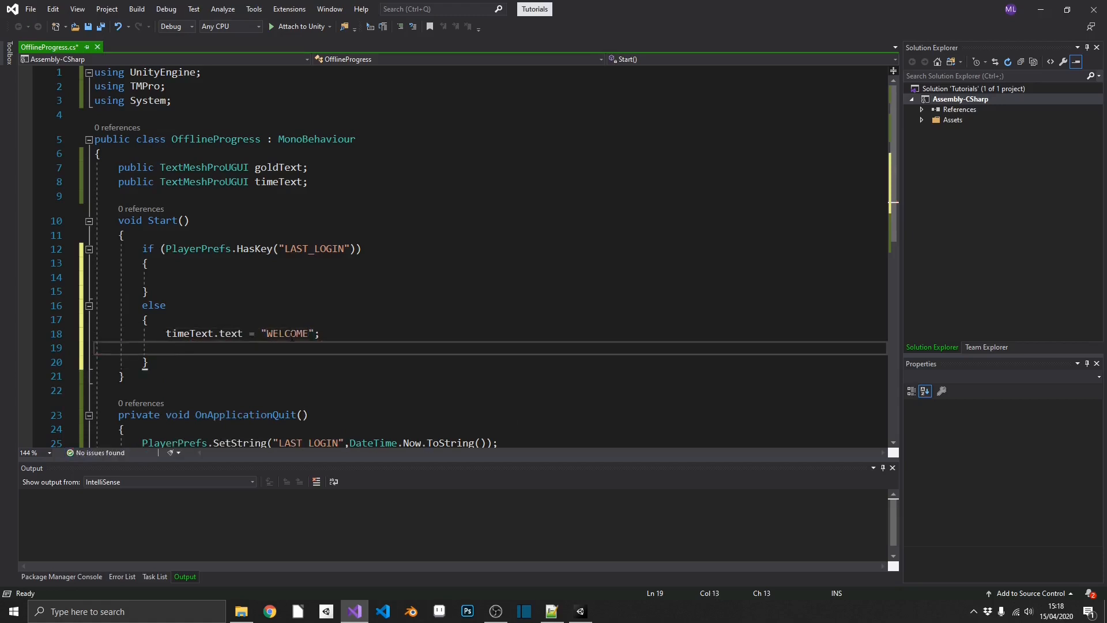
{"action": "type", "text": "goldText.text ="}
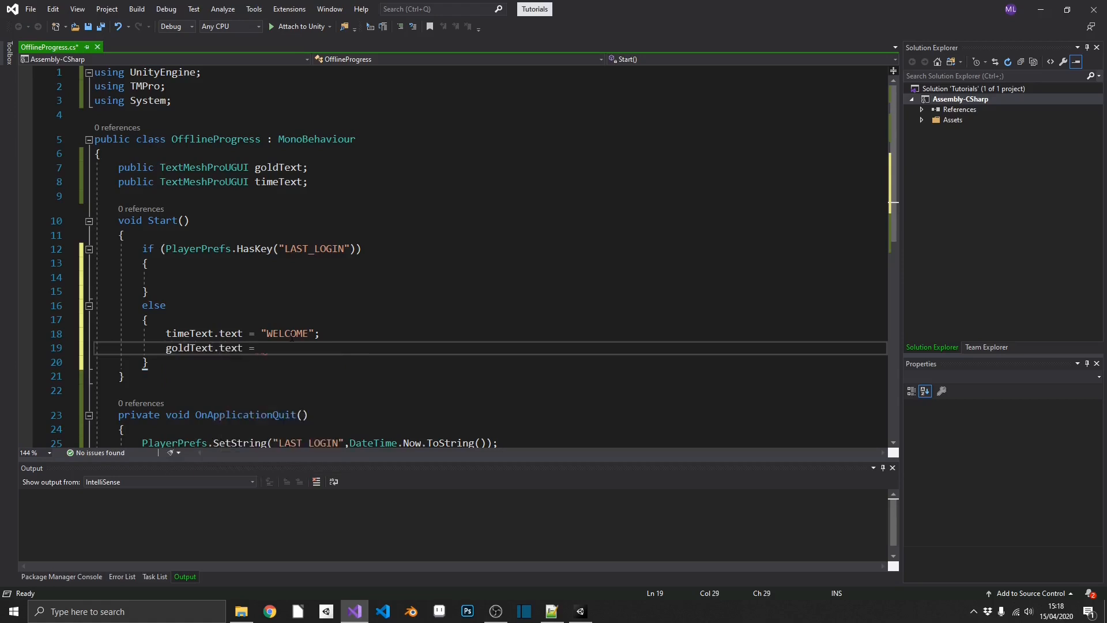
{"action": "type", "text": "\"0g\""}
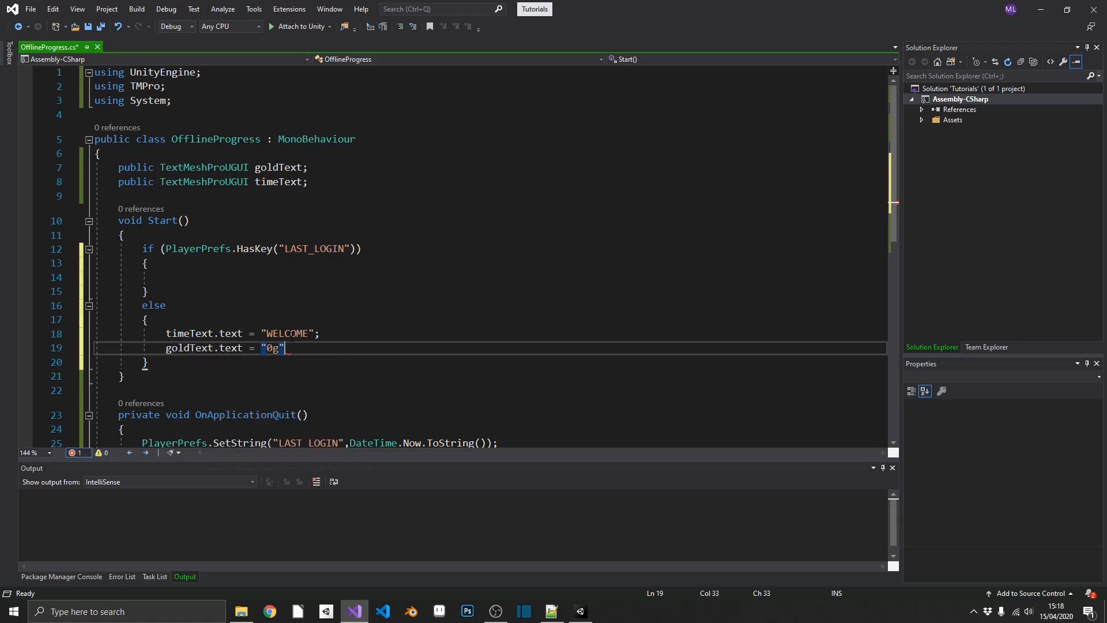
{"action": "type", "text": ";"}
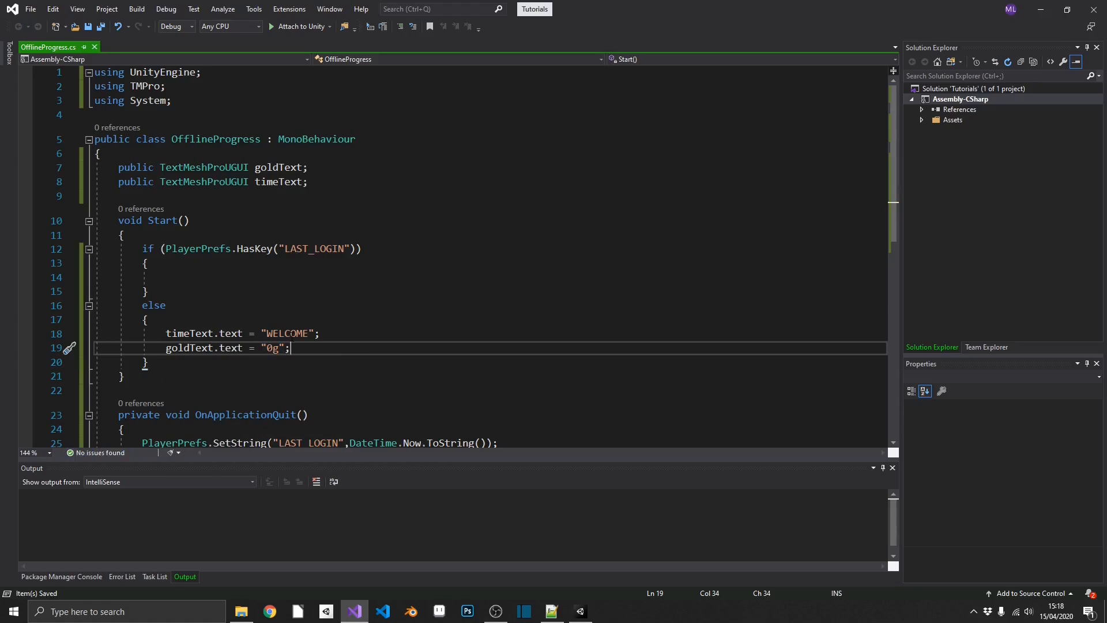
{"action": "left_click", "coordinate": [259, 277]}
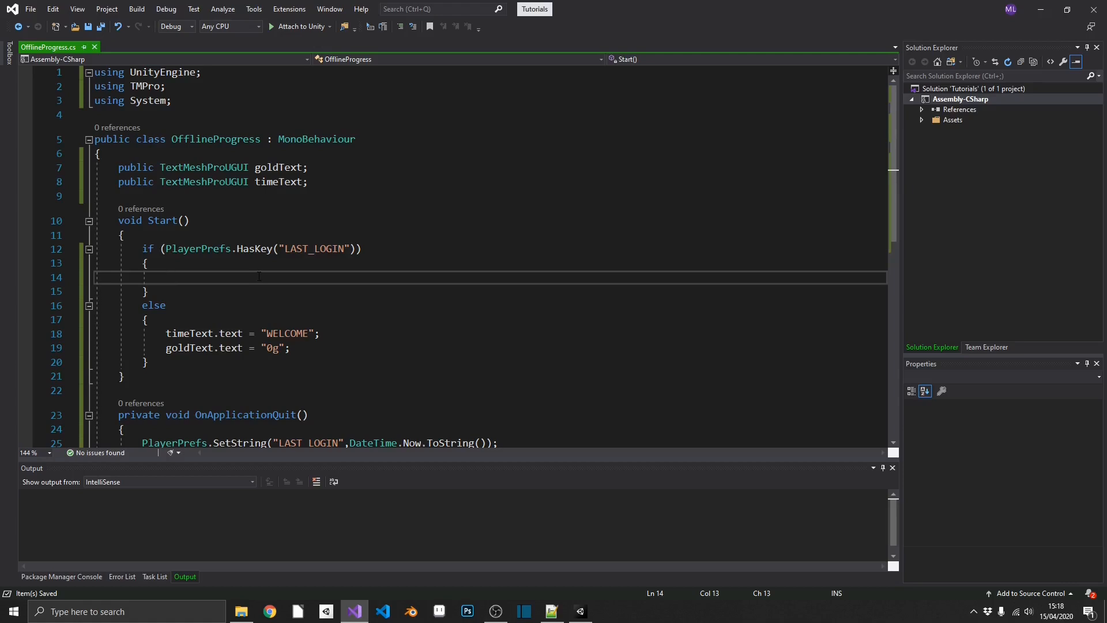
{"action": "type", "text": "DateTime"}
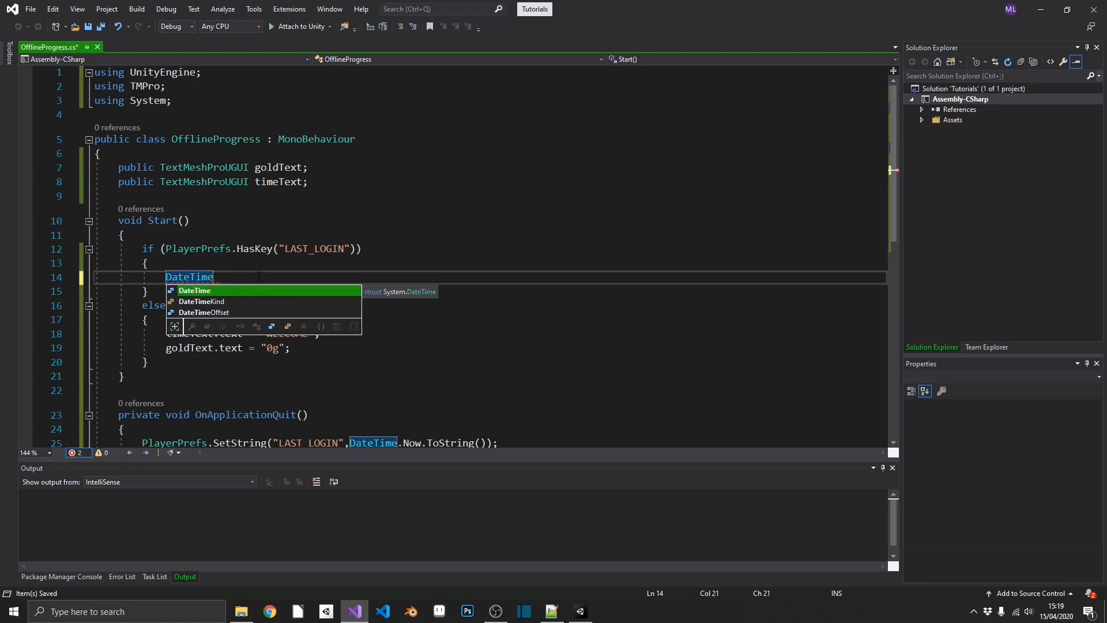
Step: Declare DateTime lastLogIn = DateTime.Parse(PlayerPrefs.GetString("LAST_LOGIN")) inside the if block
{"action": "type", "text": "lastLogIn"}
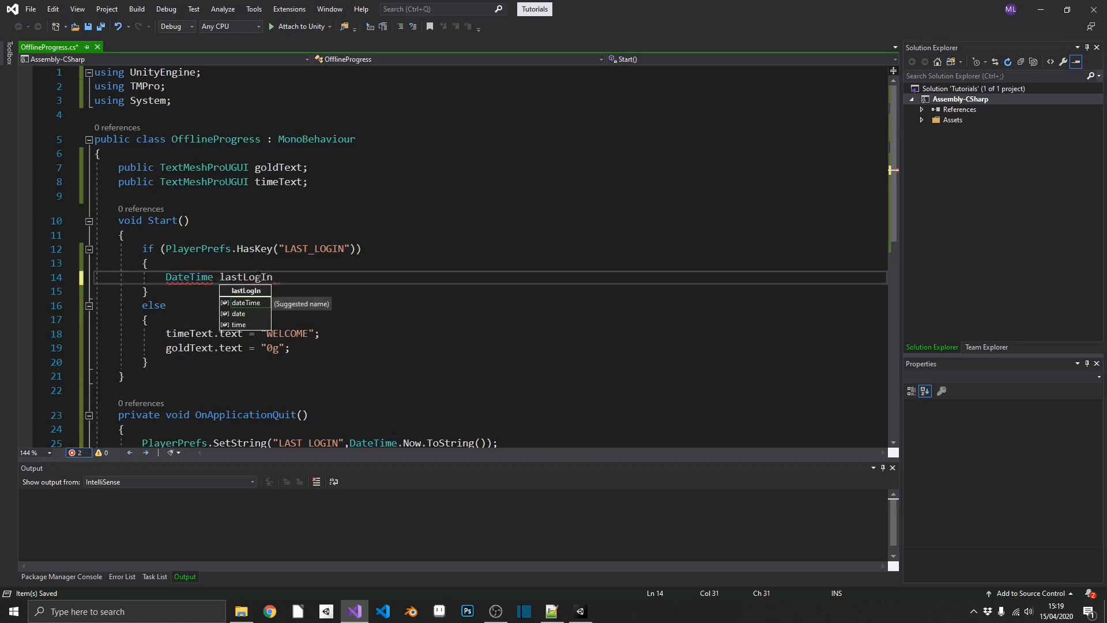
{"action": "type", "text": "= D"}
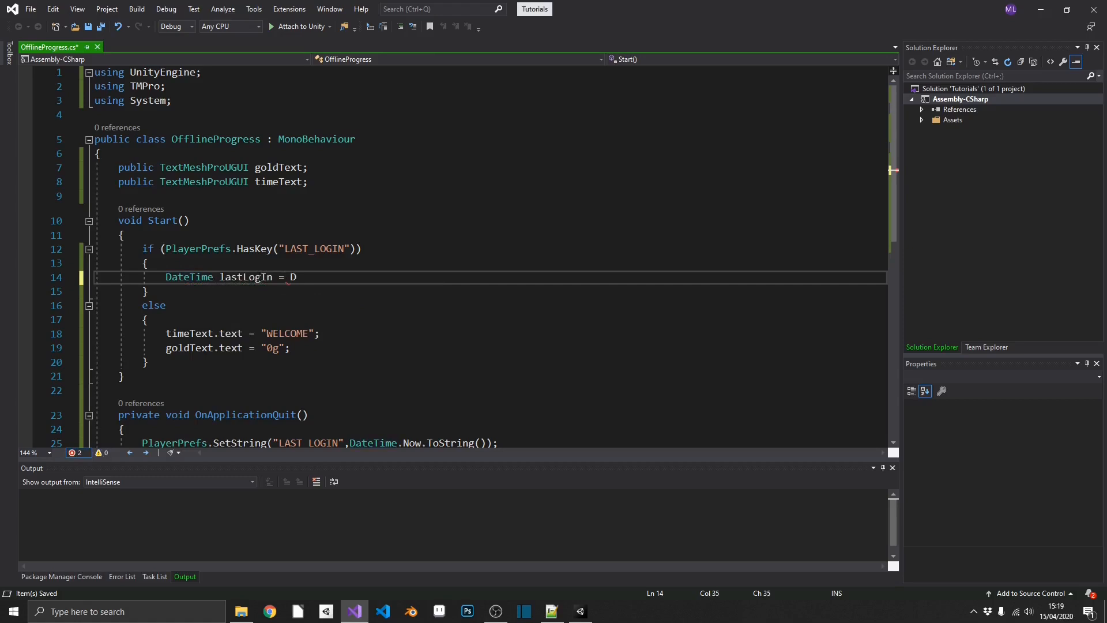
{"action": "type", "text": "ateTime.Parse"}
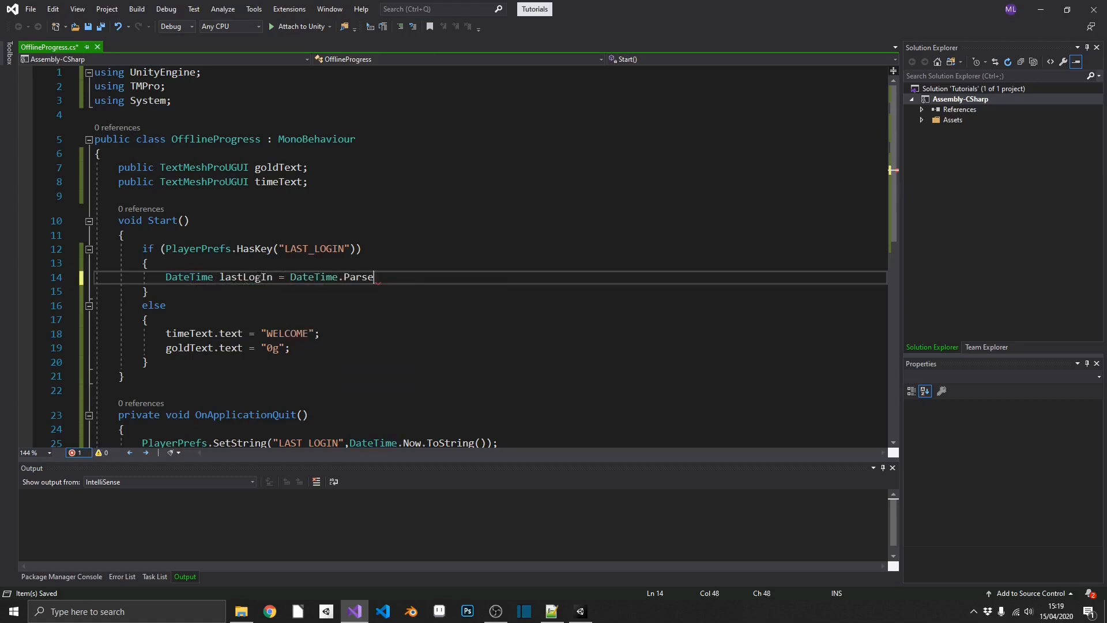
{"action": "type", "text": "()"}
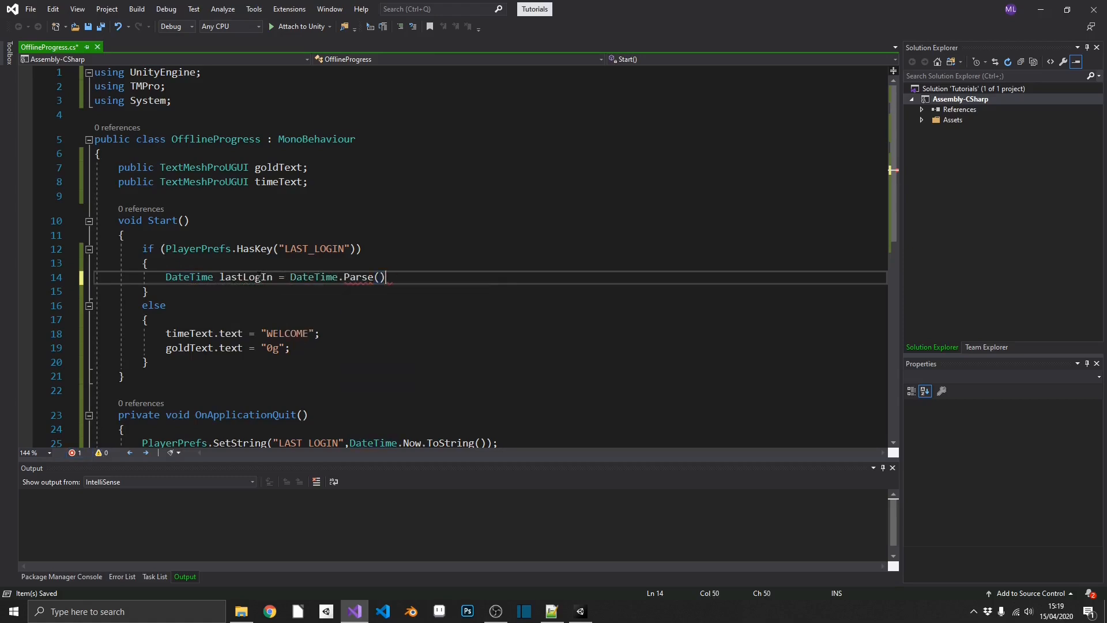
{"action": "type", "text": ";"}
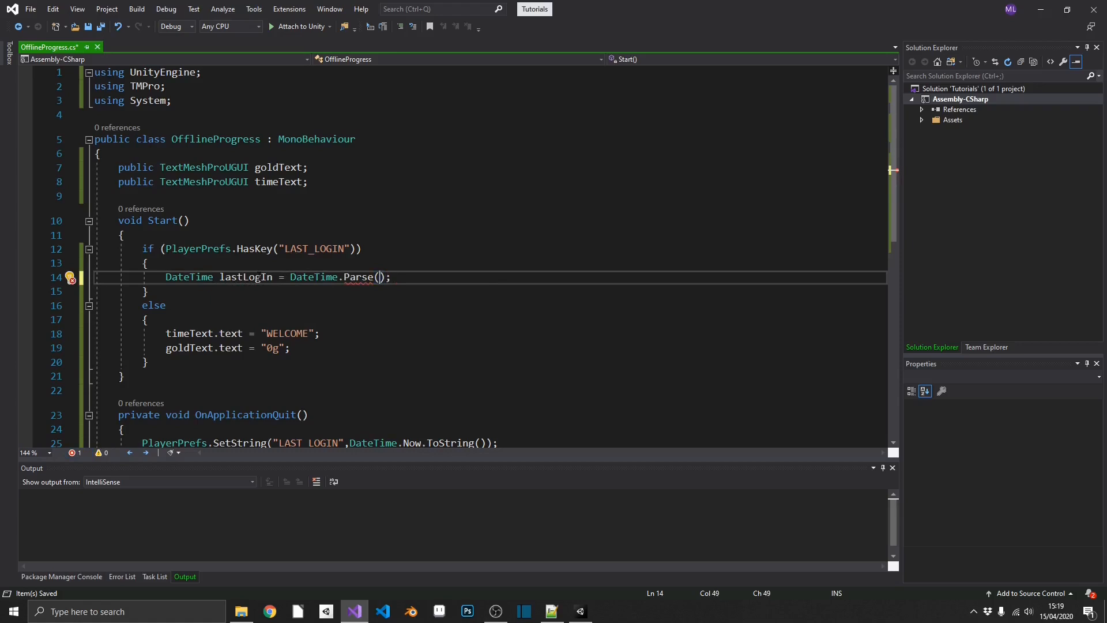
{"action": "type", "text": "P"}
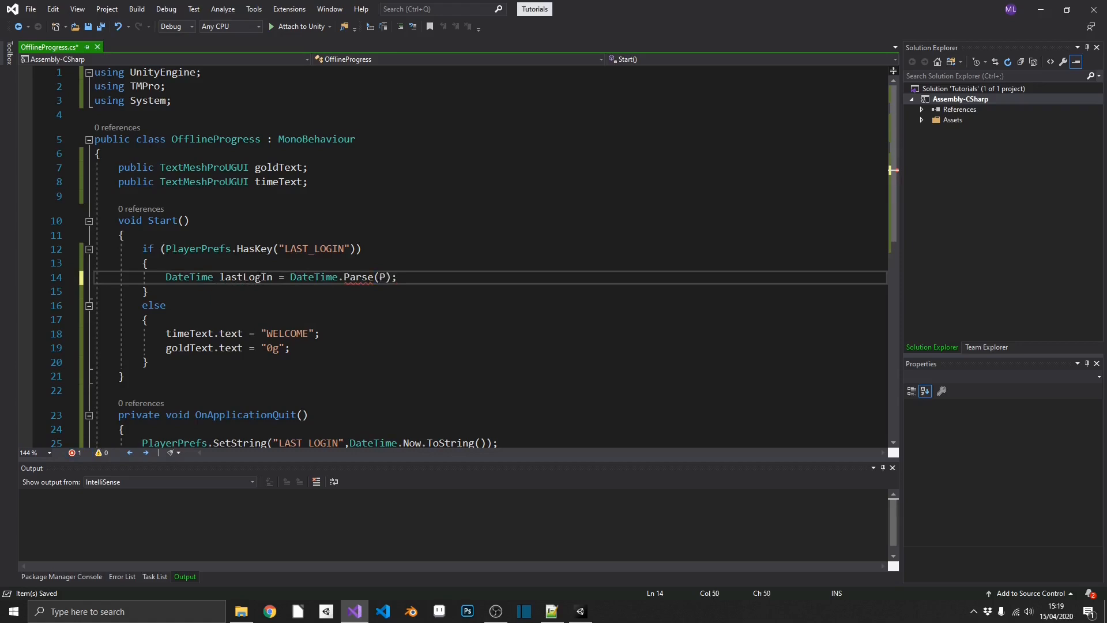
{"action": "type", "text": "layerPrefs"}
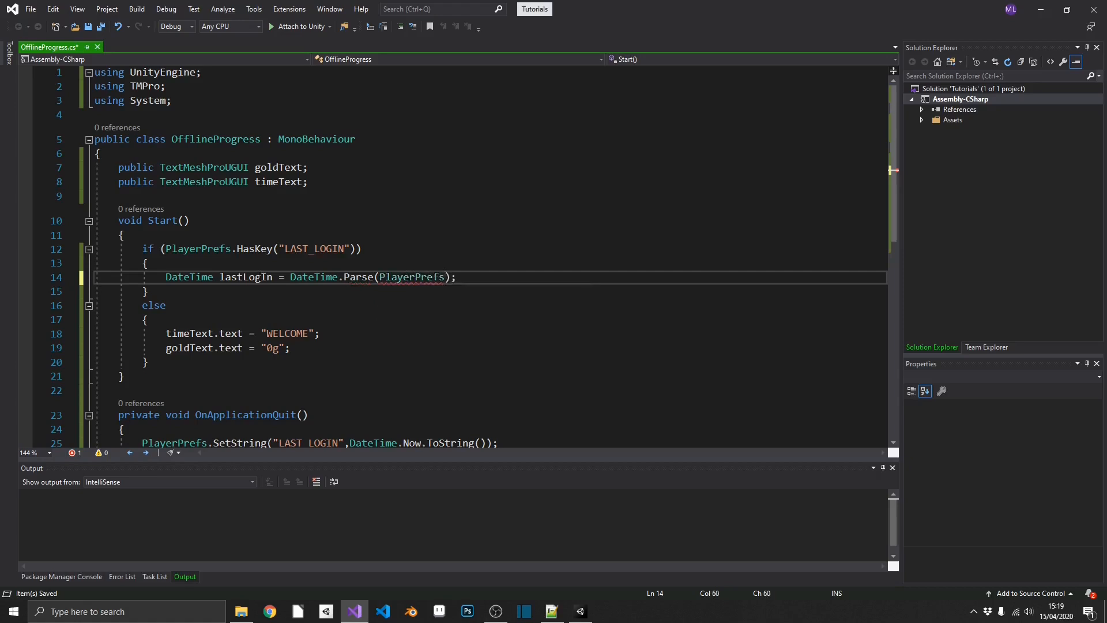
{"action": "type", "text": ".GetString(\"LAST_"}
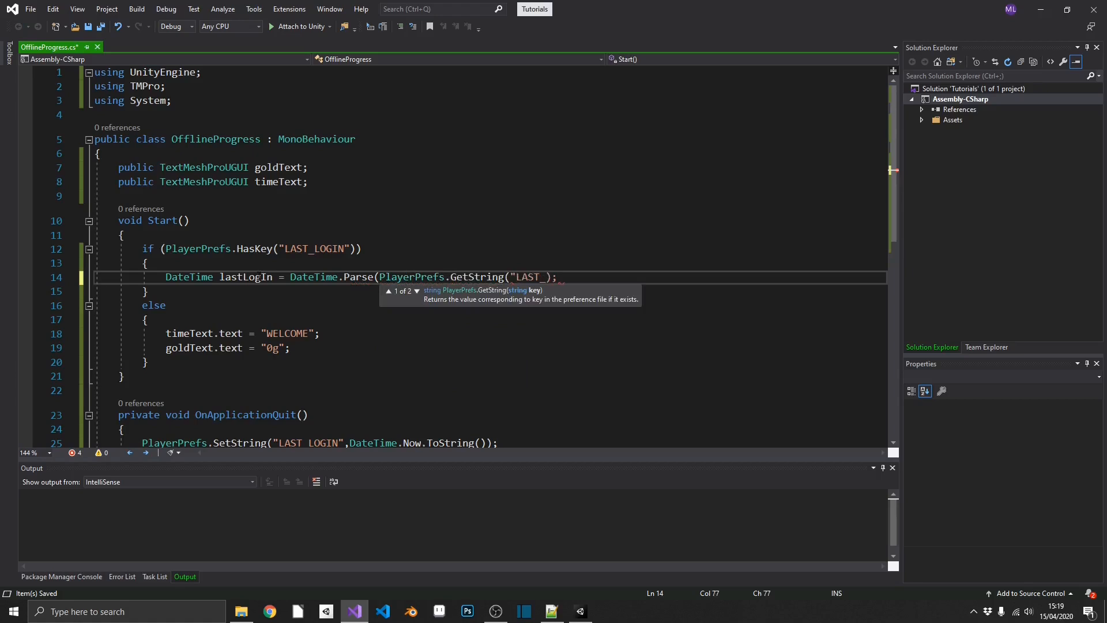
{"action": "type", "text": "LOGIN\""}
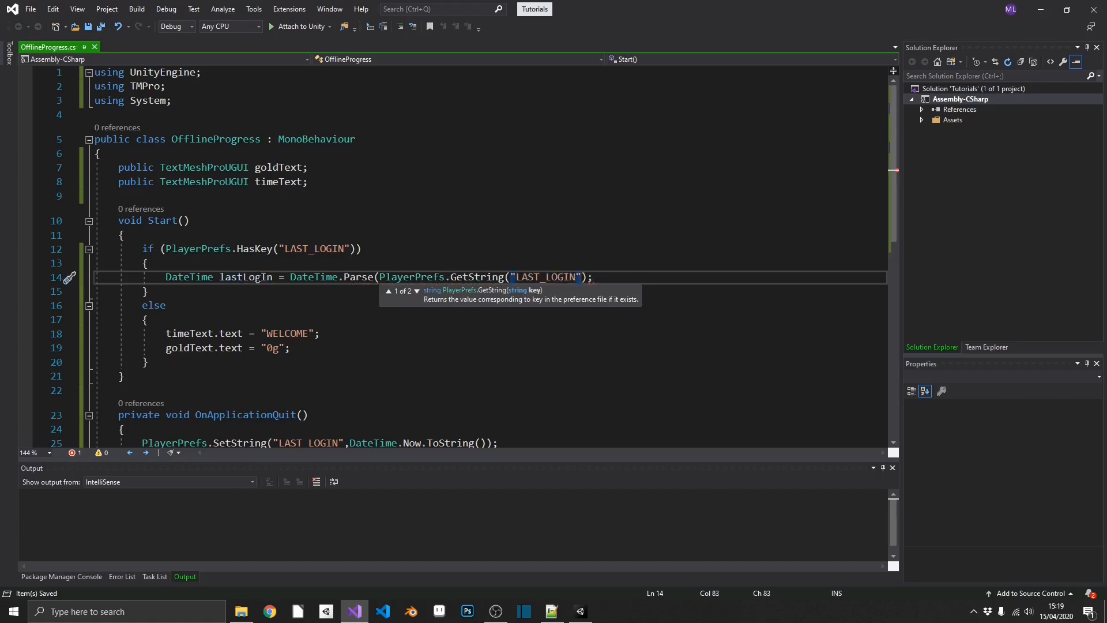
{"action": "type", "text": ")"}
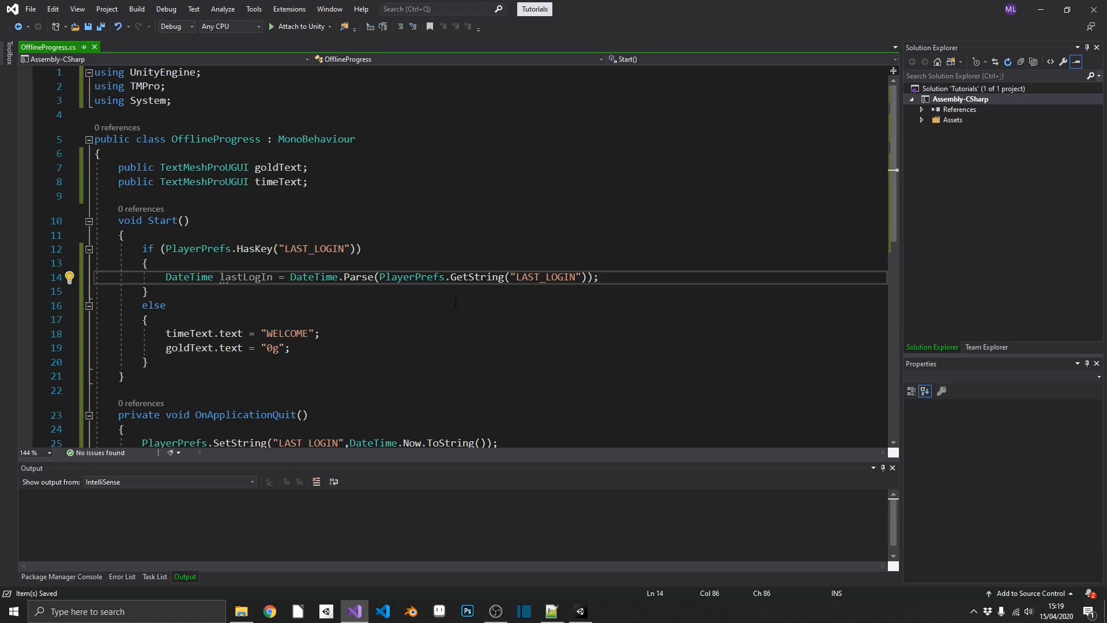
{"action": "double_click", "coordinate": [245, 277]}
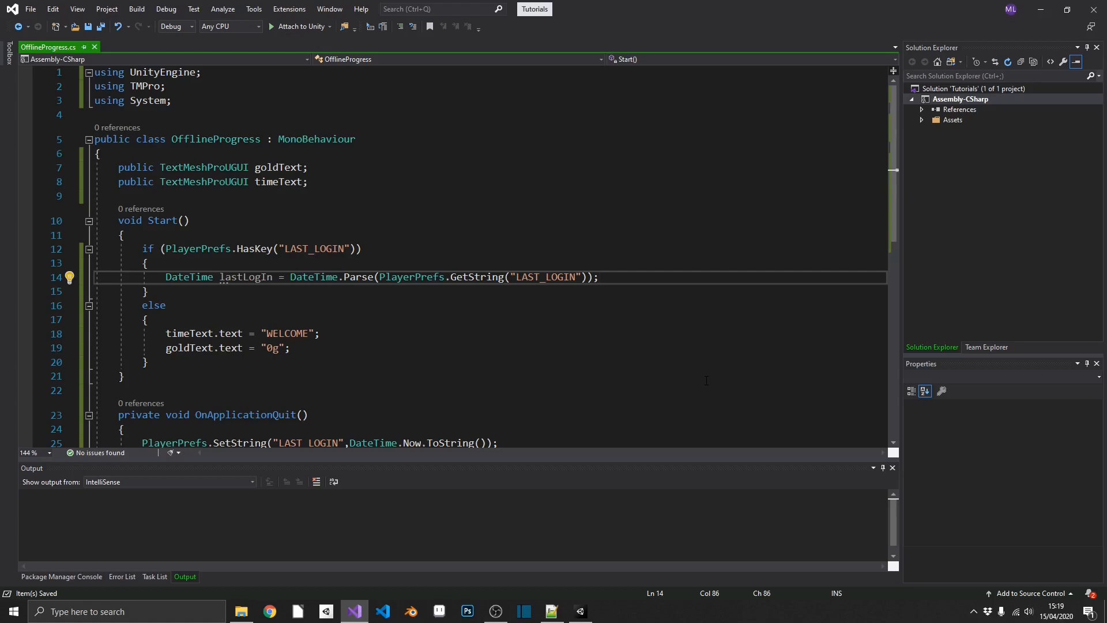
Step: Add 'TimeSpan ts = DateTime.Now - lastLogIn;' on a new line below lastLogIn
{"action": "key", "text": "enter"}
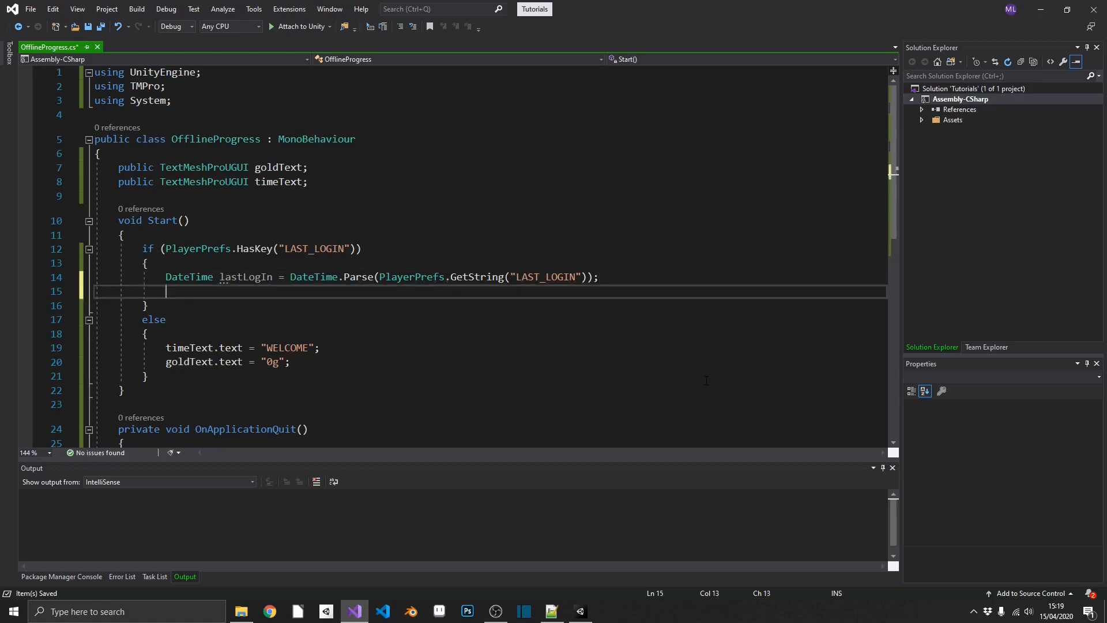
{"action": "type", "text": "TimeSpan"}
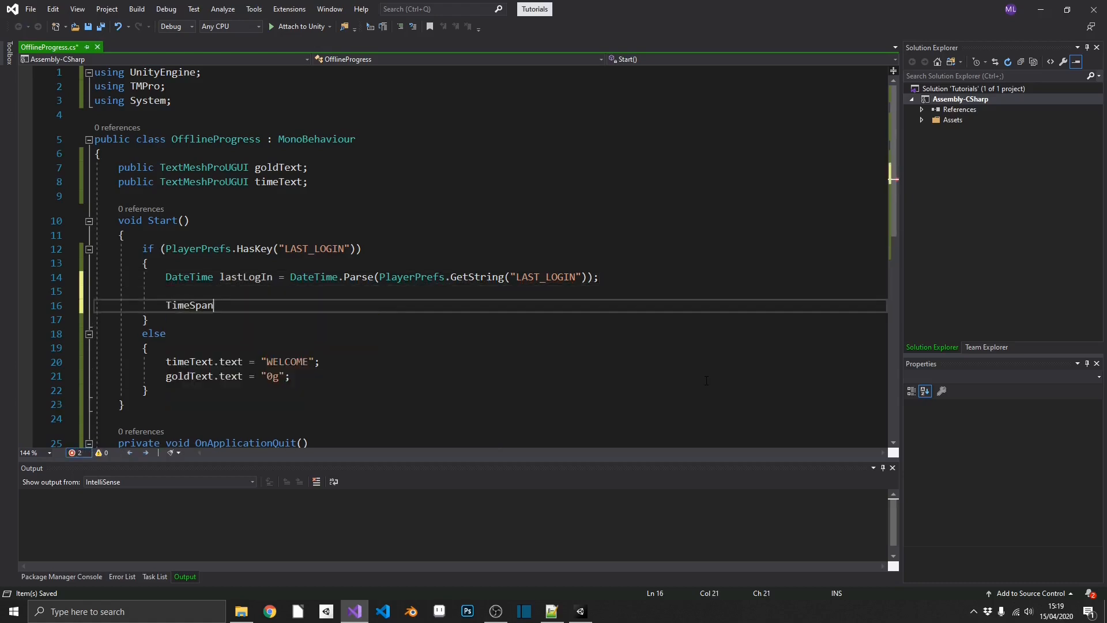
{"action": "double_click", "coordinate": [189, 305]}
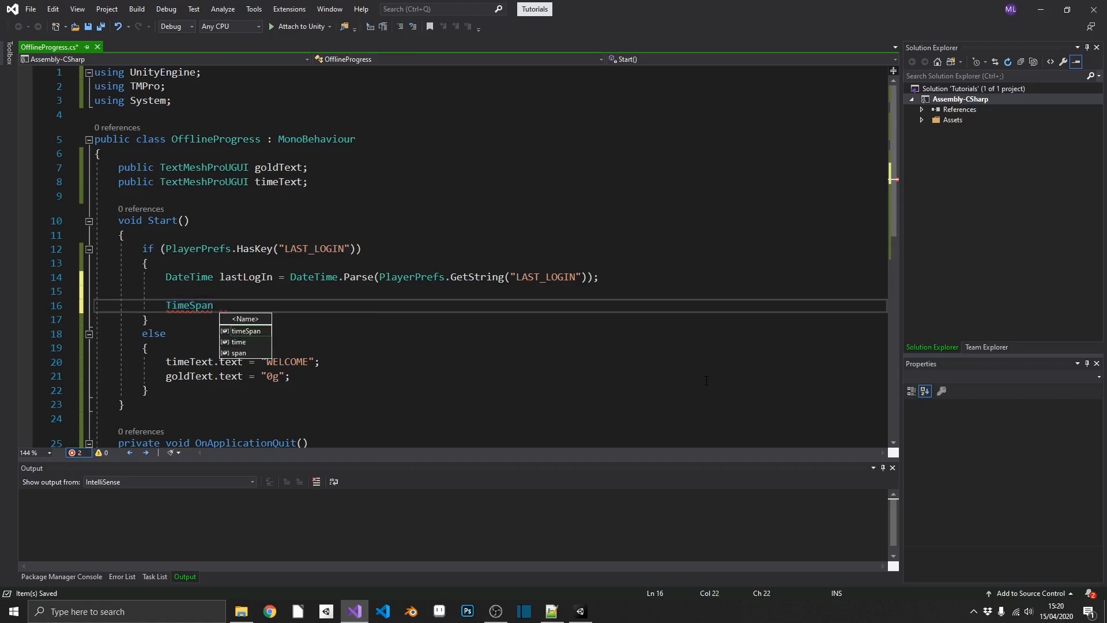
{"action": "type", "text": "ts"}
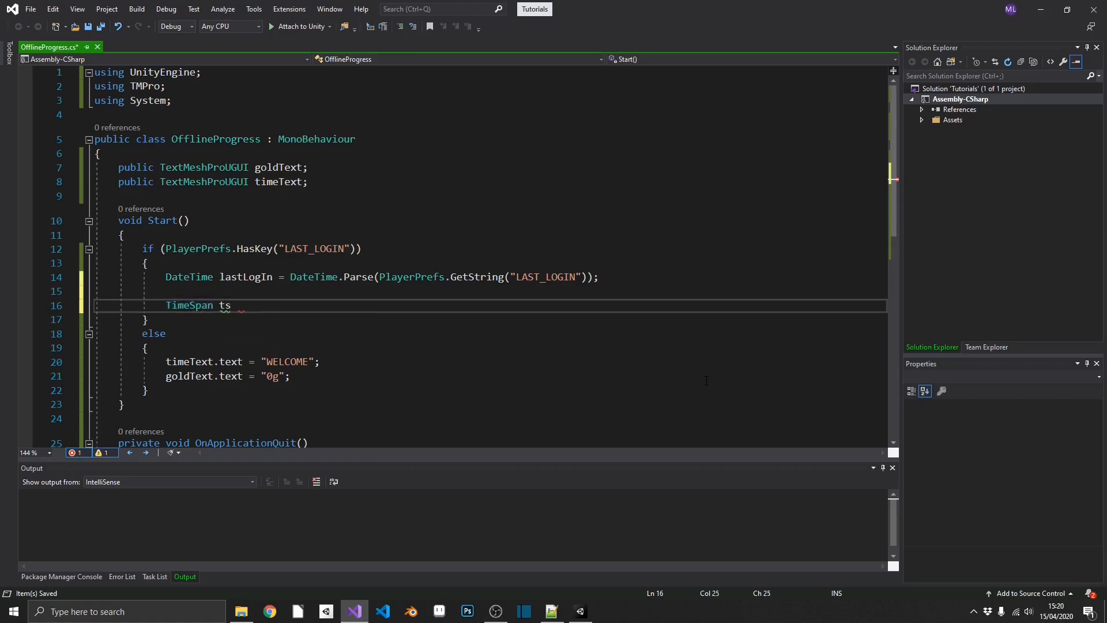
{"action": "type", "text": "= DateTime.Now"}
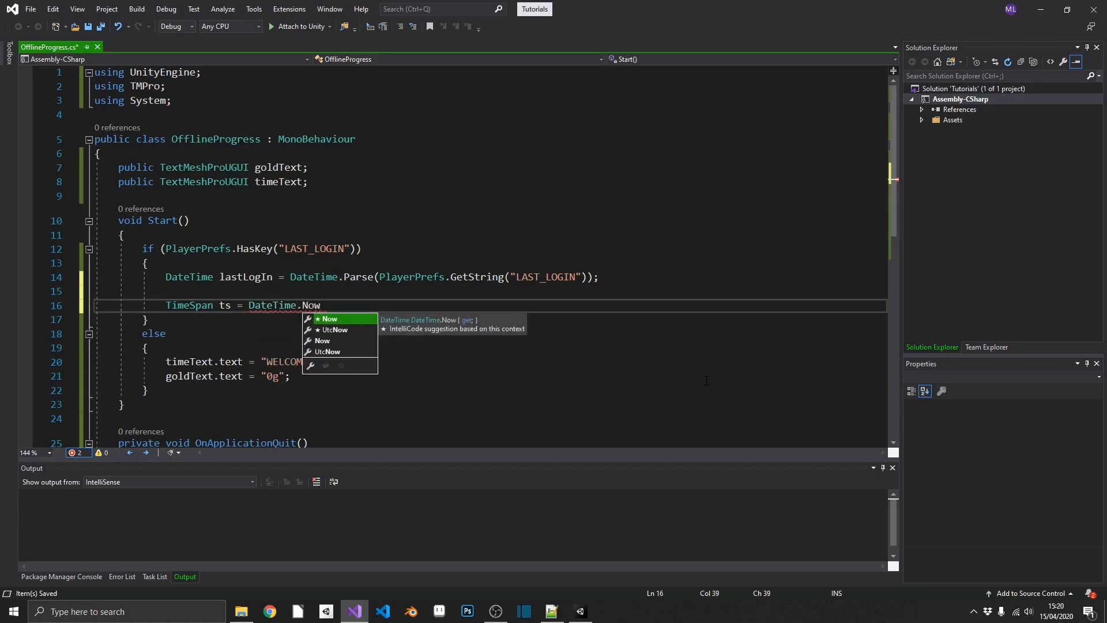
{"action": "type", "text": "- la"}
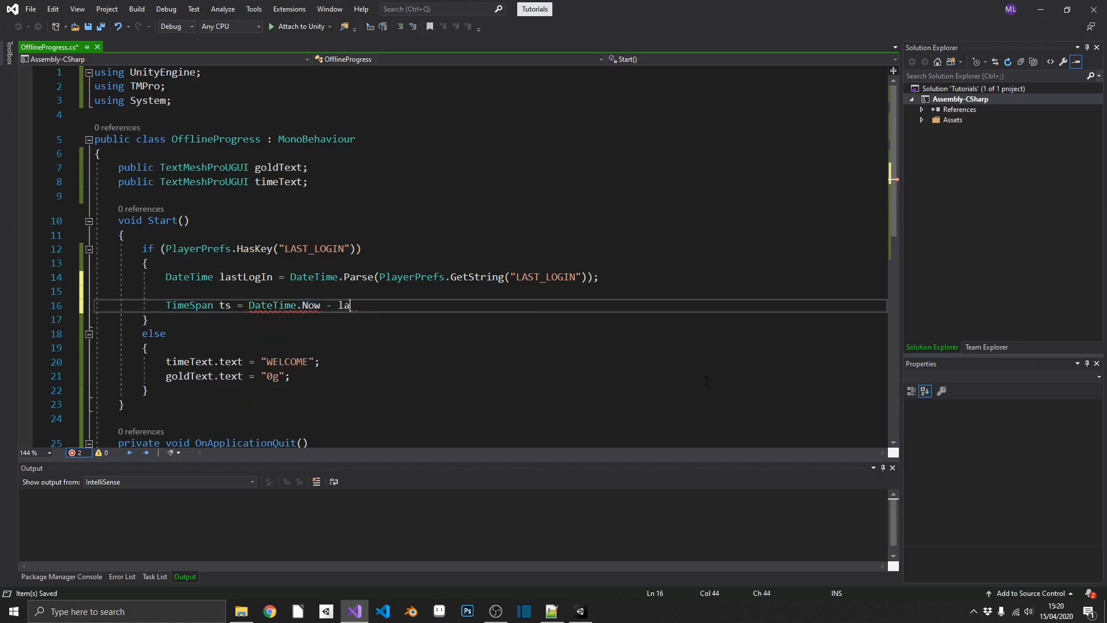
{"action": "type", "text": "stLogIn;"}
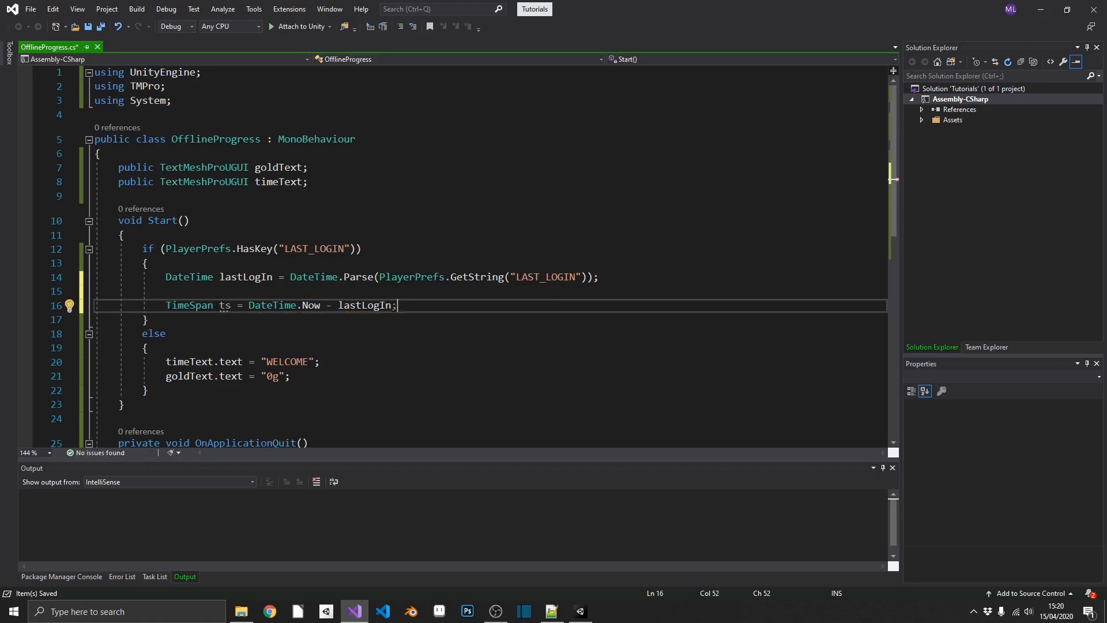
{"action": "key", "text": "enter"}
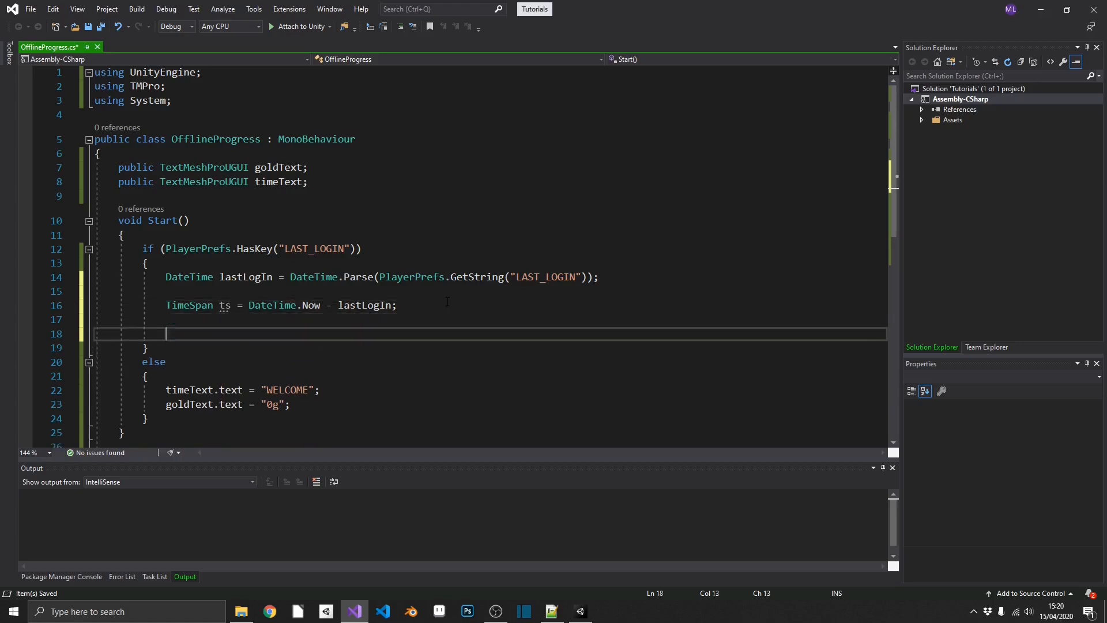
Step: Set timeText.text to string.Format("{0} Days {1} Hours {2} Minutes {3} Seconds Ago")
{"action": "type", "text": "timeText.text"}
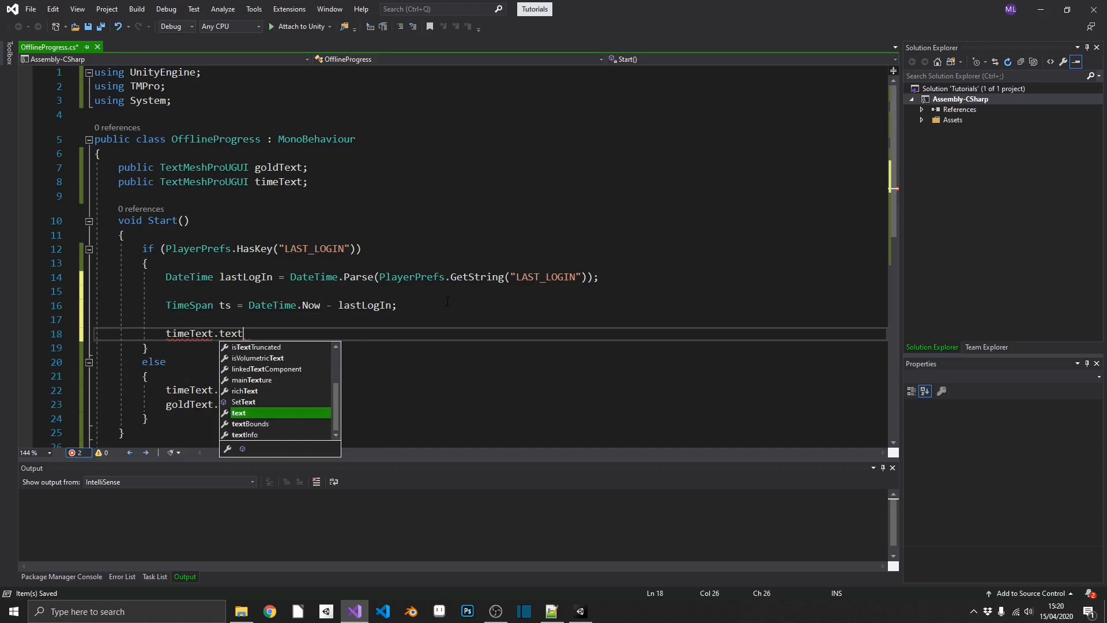
{"action": "type", "text": "= string"}
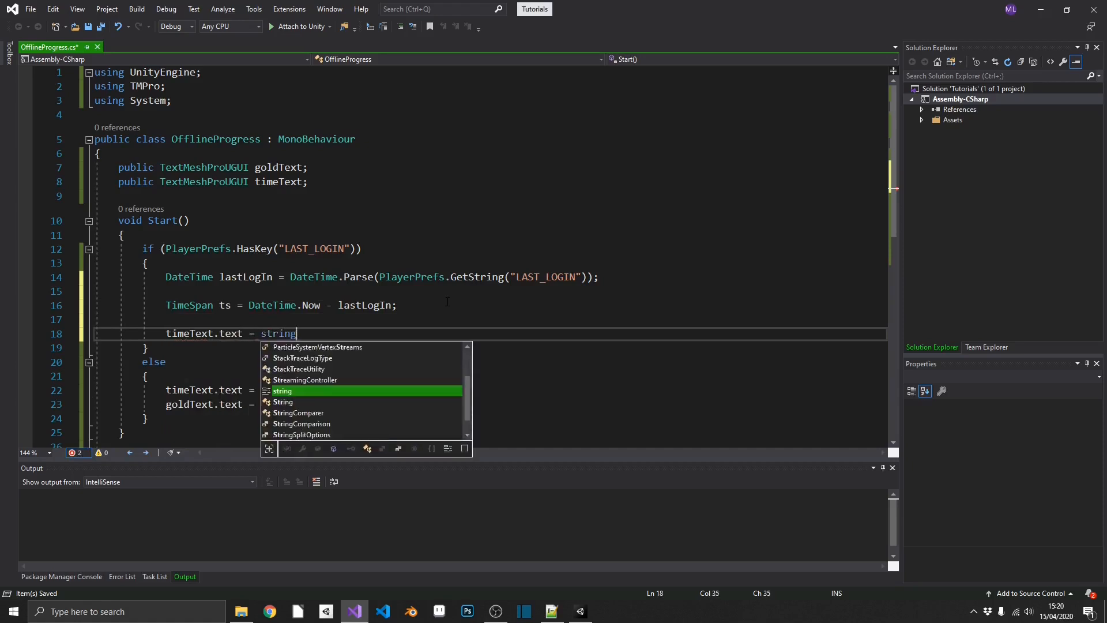
{"action": "type", "text": ".Format"}
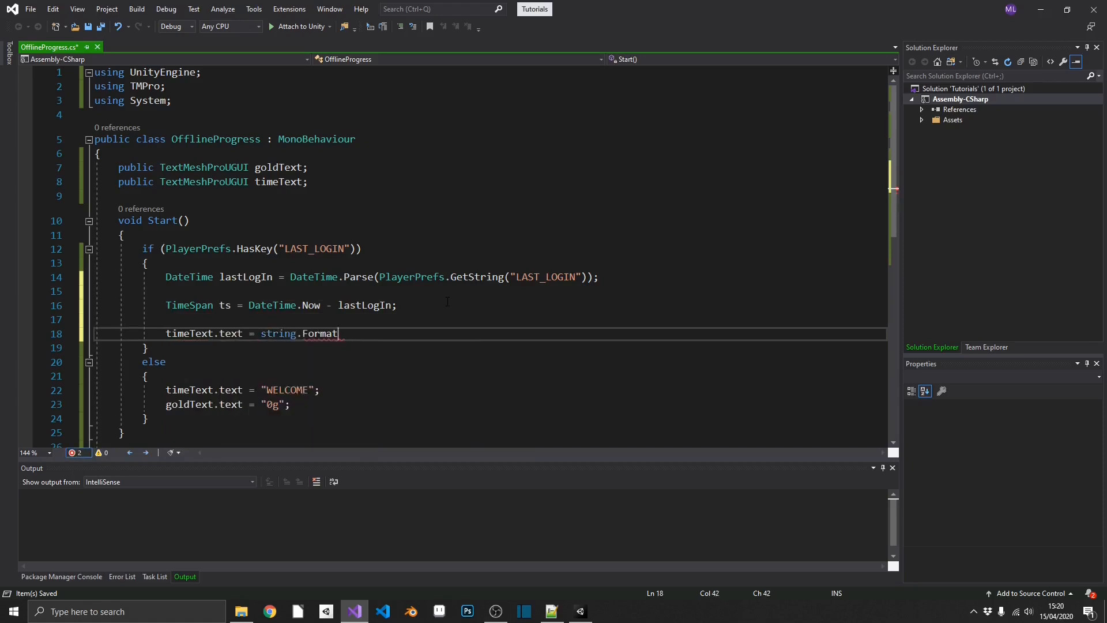
{"action": "type", "text": "();"}
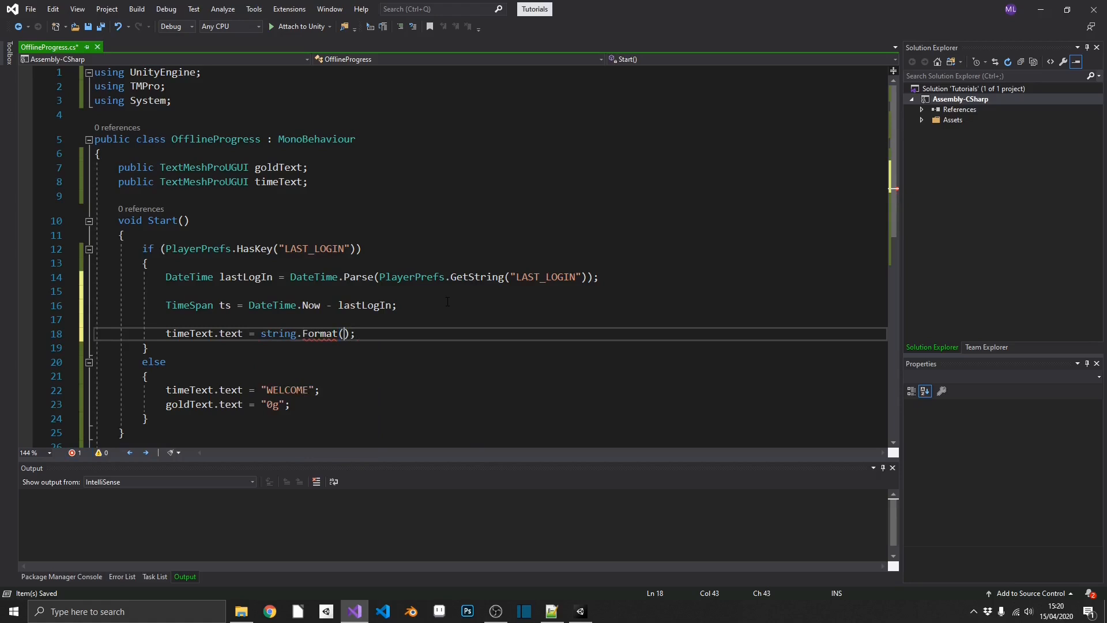
{"action": "type", "text": "\"{"}
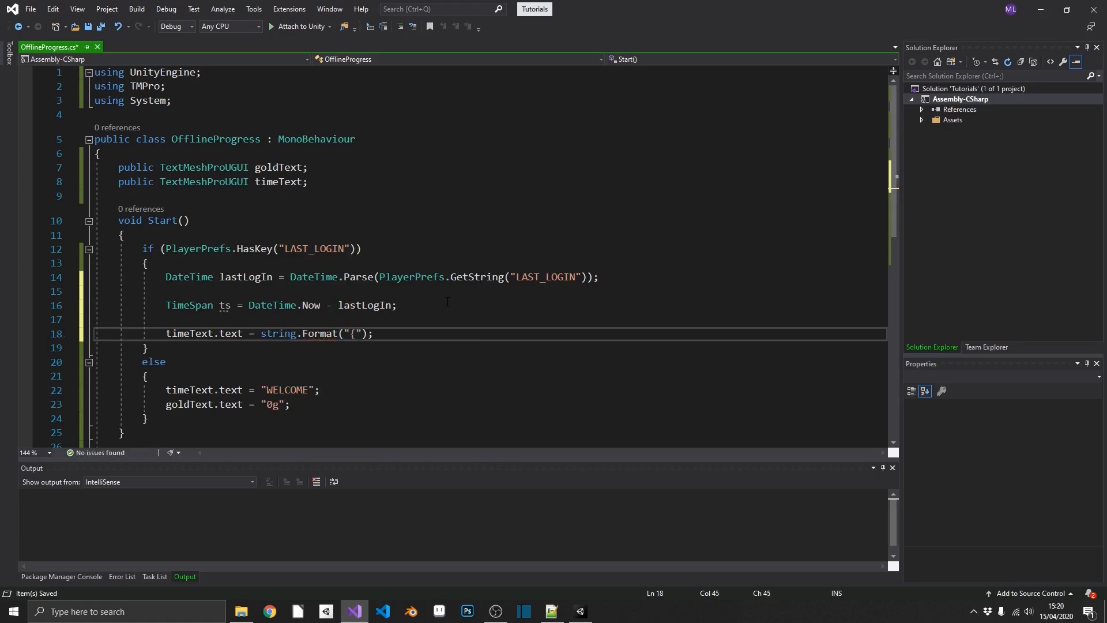
{"action": "type", "text": "0} Days {1} Hours"}
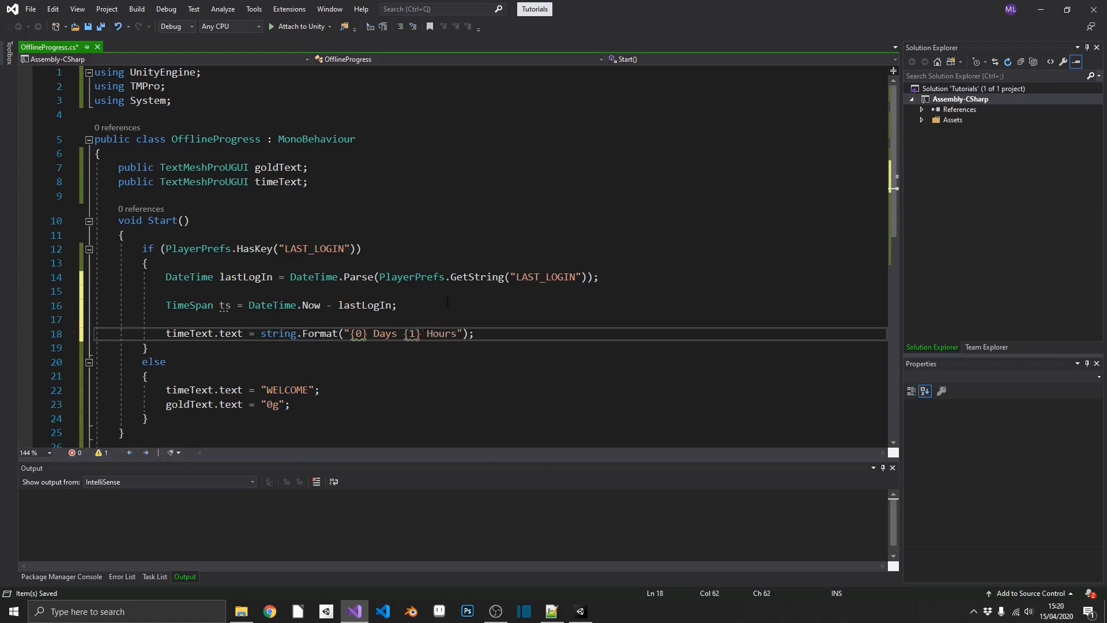
{"action": "type", "text": "{2}"}
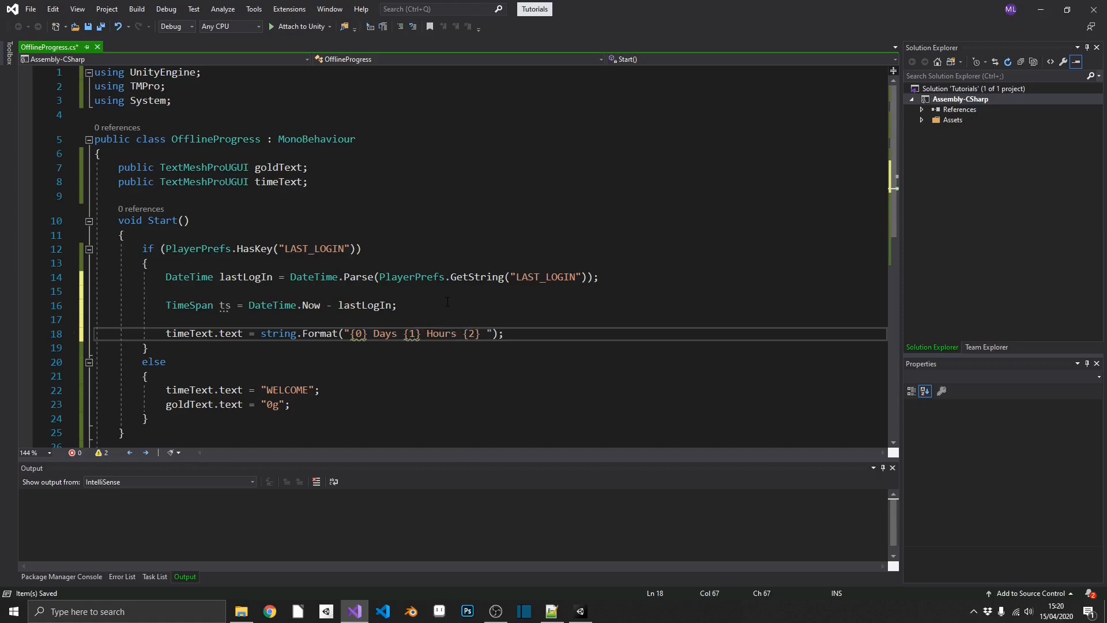
{"action": "type", "text": "Minutes {"}
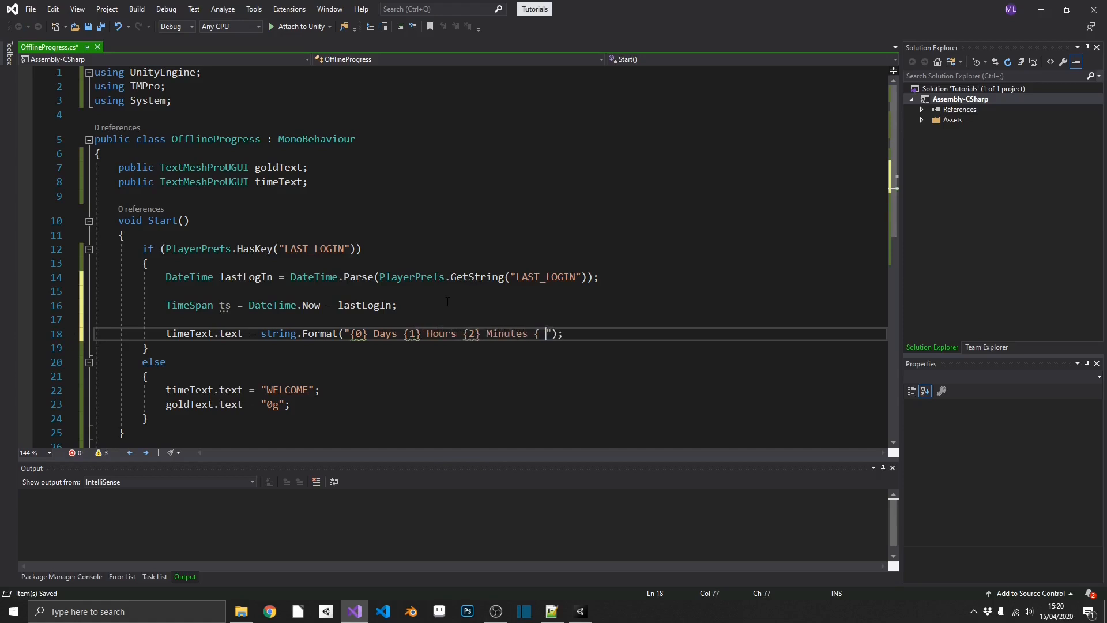
{"action": "type", "text": "{3} Se"}
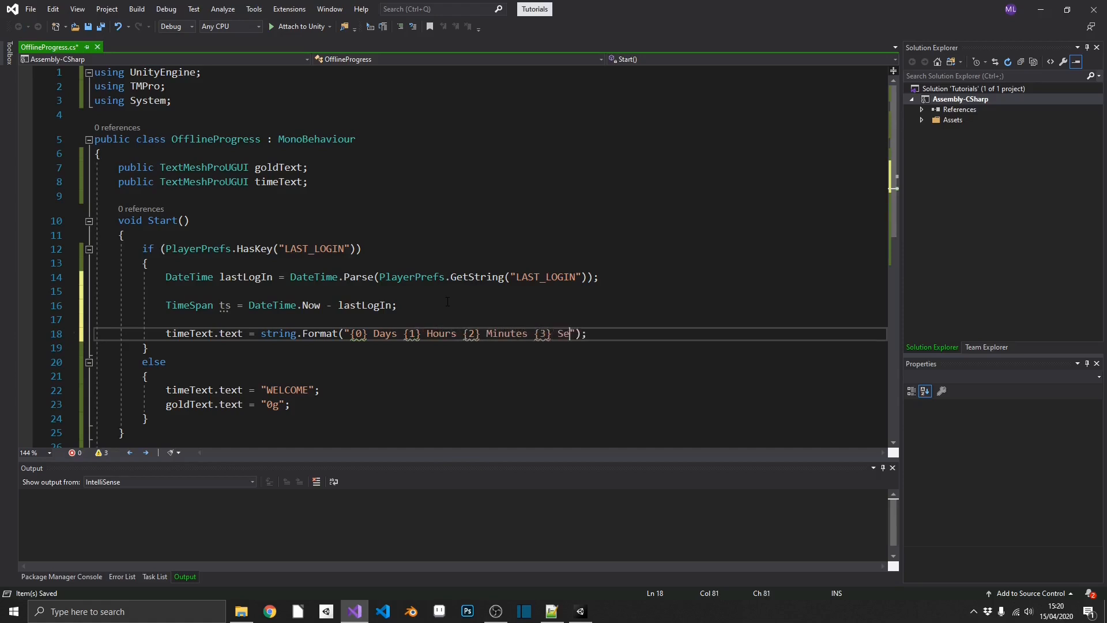
{"action": "type", "text": "conds"}
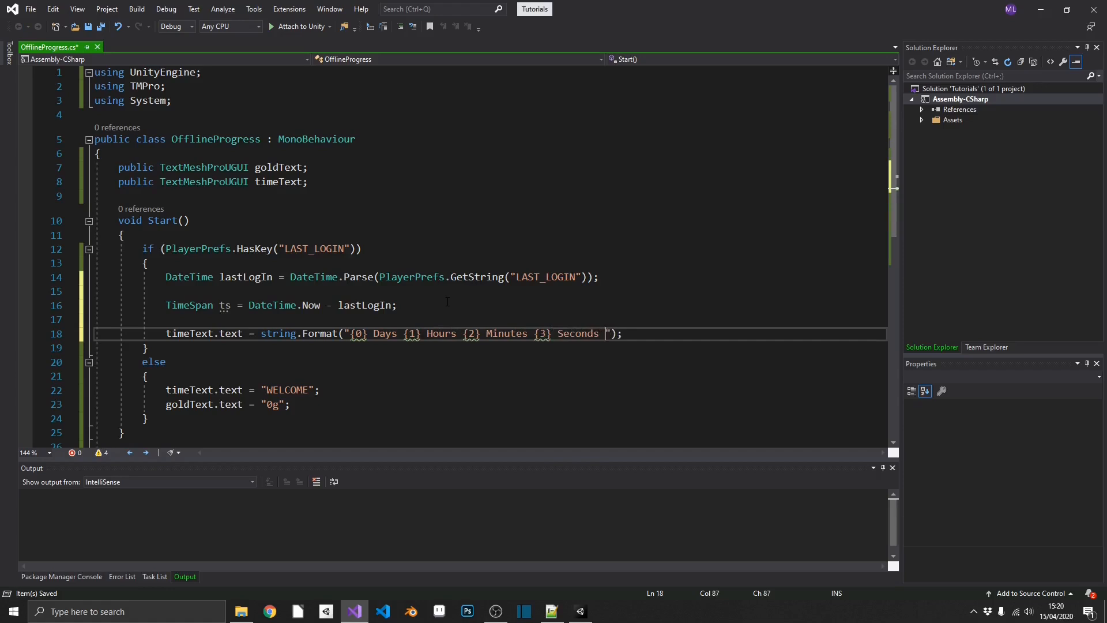
{"action": "type", "text": "Ago"}
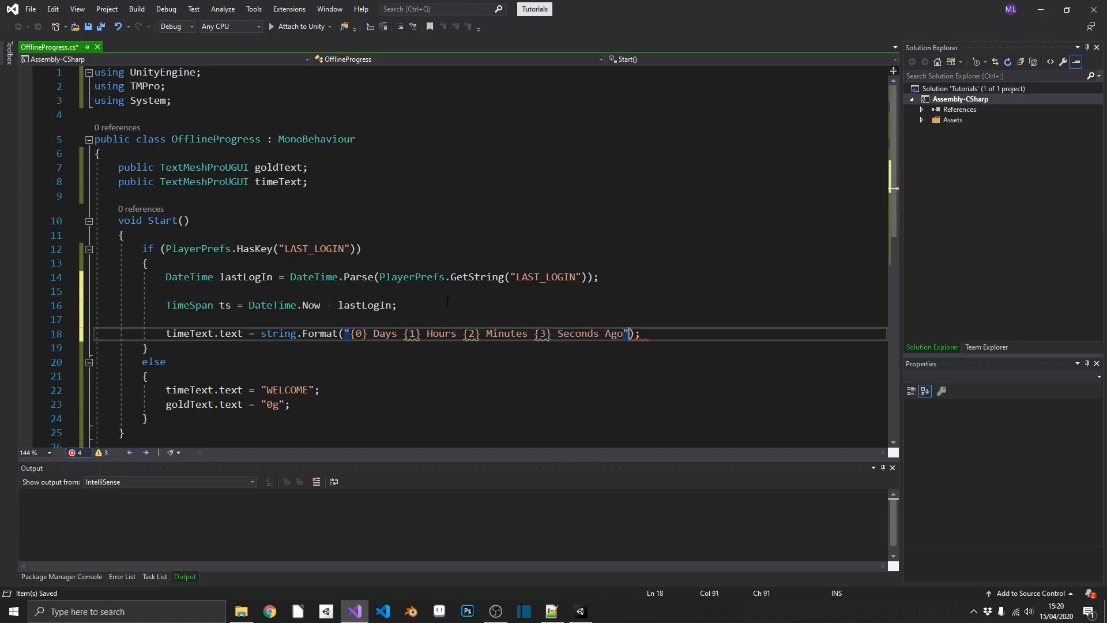
Step: Pass ts.Days, ts.Hours, ts.Minutes and ts.Seconds as the format arguments
{"action": "type", "text": ","}
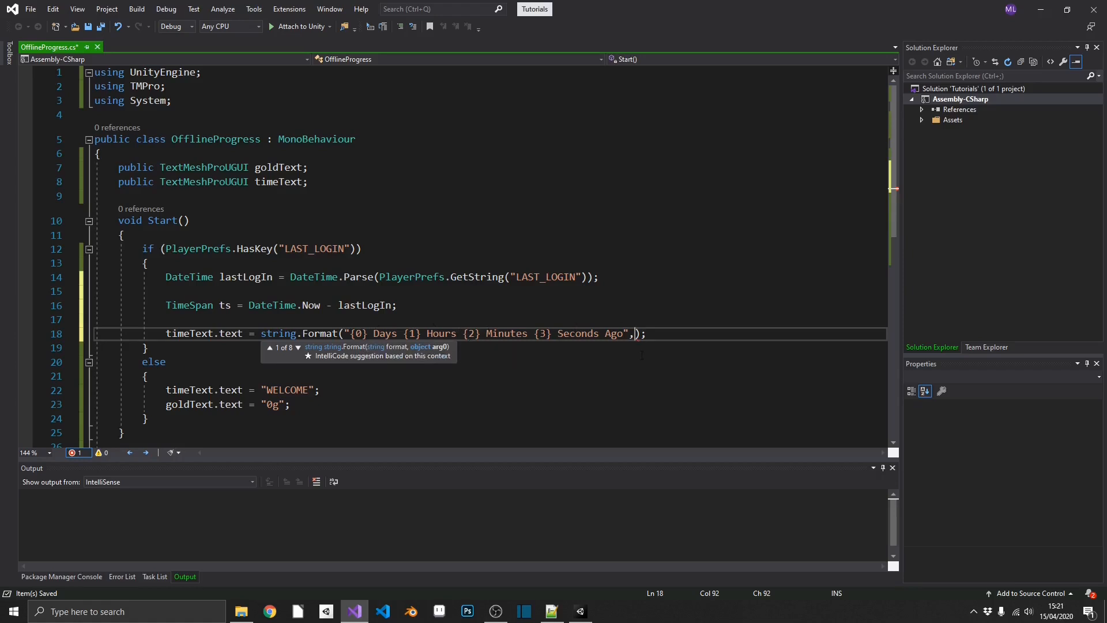
{"action": "mouse_move", "coordinate": [669, 388]}
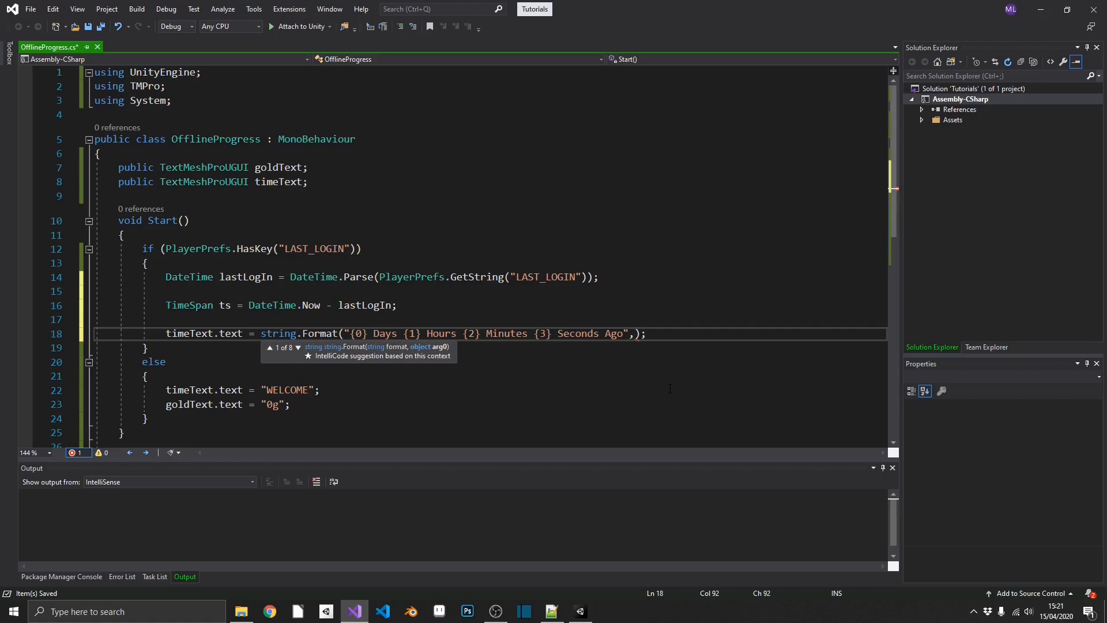
{"action": "type", "text": "ts.Days"}
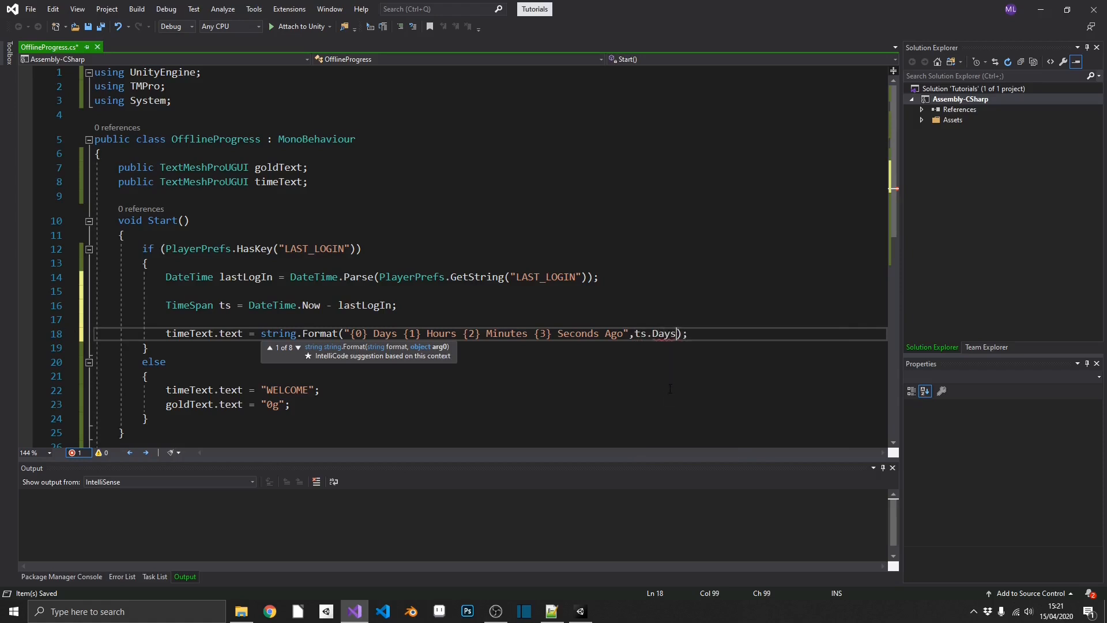
{"action": "type", "text": ",ts"}
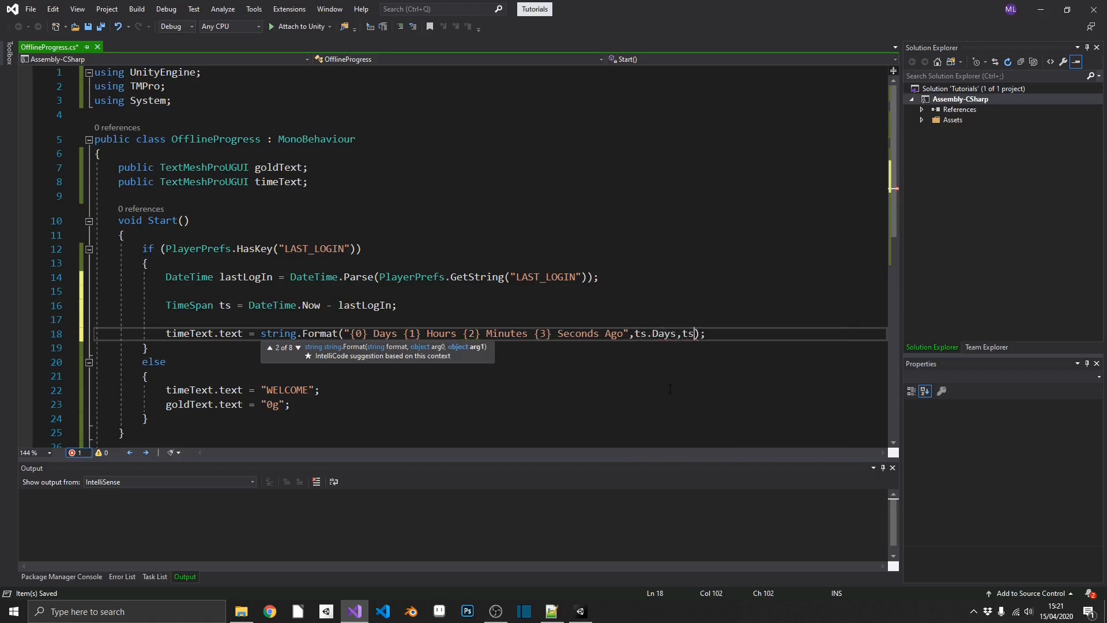
{"action": "type", "text": ".Hours,ts.Minutes,ts"}
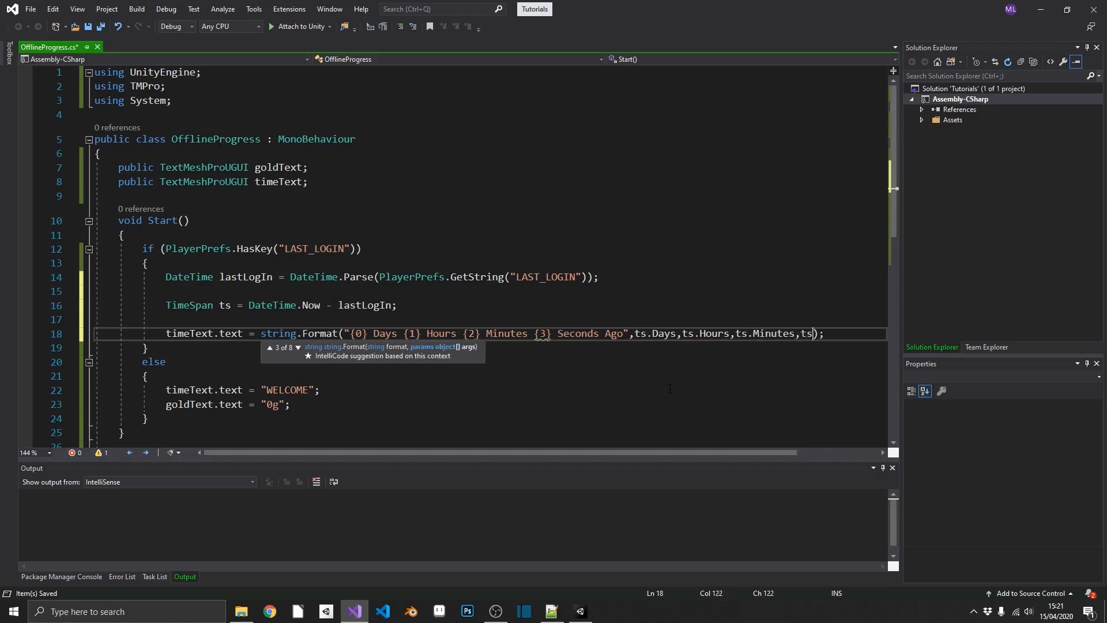
{"action": "type", "text": ".Seconds"}
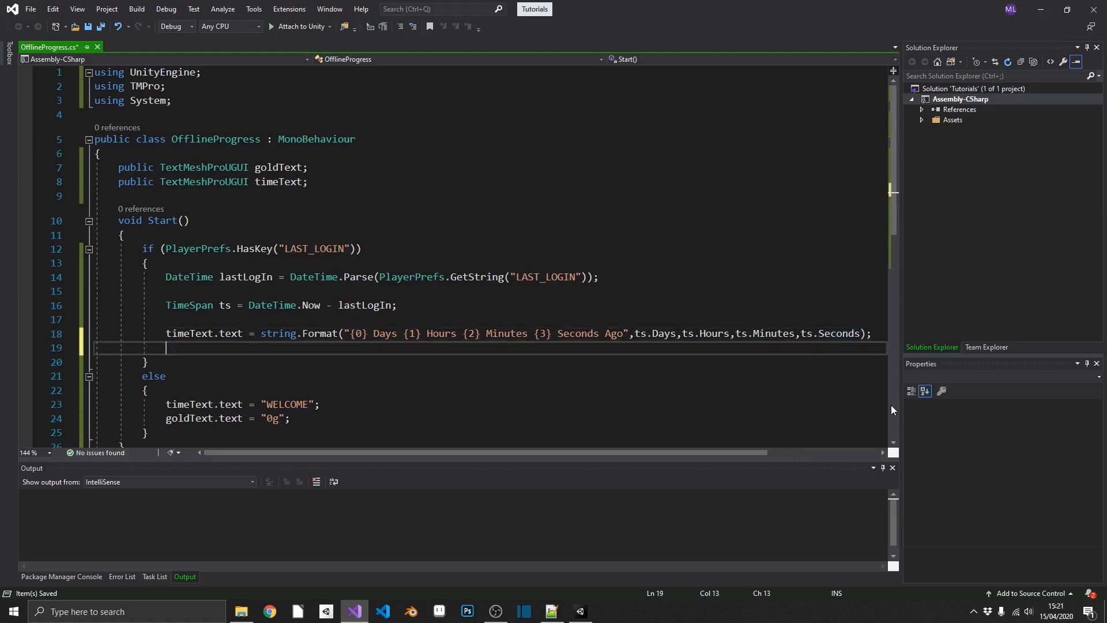
Step: Set goldText.text to (int)ts.TotalMinutes + "g" on line 19
{"action": "type", "text": "valueText.text"}
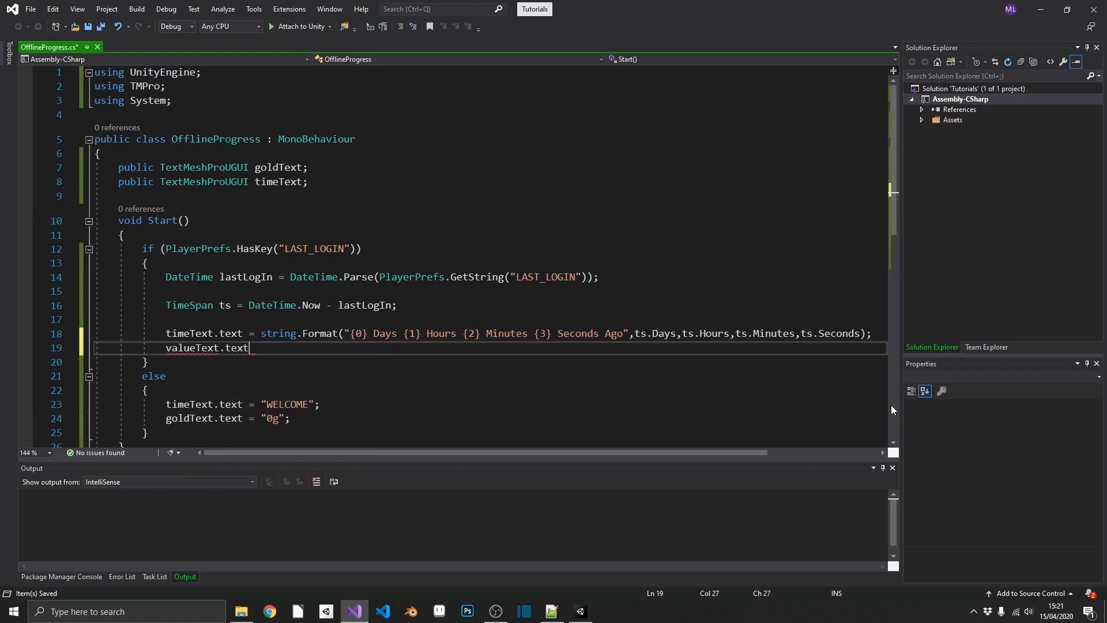
{"action": "type", "text": "="}
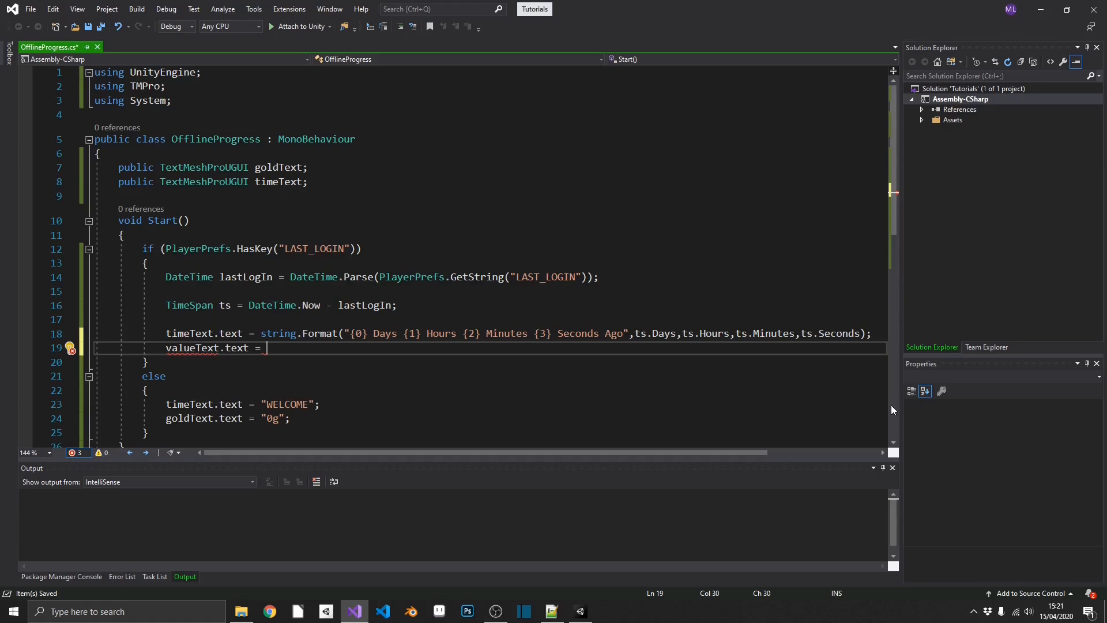
{"action": "type", "text": "ts."}
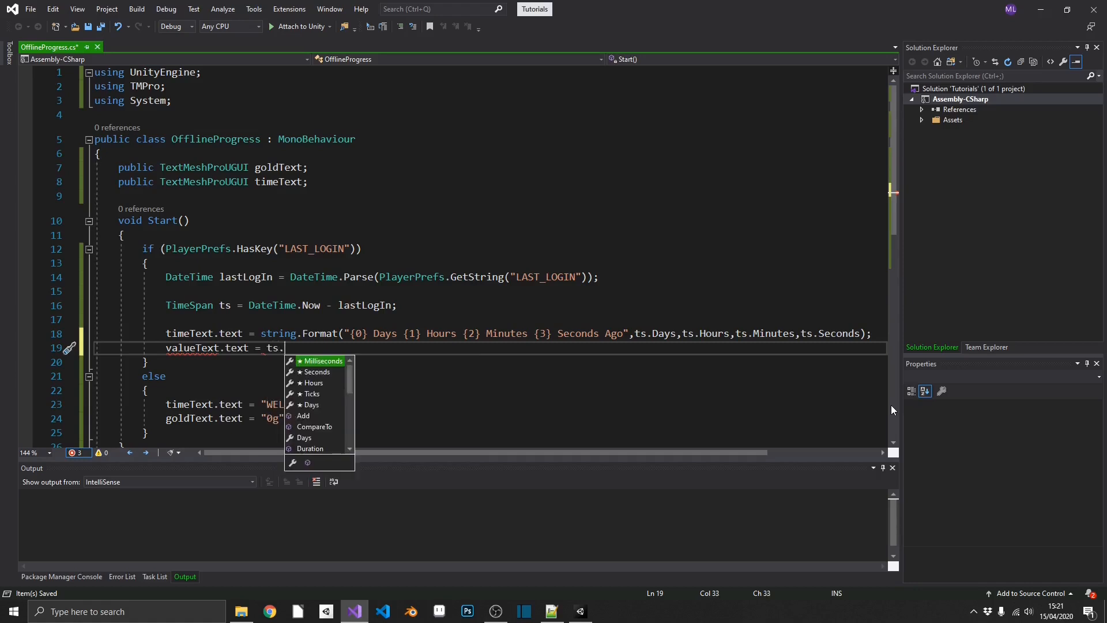
{"action": "type", "text": "TotalMinutes"}
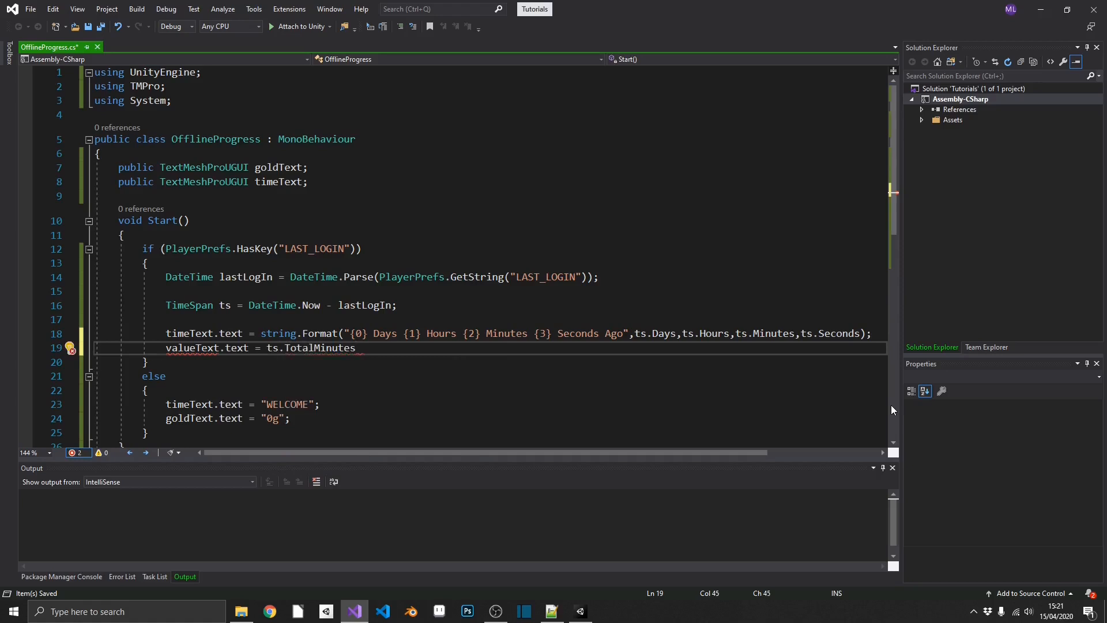
{"action": "double_click", "coordinate": [319, 348]}
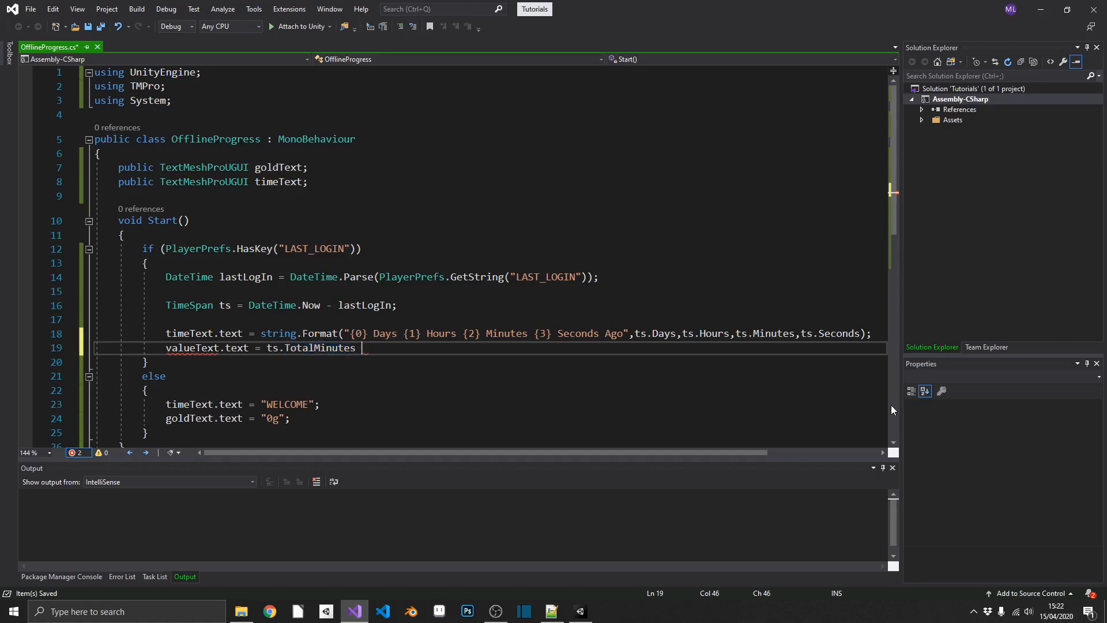
{"action": "type", "text": "+ \"g\";"}
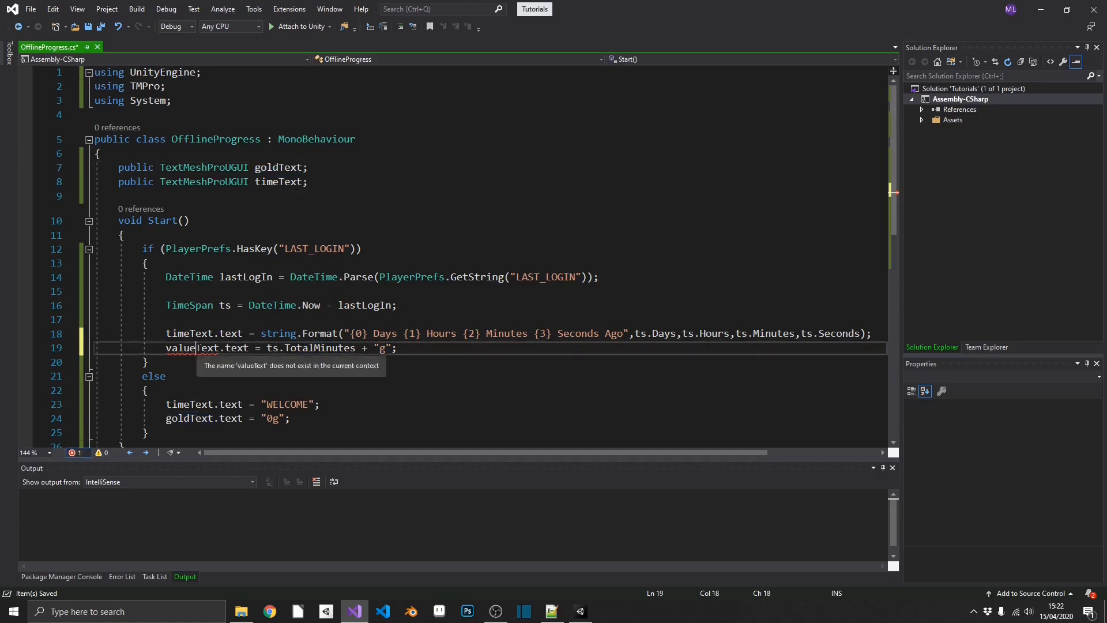
{"action": "type", "text": "goldText"}
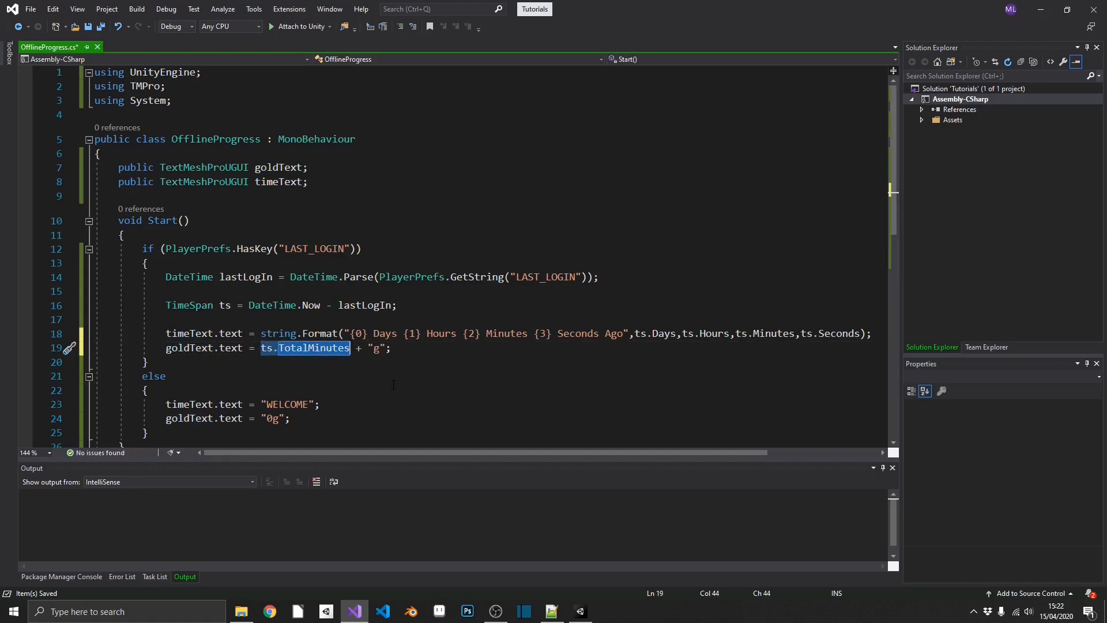
{"action": "mouse_move", "coordinate": [332, 351]}
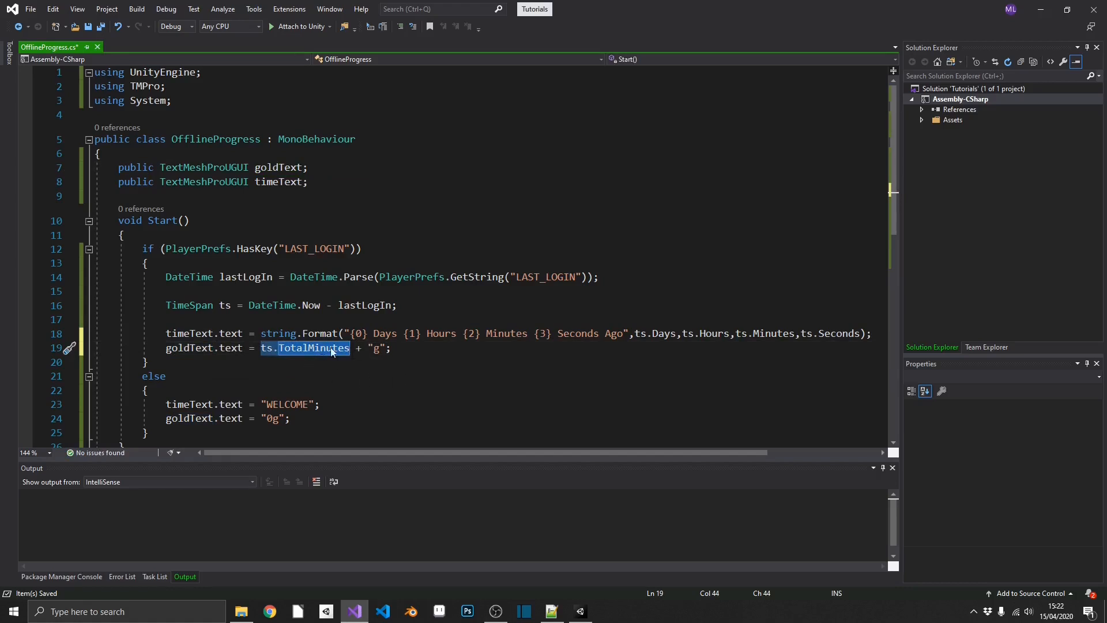
{"action": "left_click", "coordinate": [268, 347]}
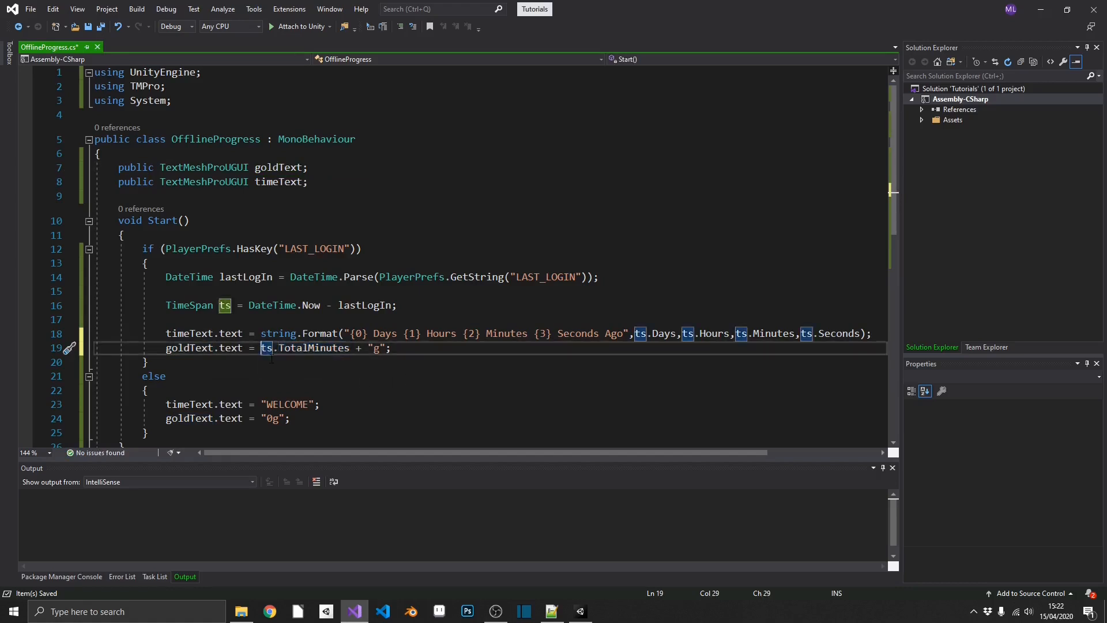
{"action": "type", "text": "(int)"}
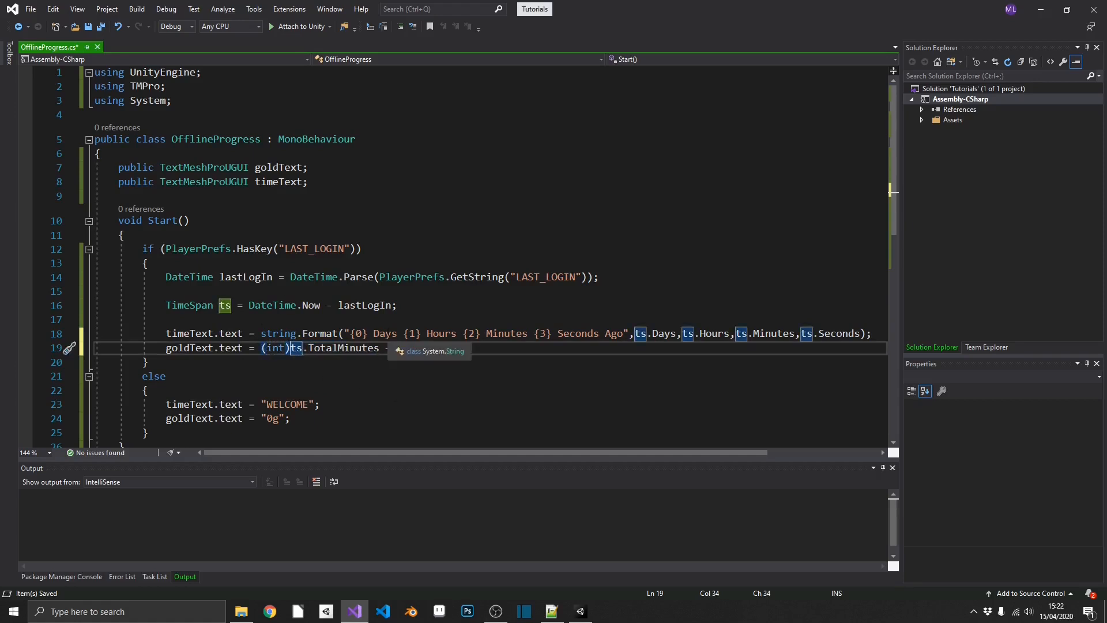
{"action": "type", "text": "+ \"g\";"}
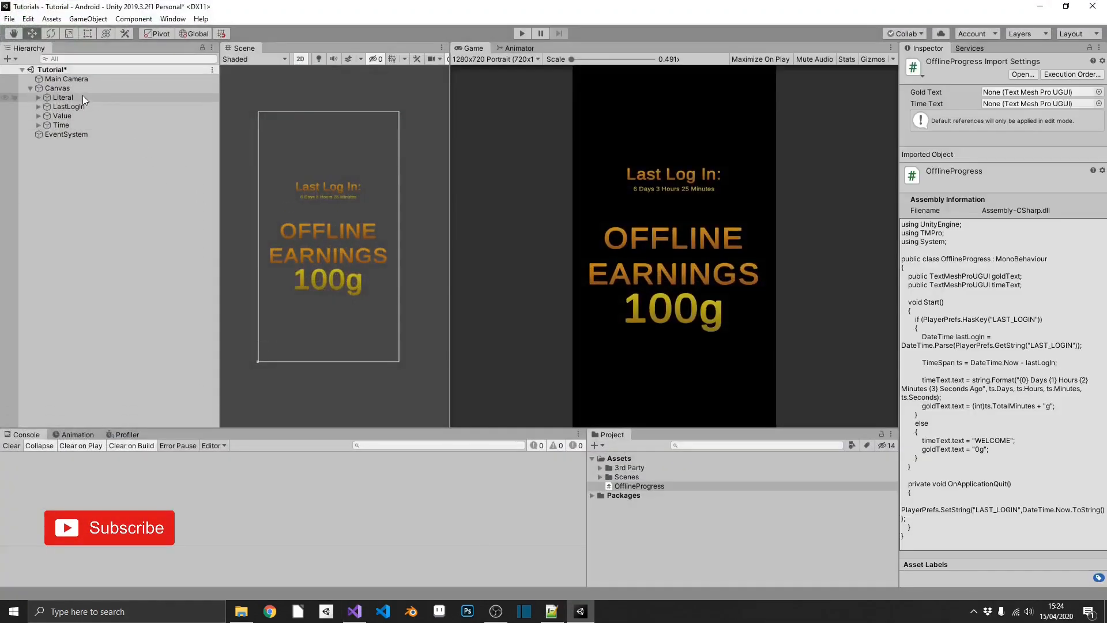
Step: Assign the Time text object to the Canvas's Offline Progress Time Text field
{"action": "left_click", "coordinate": [58, 88]}
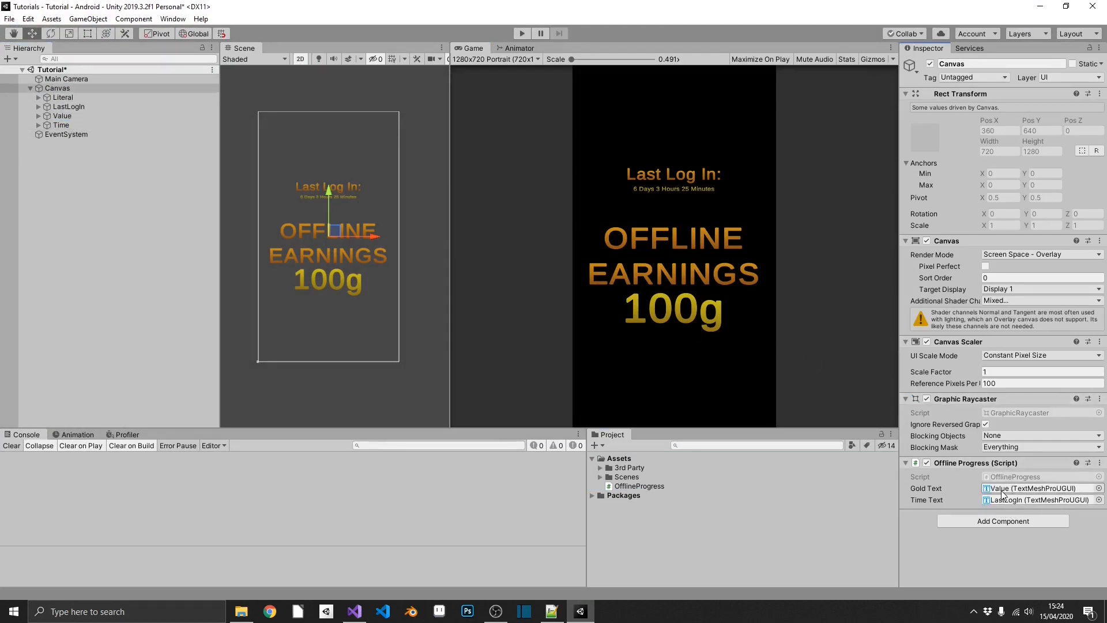
{"action": "left_click", "coordinate": [62, 125]}
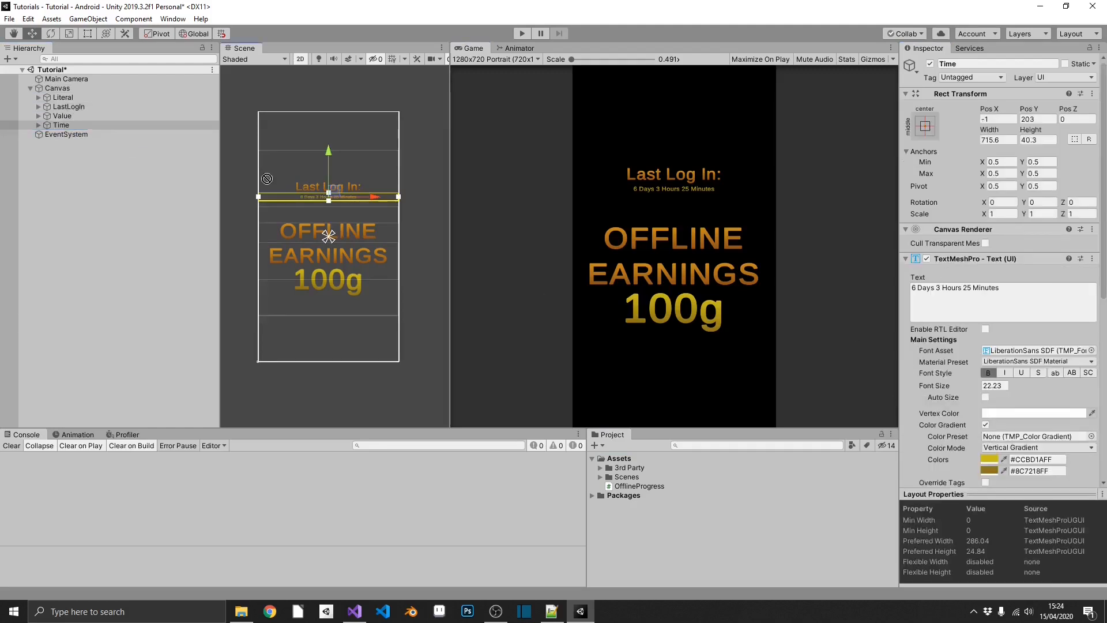
{"action": "left_click", "coordinate": [57, 88]}
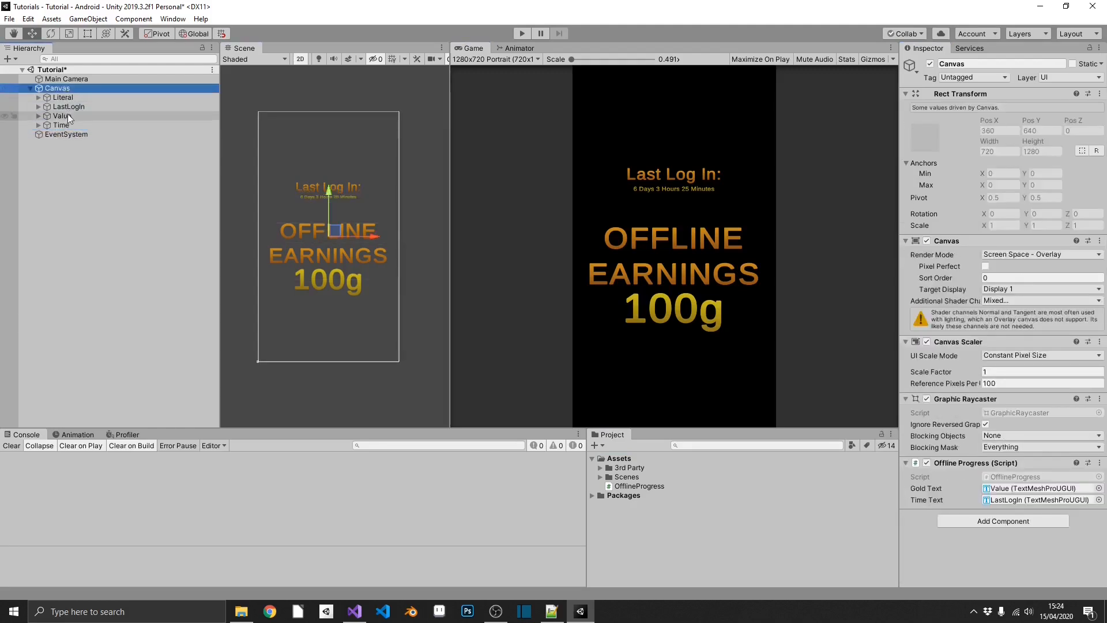
{"action": "left_click", "coordinate": [31, 89]}
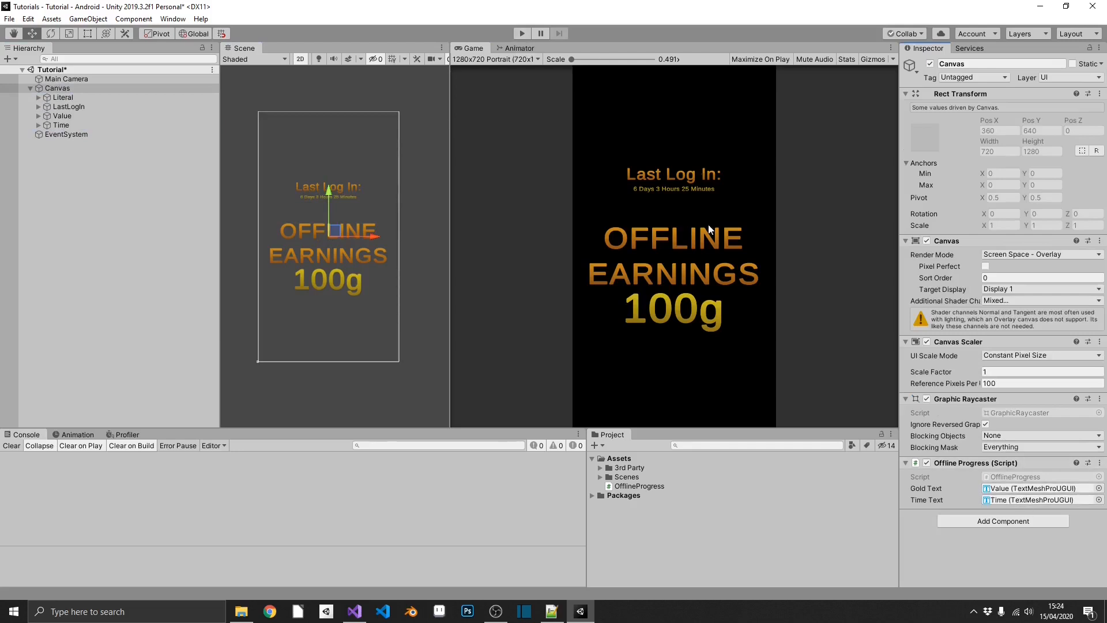
{"action": "mouse_move", "coordinate": [682, 317]}
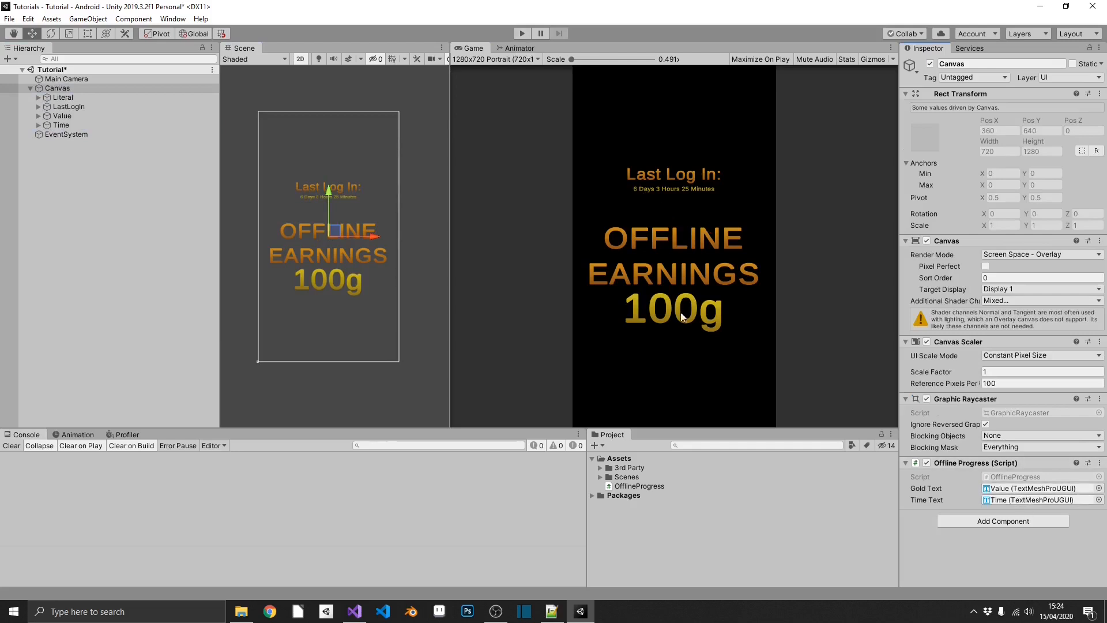
{"action": "mouse_move", "coordinate": [701, 202]}
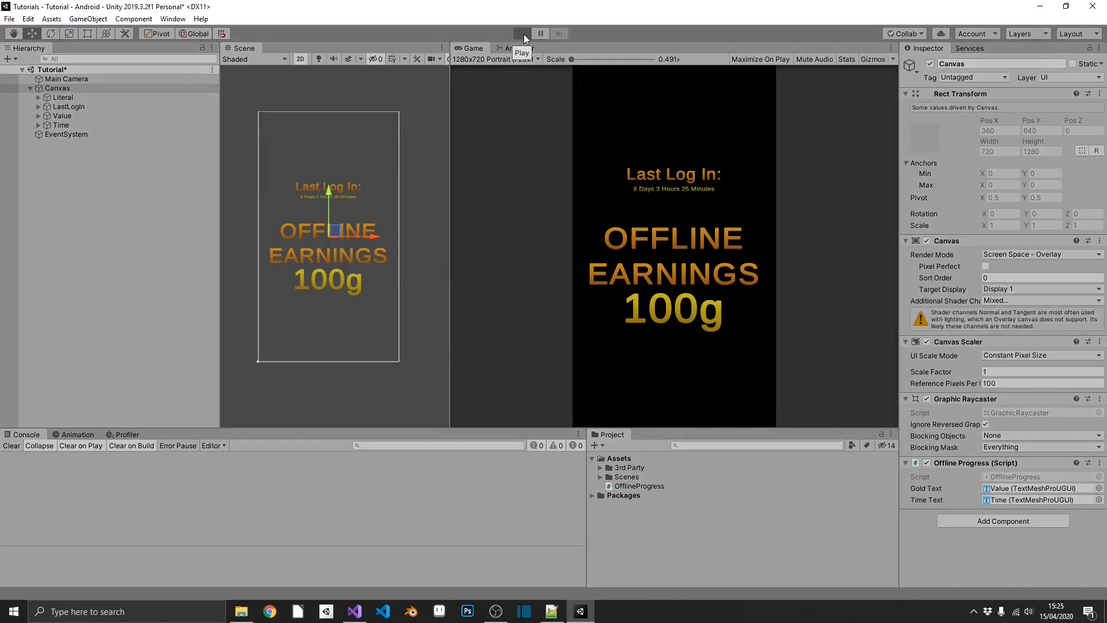
{"action": "left_click", "coordinate": [522, 33]}
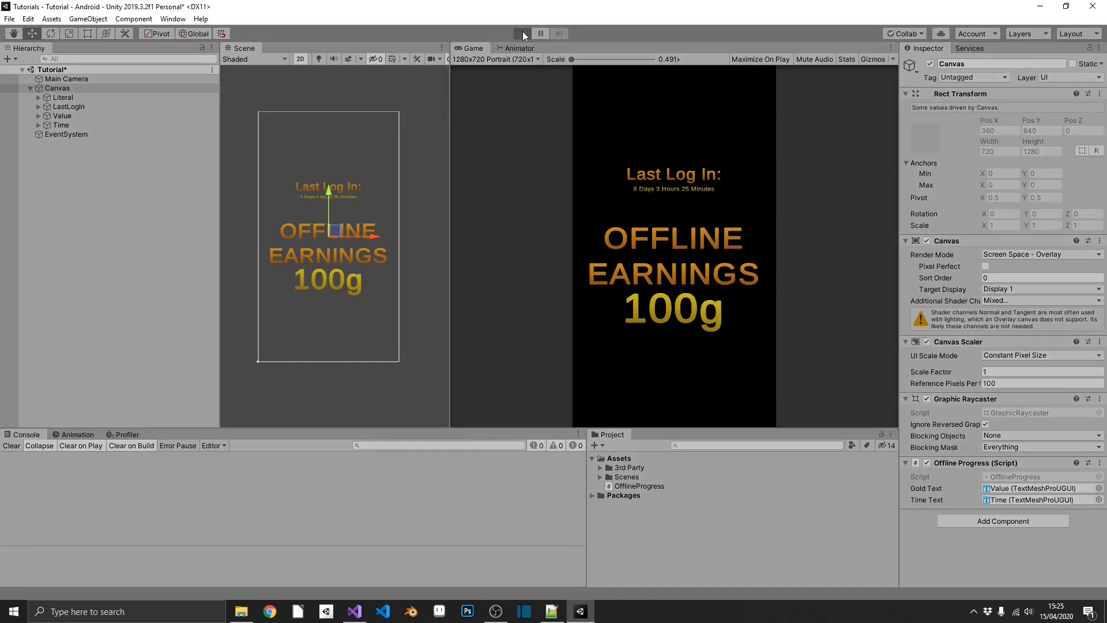
{"action": "left_click", "coordinate": [522, 33]}
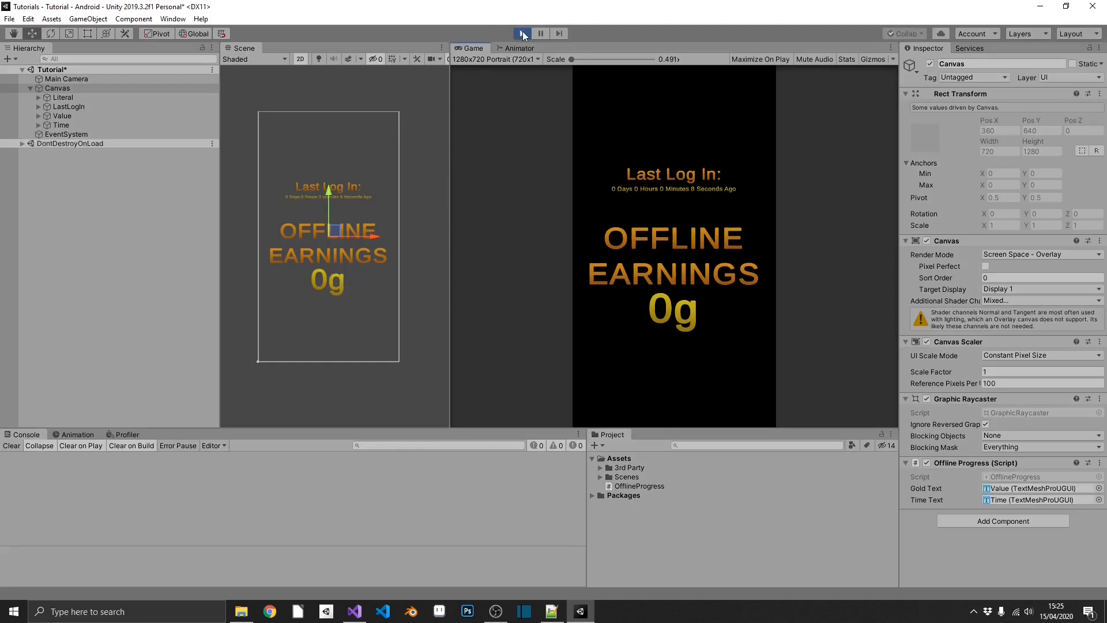
{"action": "left_click", "coordinate": [521, 33]}
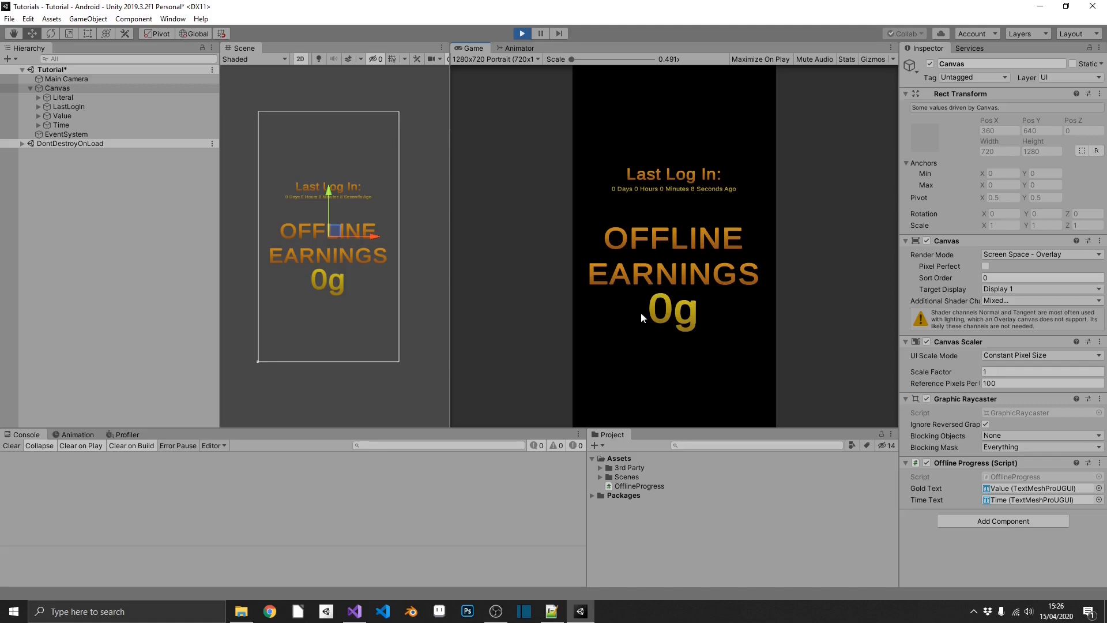
{"action": "mouse_move", "coordinate": [673, 207]}
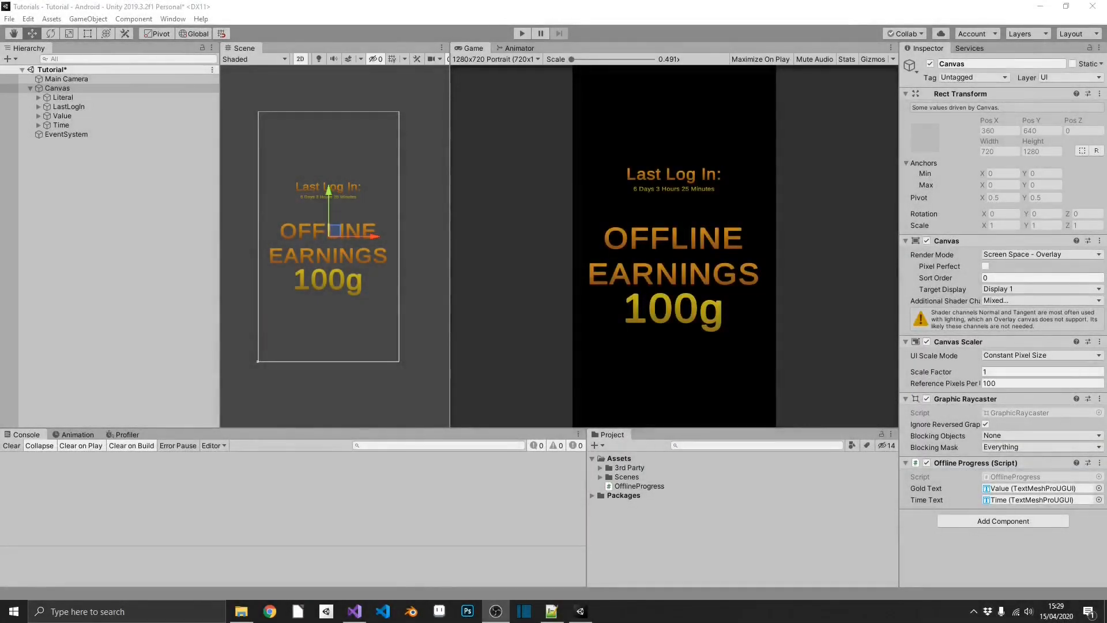
{"action": "mouse_move", "coordinate": [565, 130]}
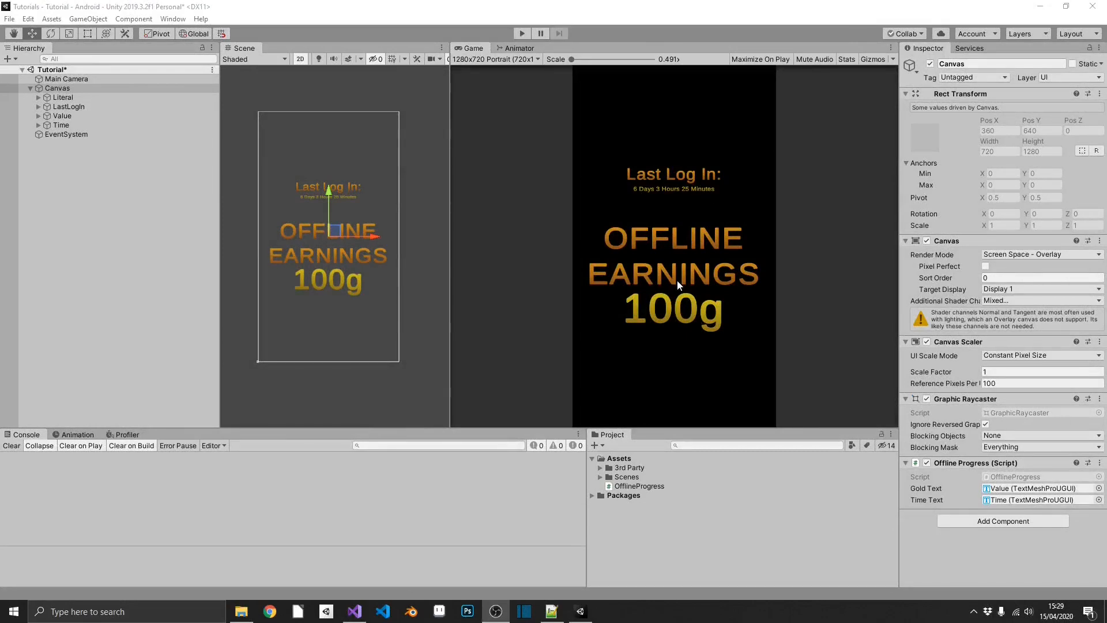
{"action": "mouse_move", "coordinate": [532, 245]}
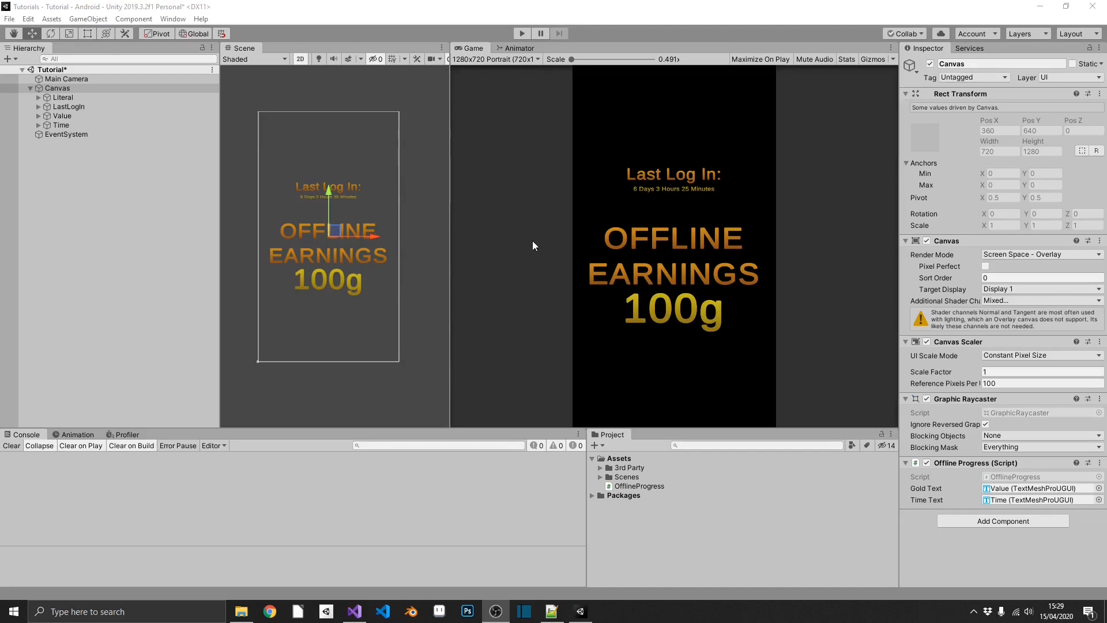
{"action": "mouse_move", "coordinate": [677, 185]}
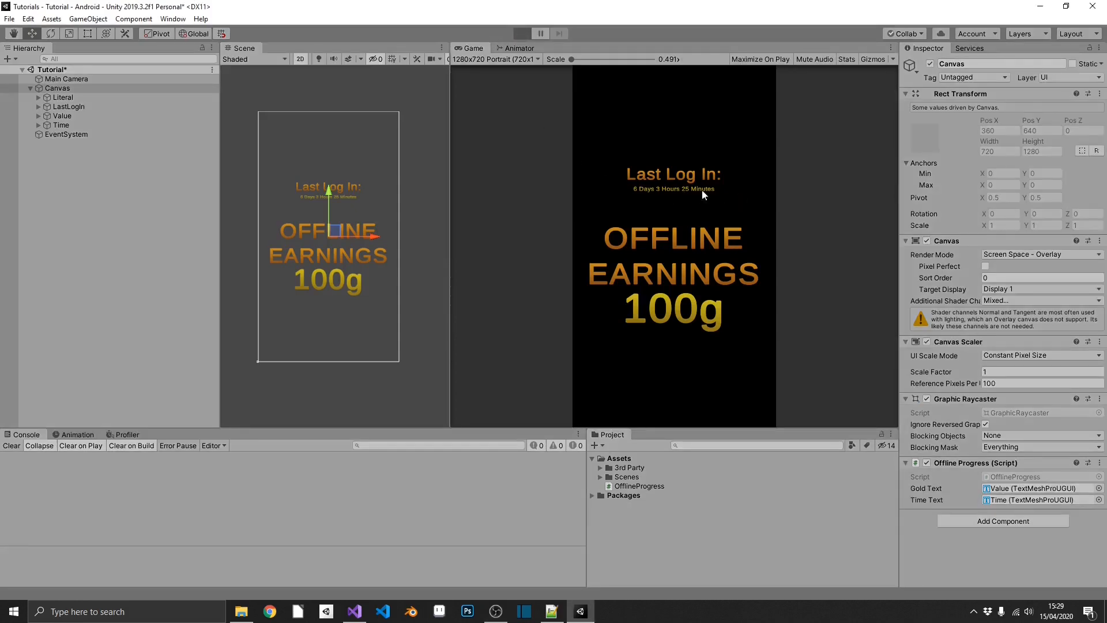
Step: Replay the scene to confirm 3 minutes 40 seconds offline awards 3g, then return to the script
{"action": "left_click", "coordinate": [521, 34]}
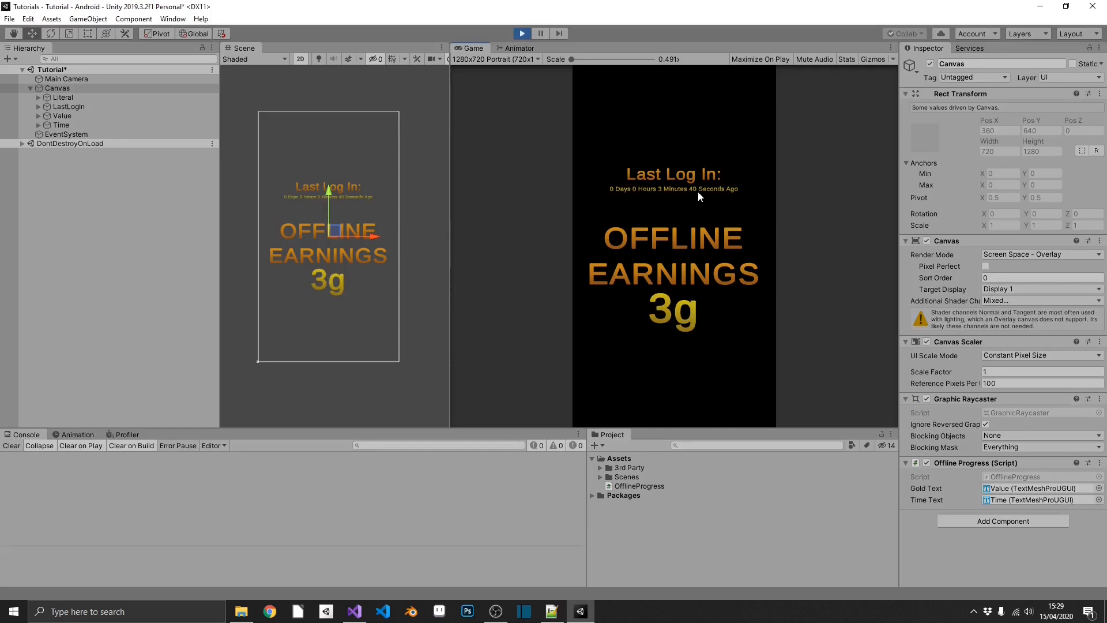
{"action": "mouse_move", "coordinate": [695, 296]}
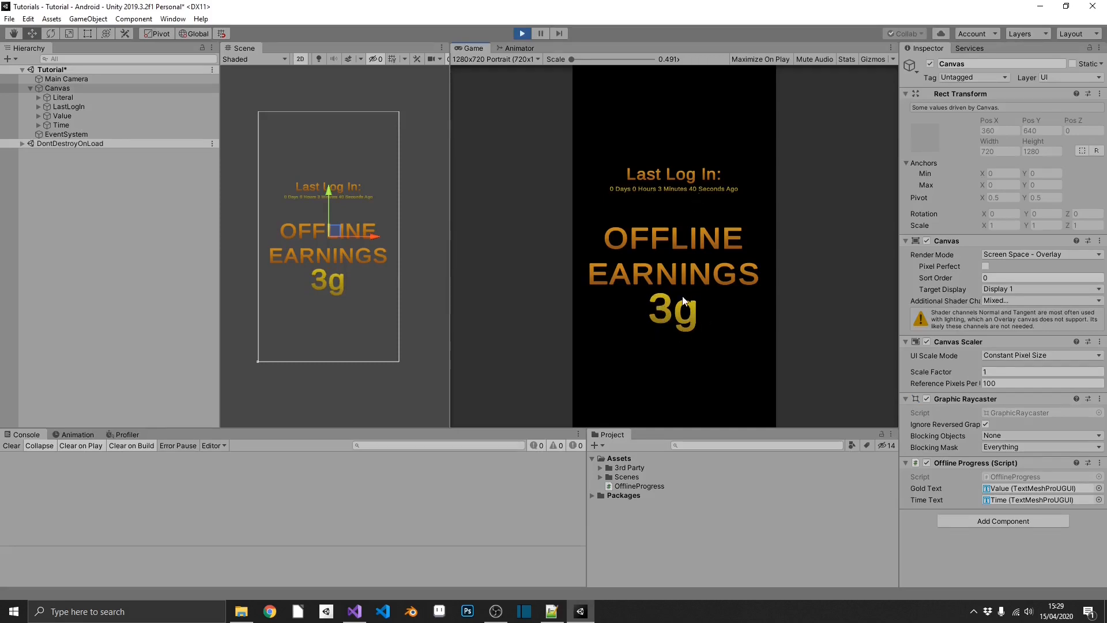
{"action": "mouse_move", "coordinate": [642, 325]}
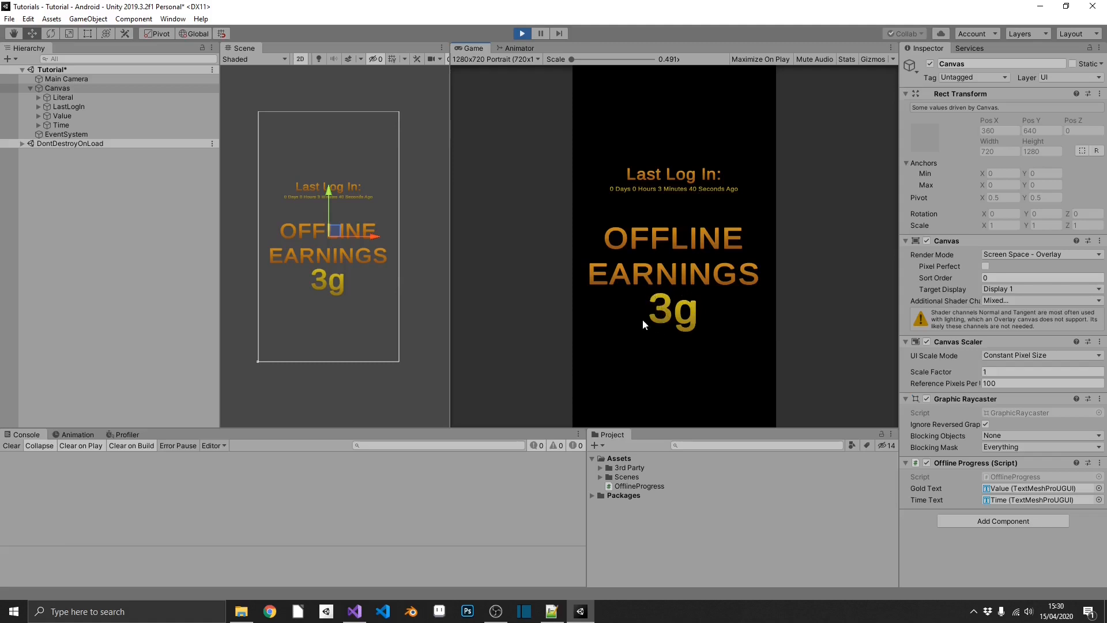
{"action": "mouse_move", "coordinate": [679, 235]}
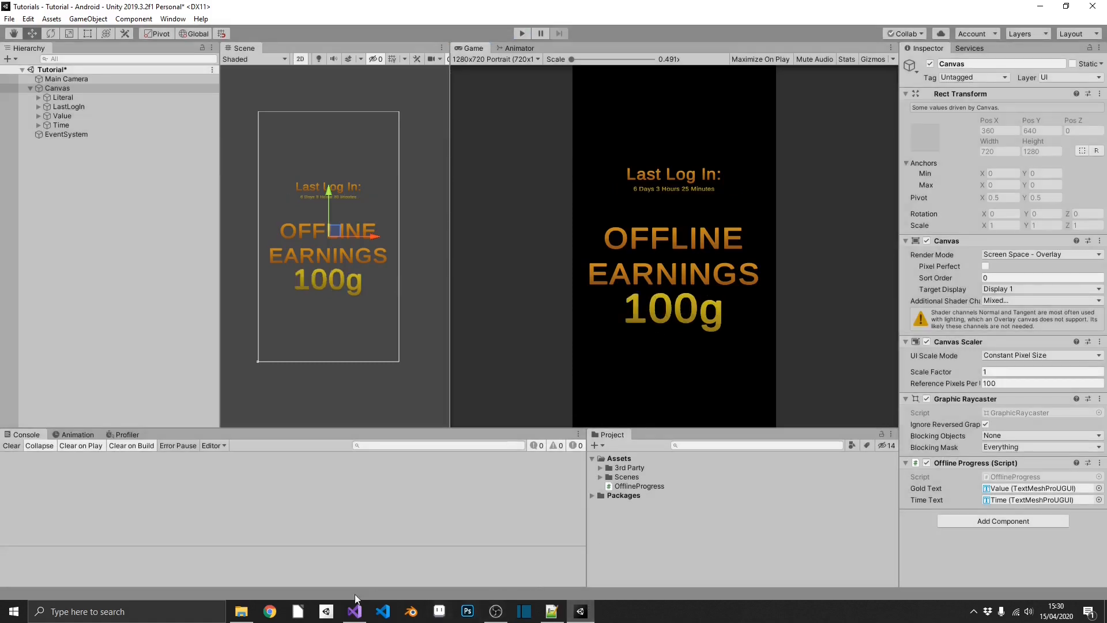
{"action": "left_click", "coordinate": [353, 611]}
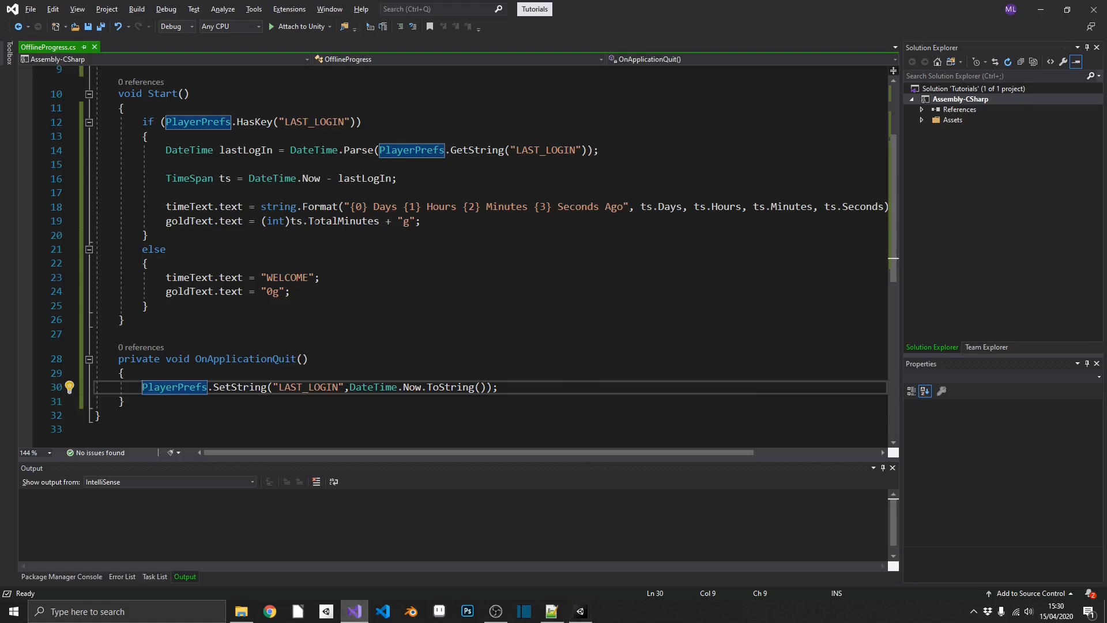